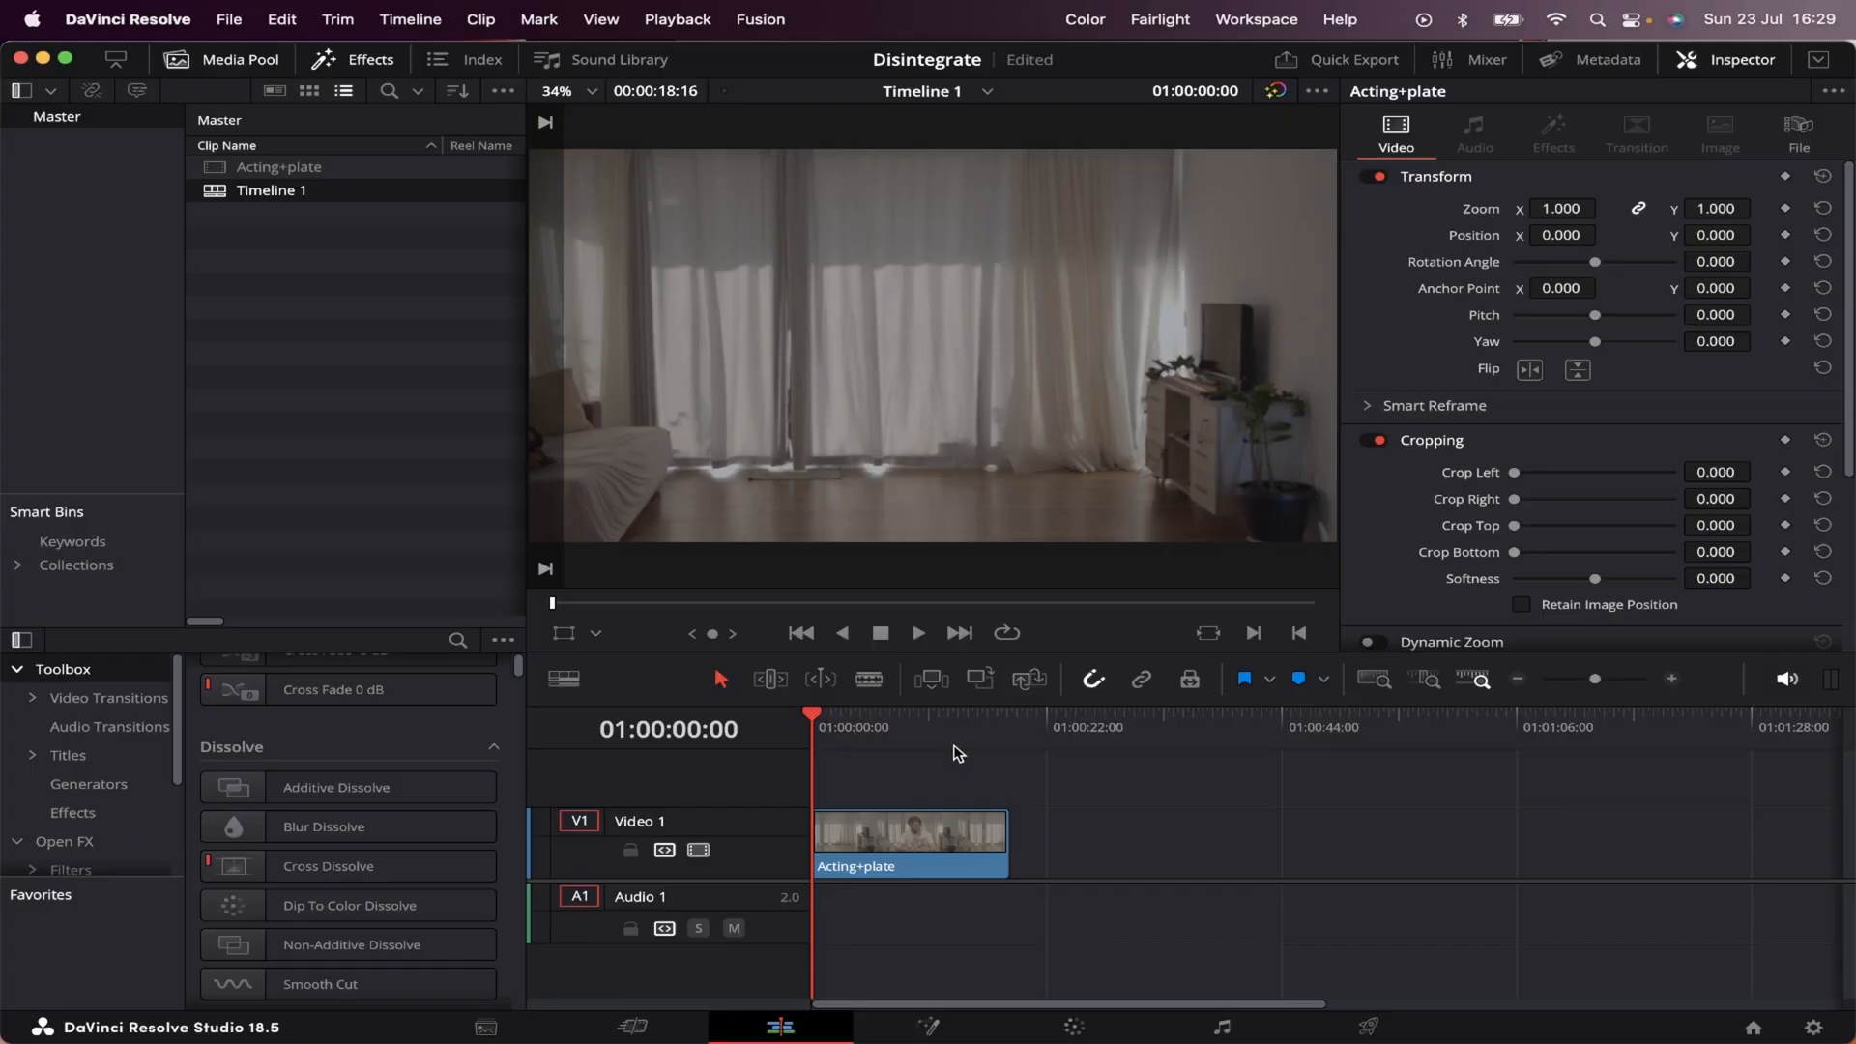
mouse_move(899, 764)
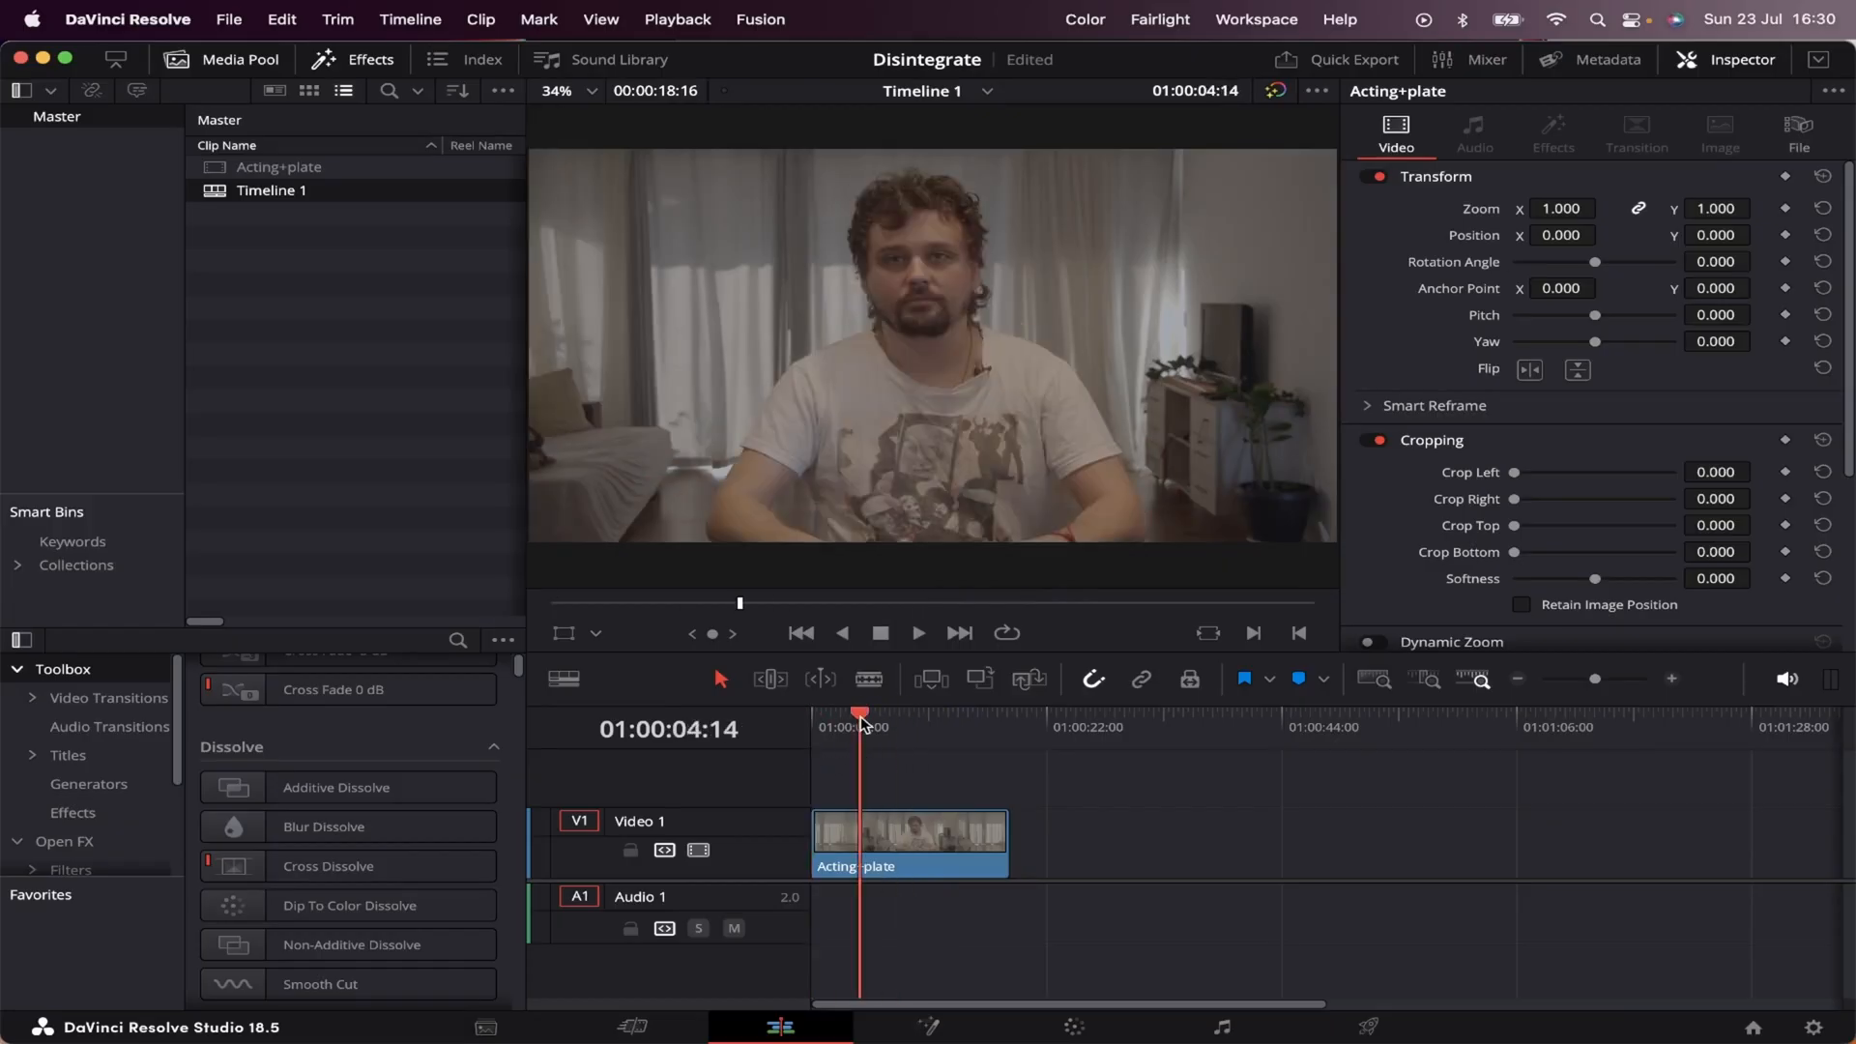
Step: Blade the clip where the actor appears and ripple-delete the unwanted part
click(864, 826)
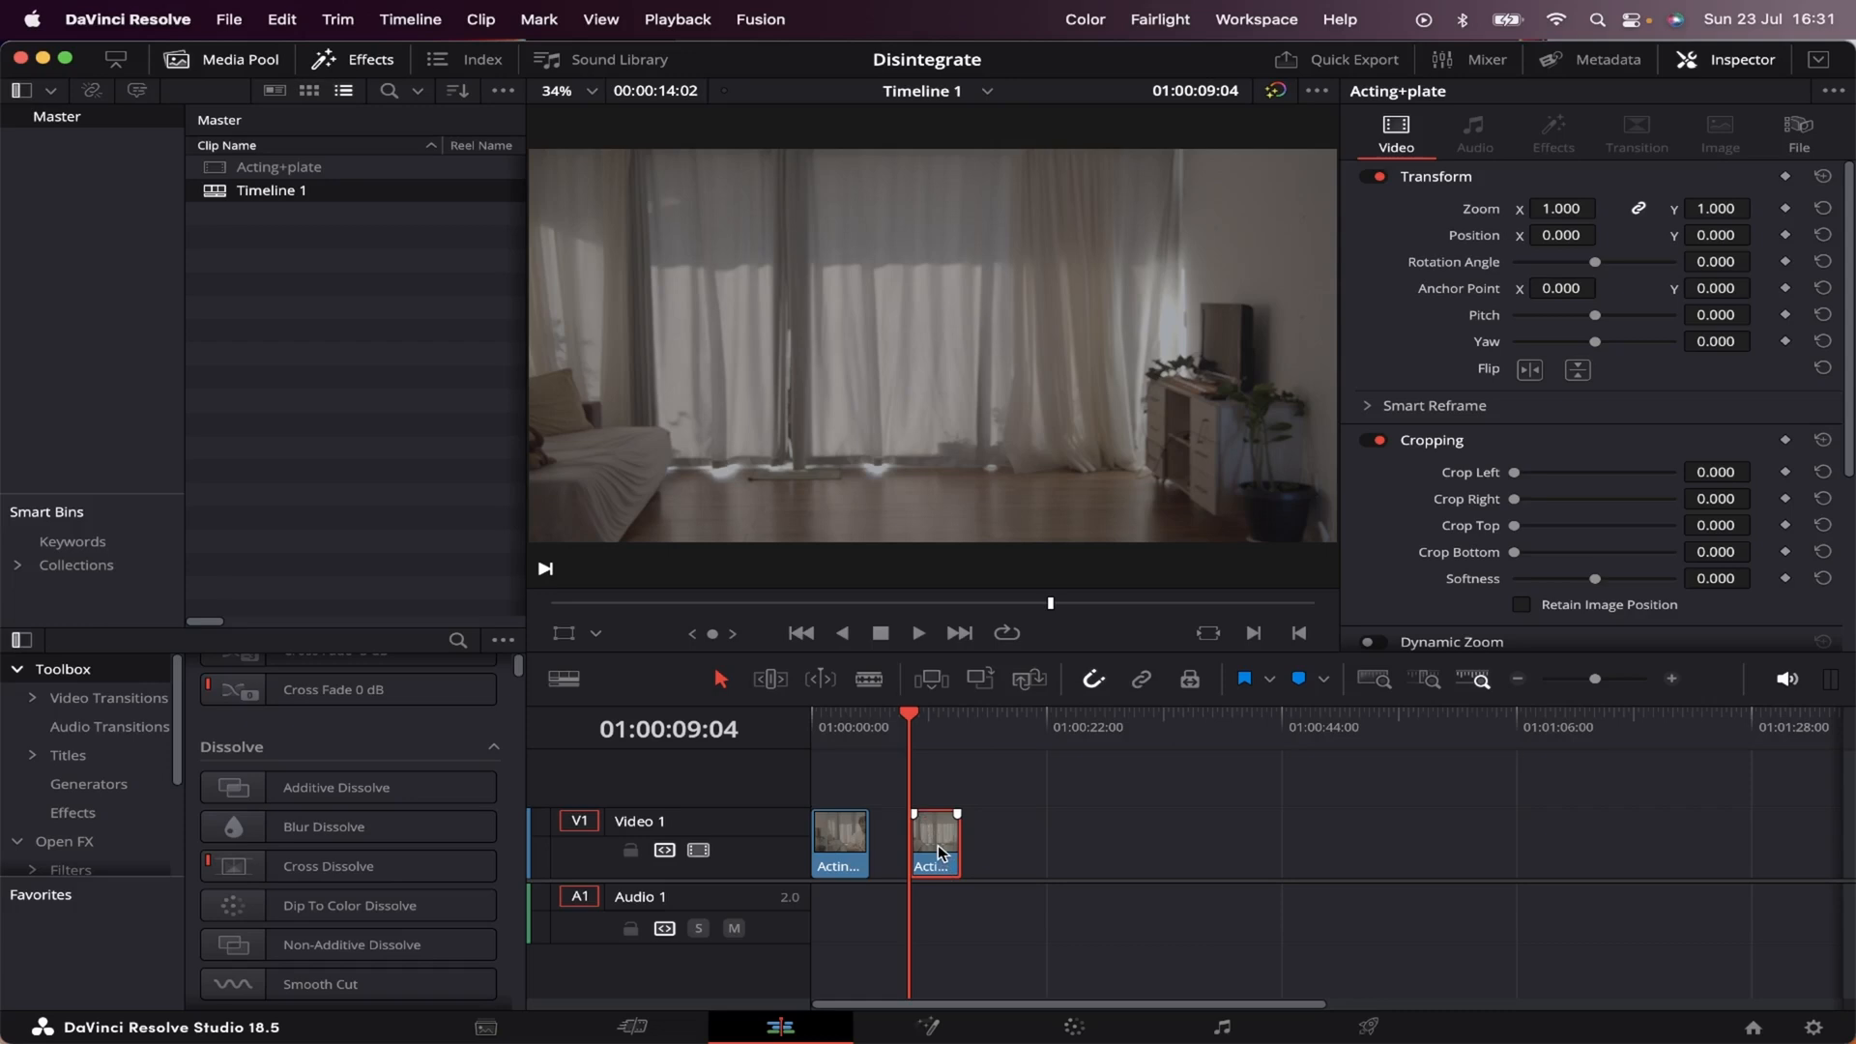
key(Shift+R)
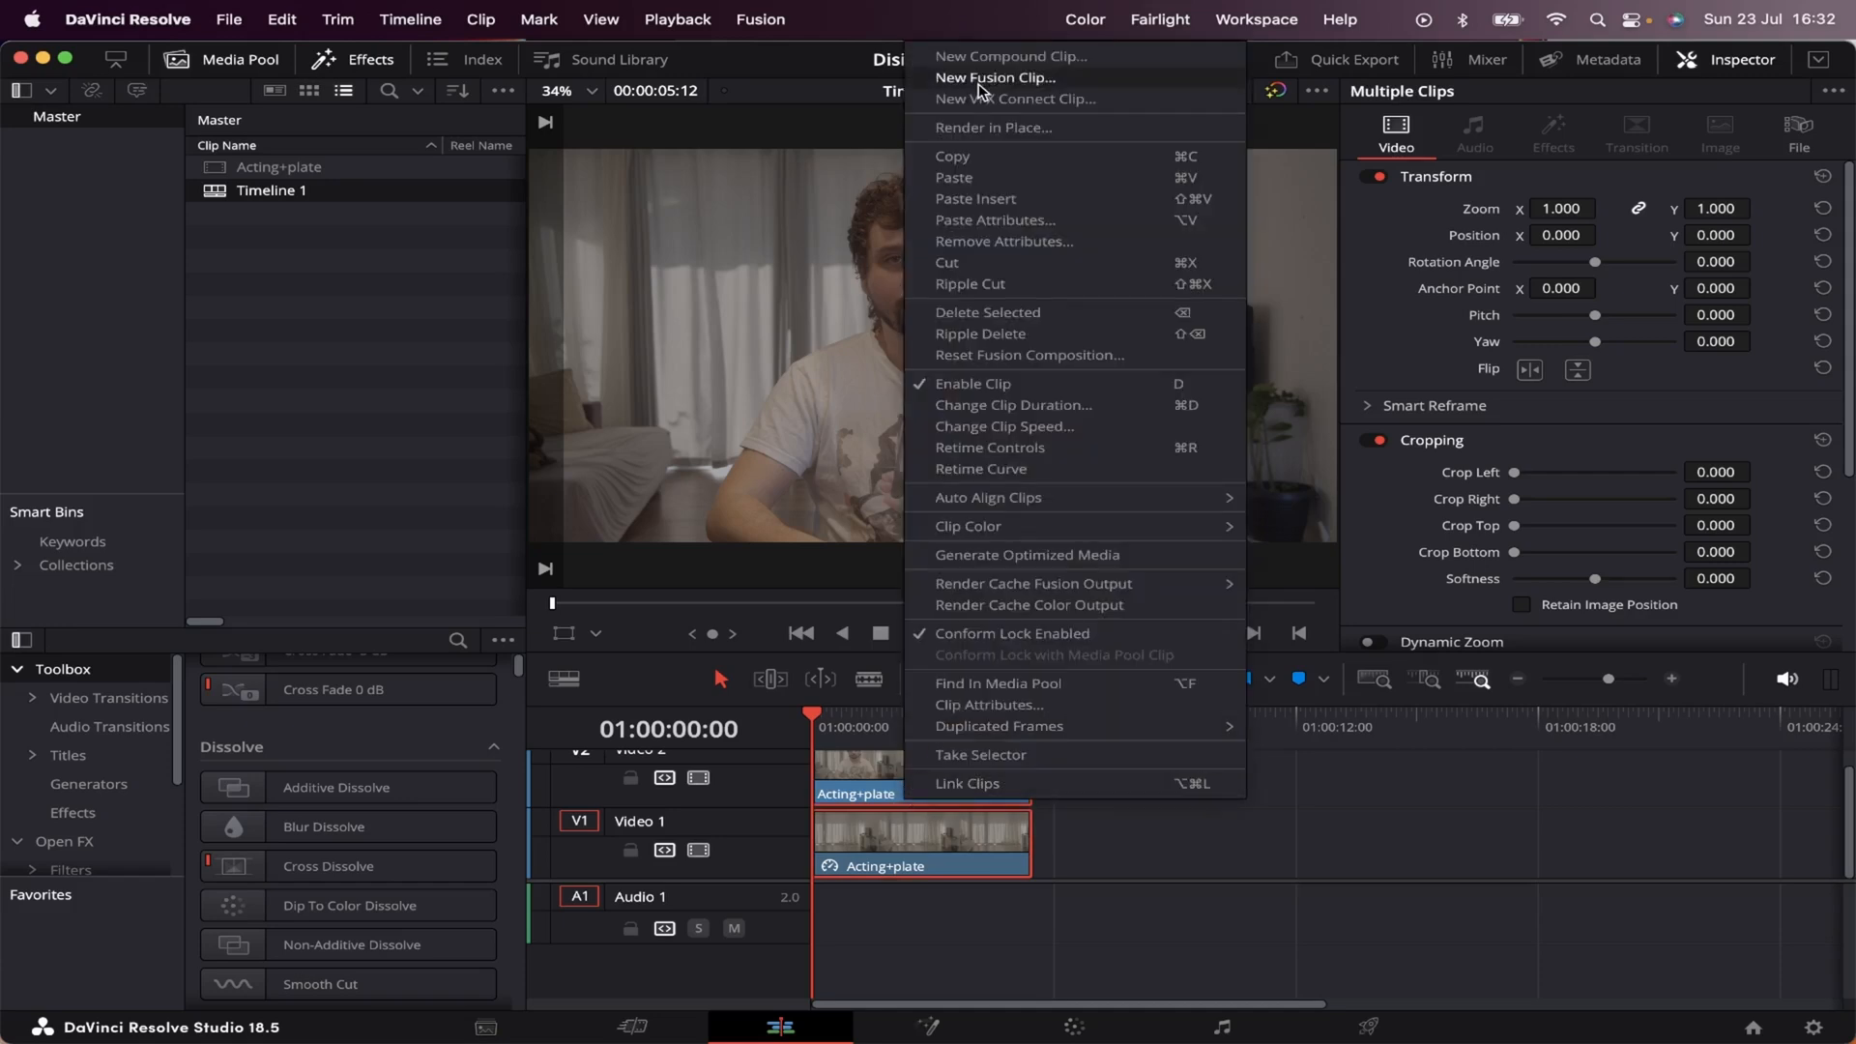
Step: Create a New Fusion Clip from the stack and arrange MediaIn1 and MediaIn2 in its node graph
click(997, 77)
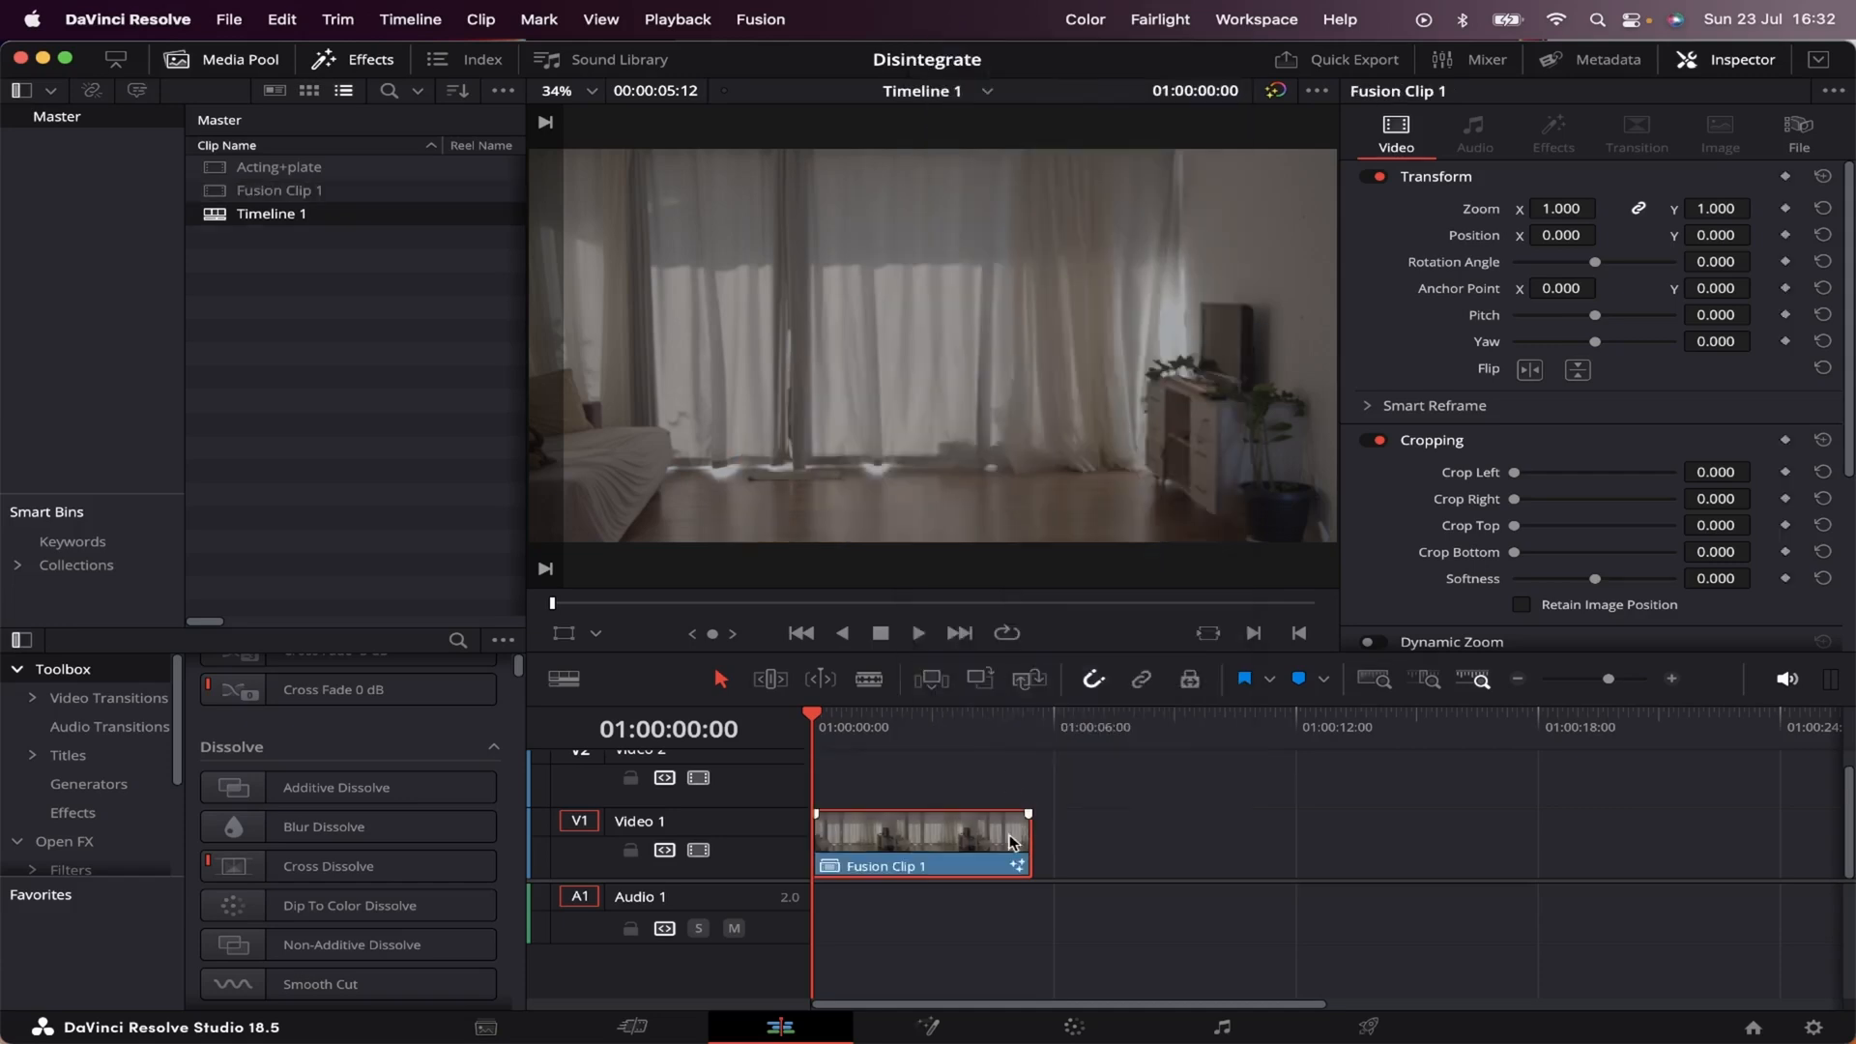
click(926, 1027)
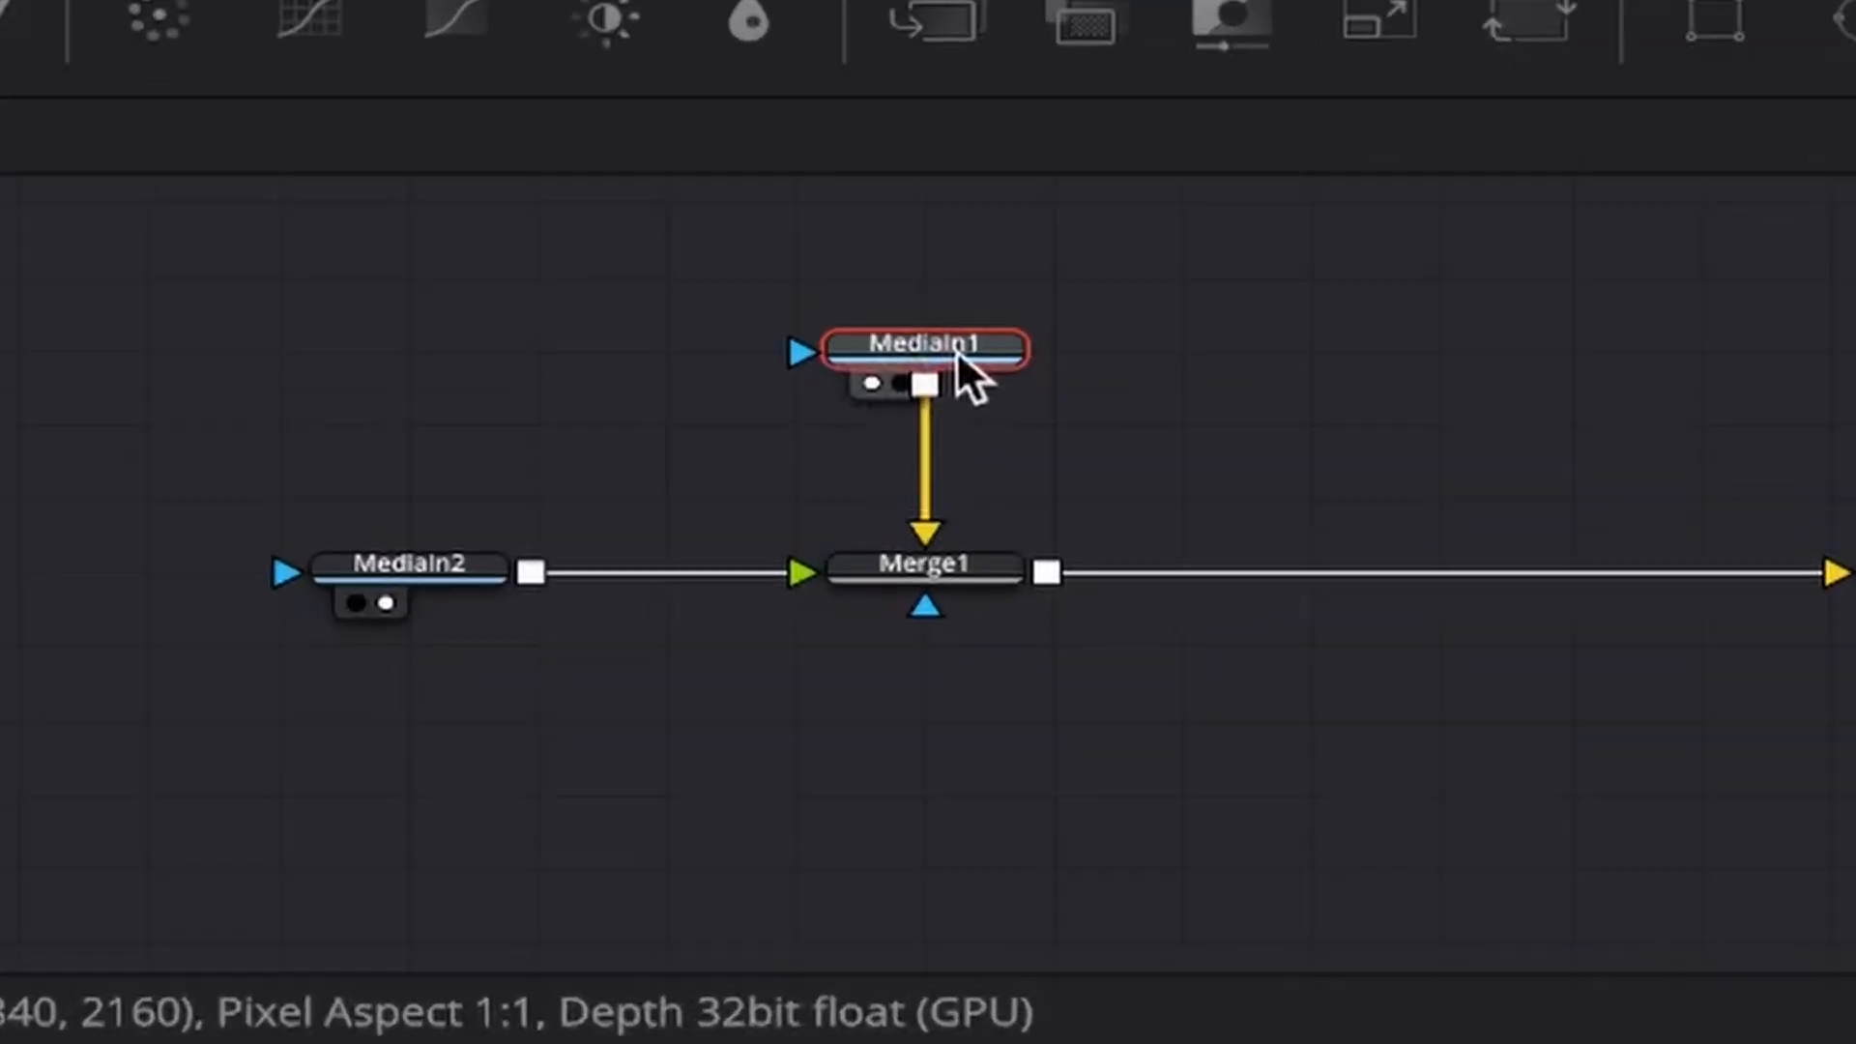
drag(926, 346, 926, 271)
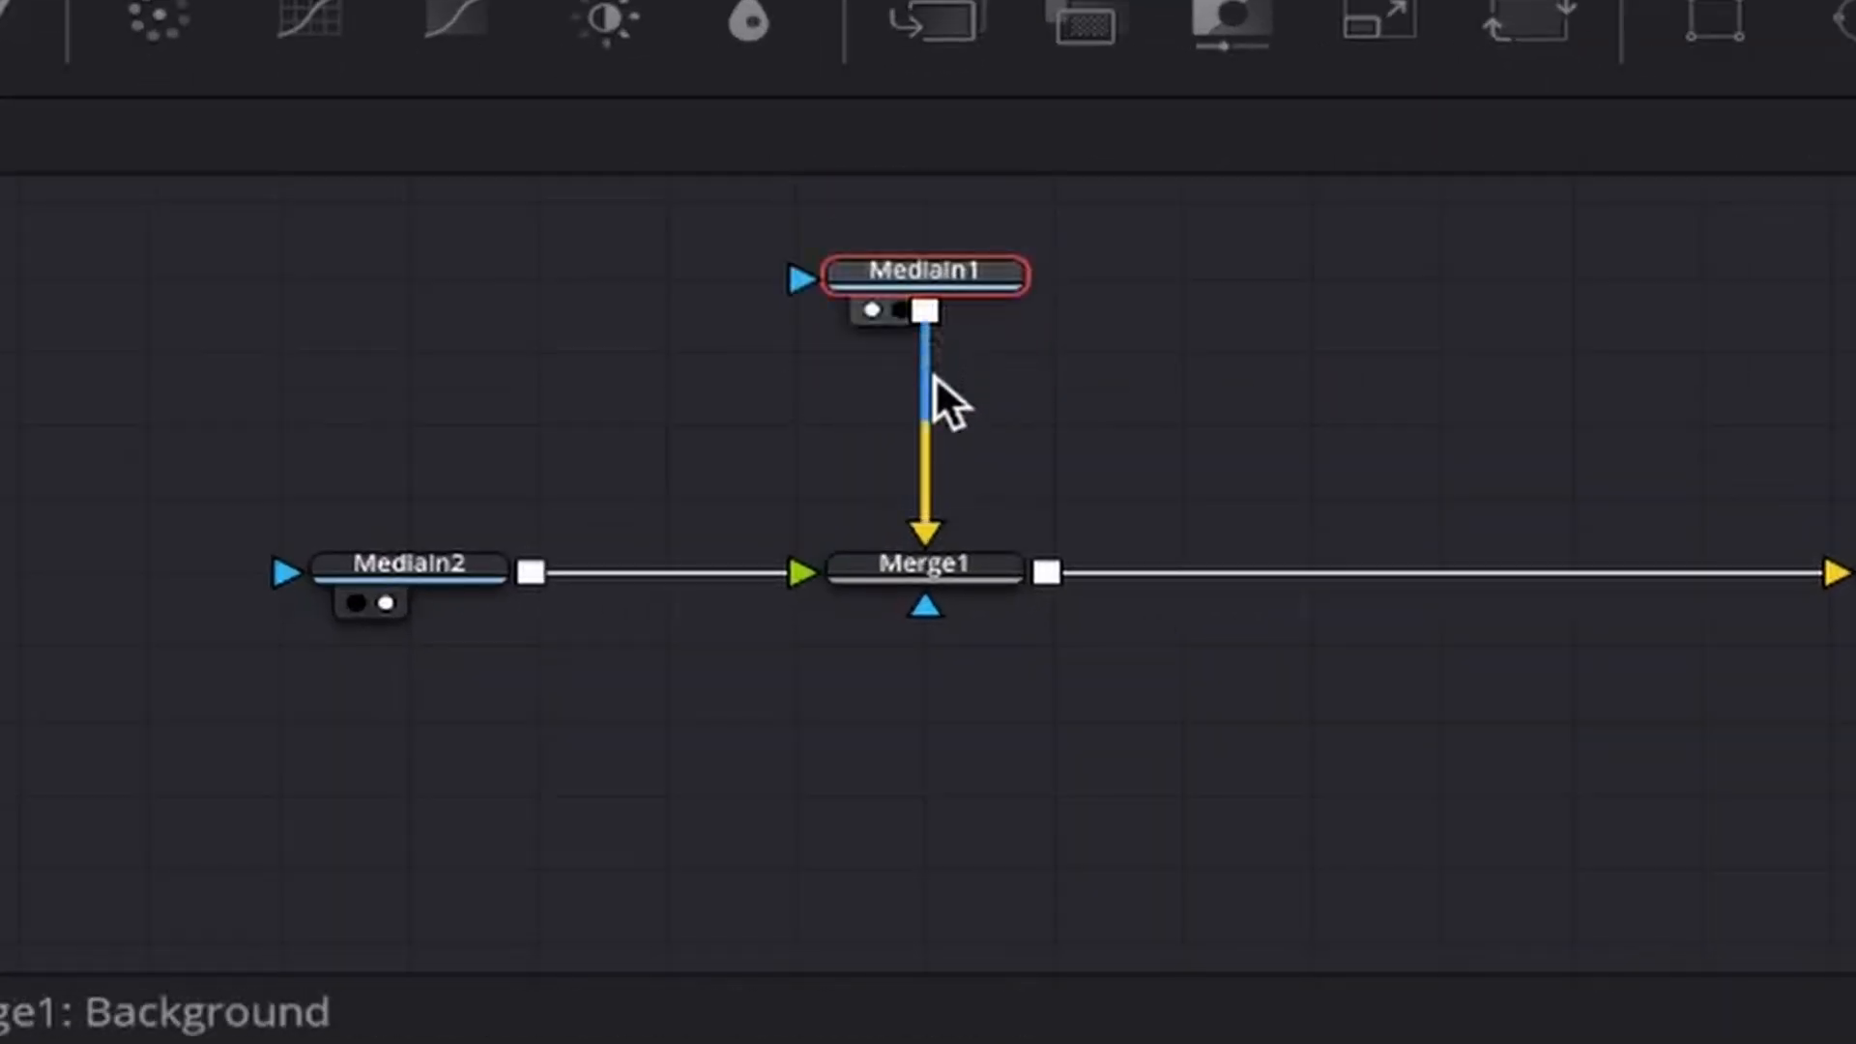
click(408, 564)
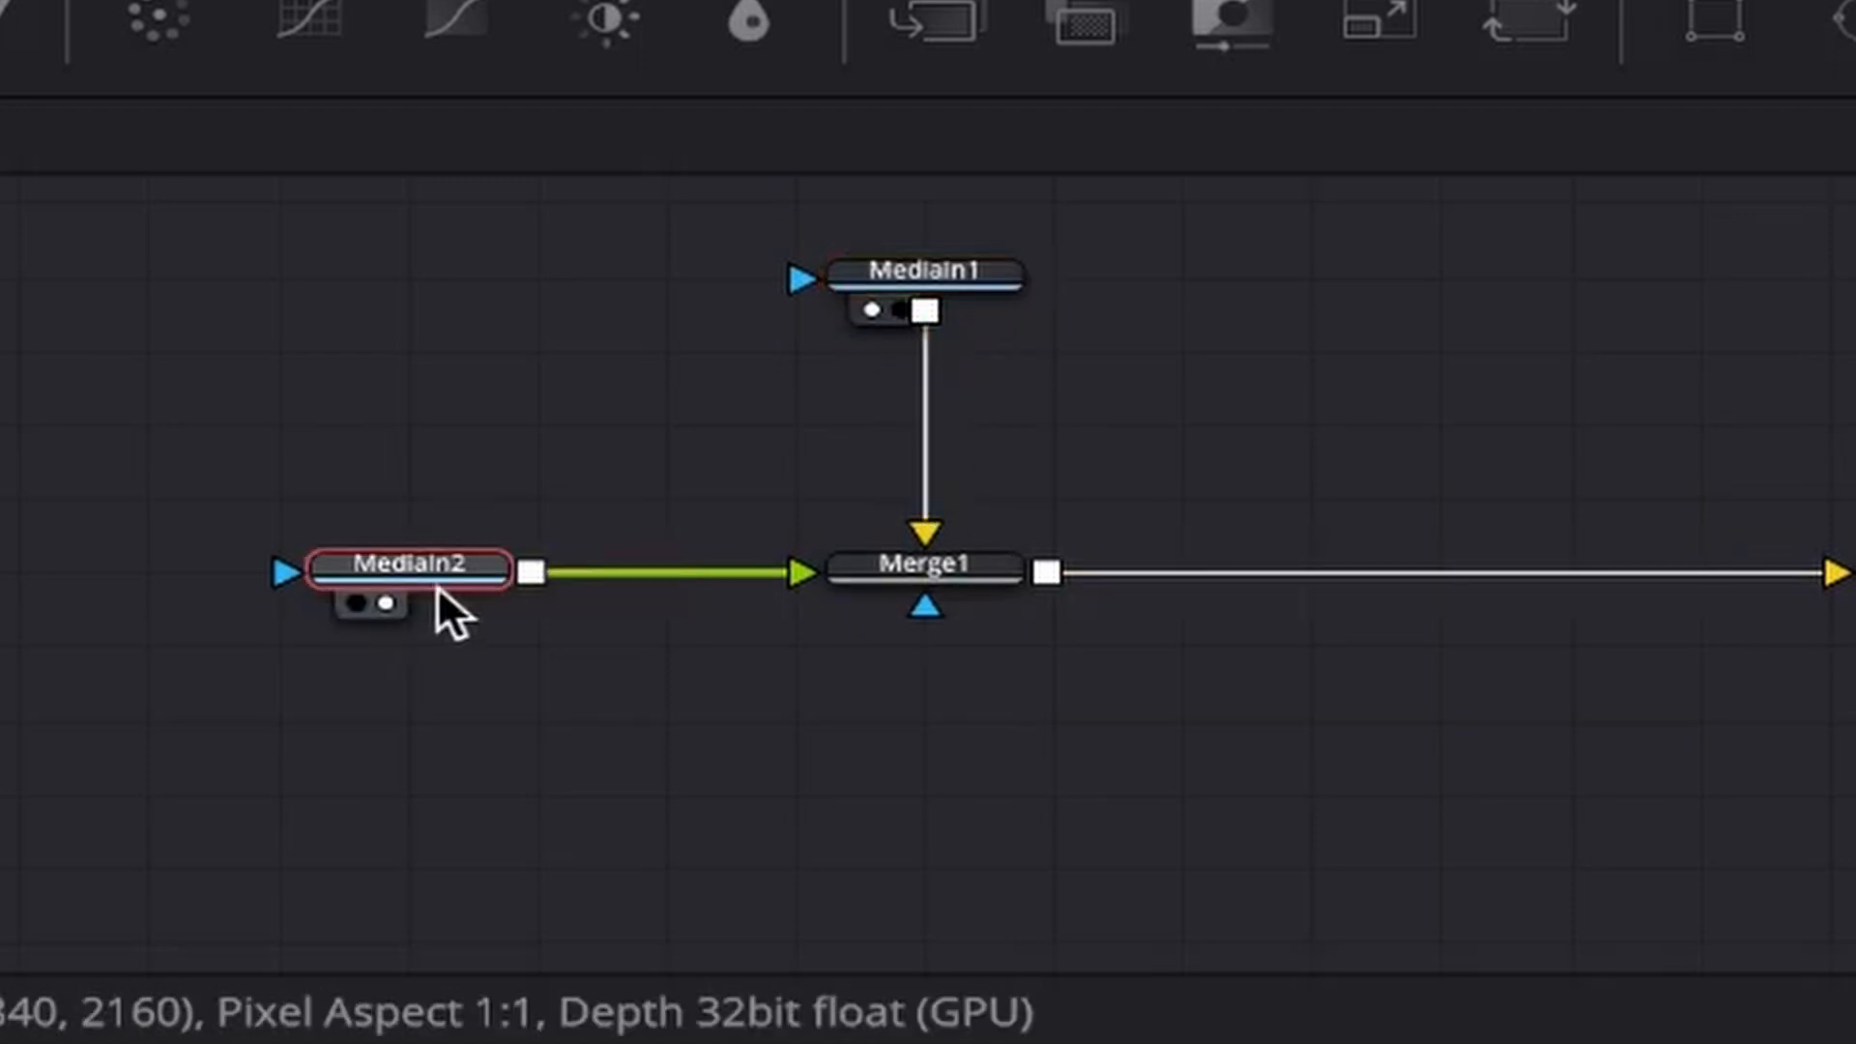
mouse_move(729, 597)
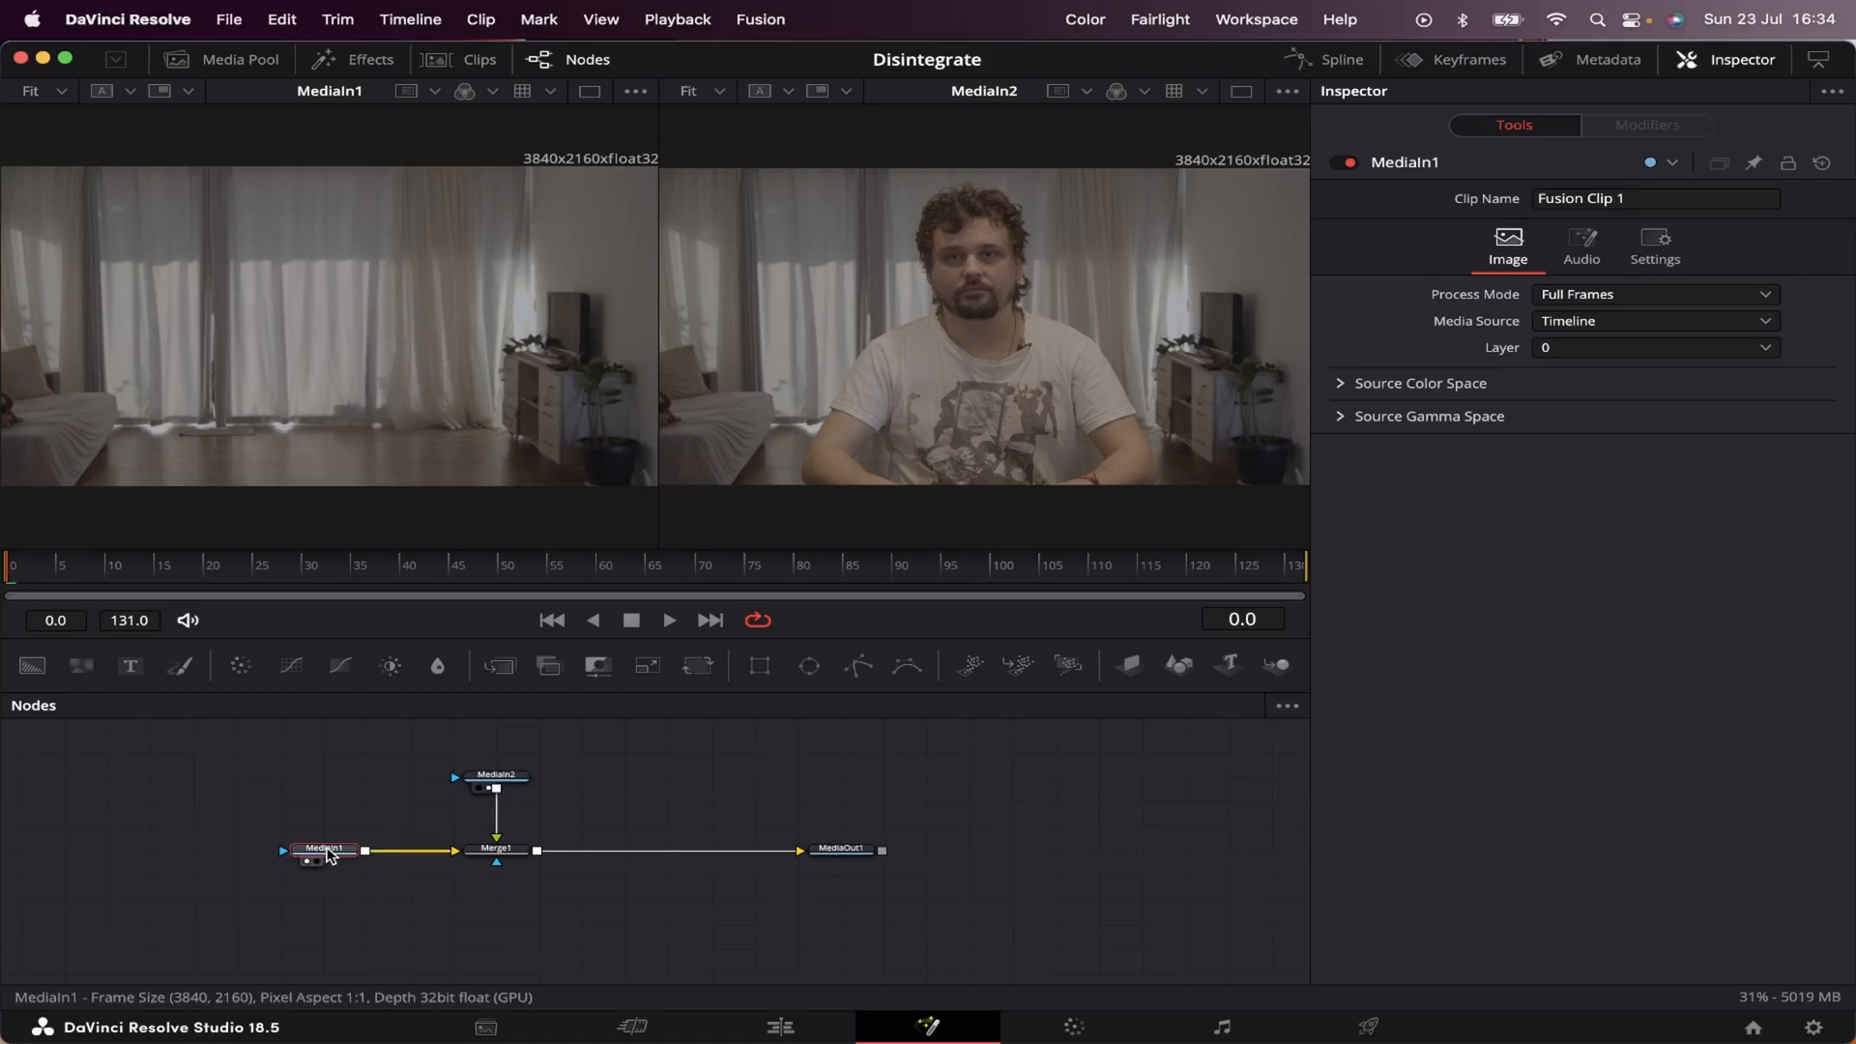
Step: Rename MediaIn1 to PLATE and MediaIn2 to ACTING
key(F2)
text(PLATE)
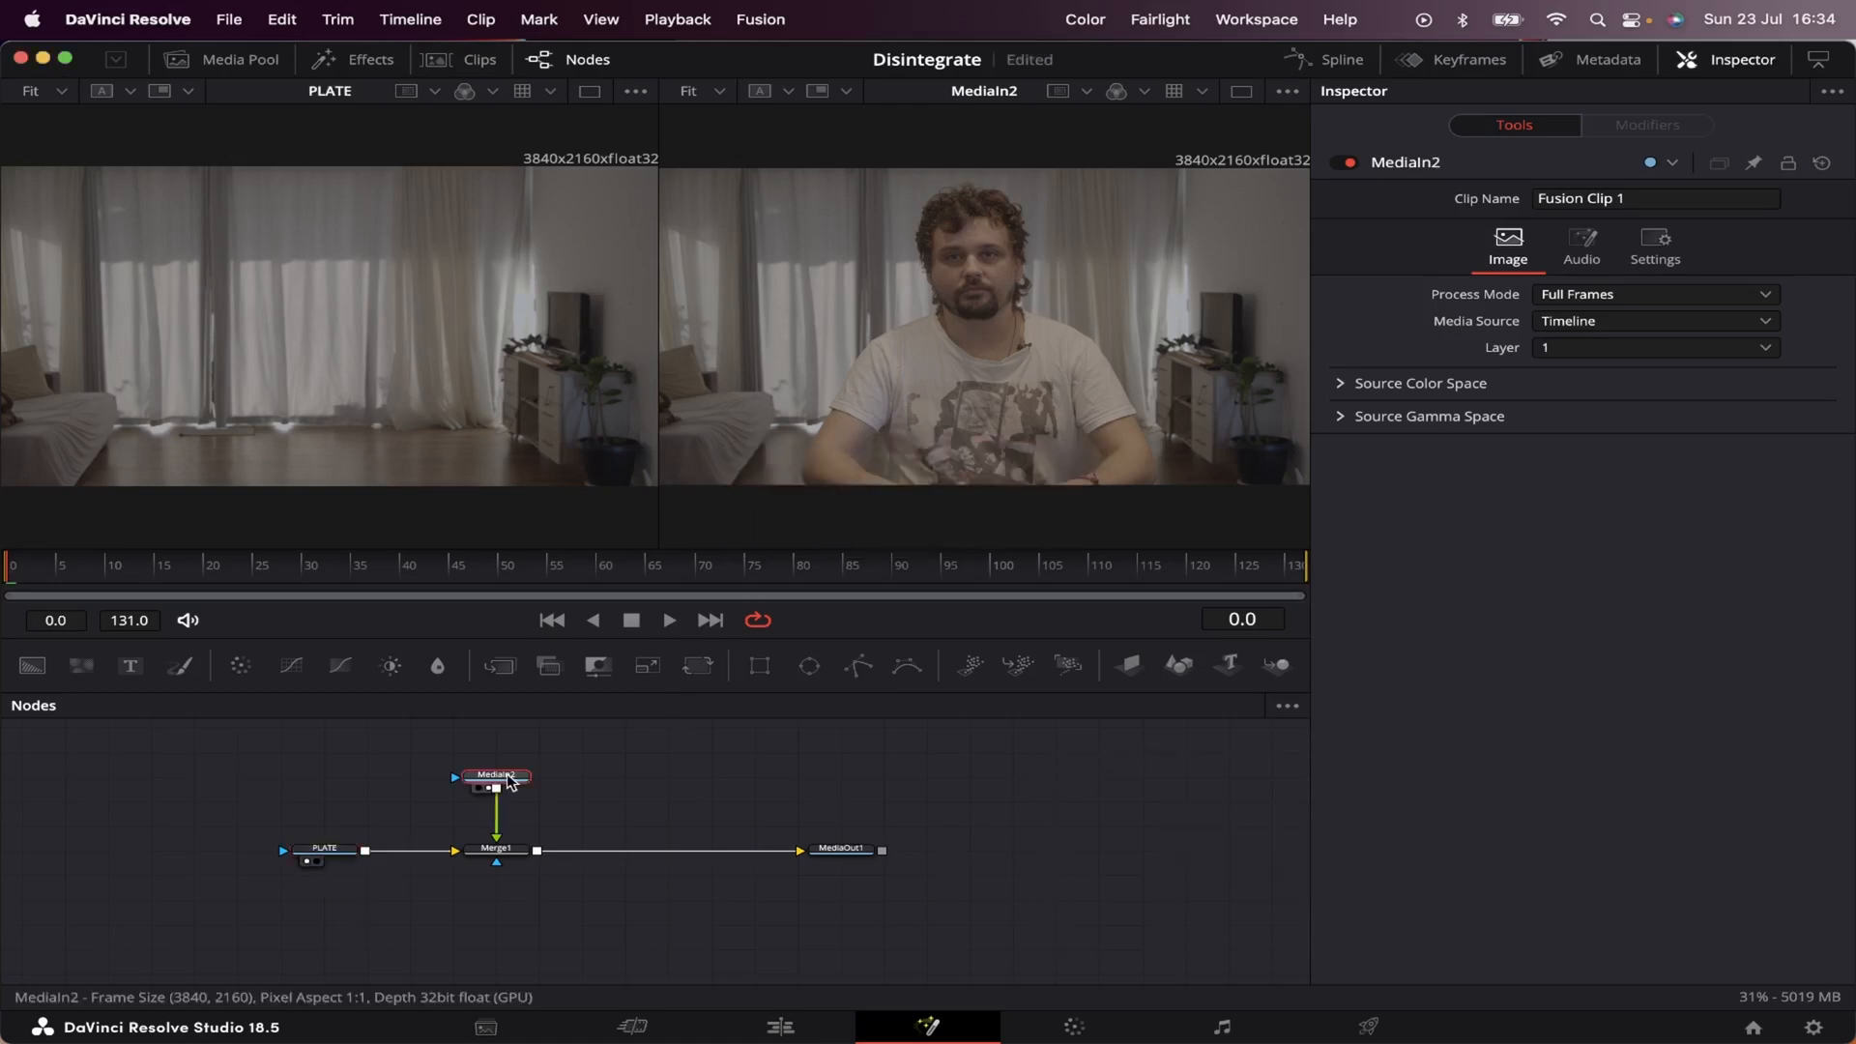
text(ACTING)
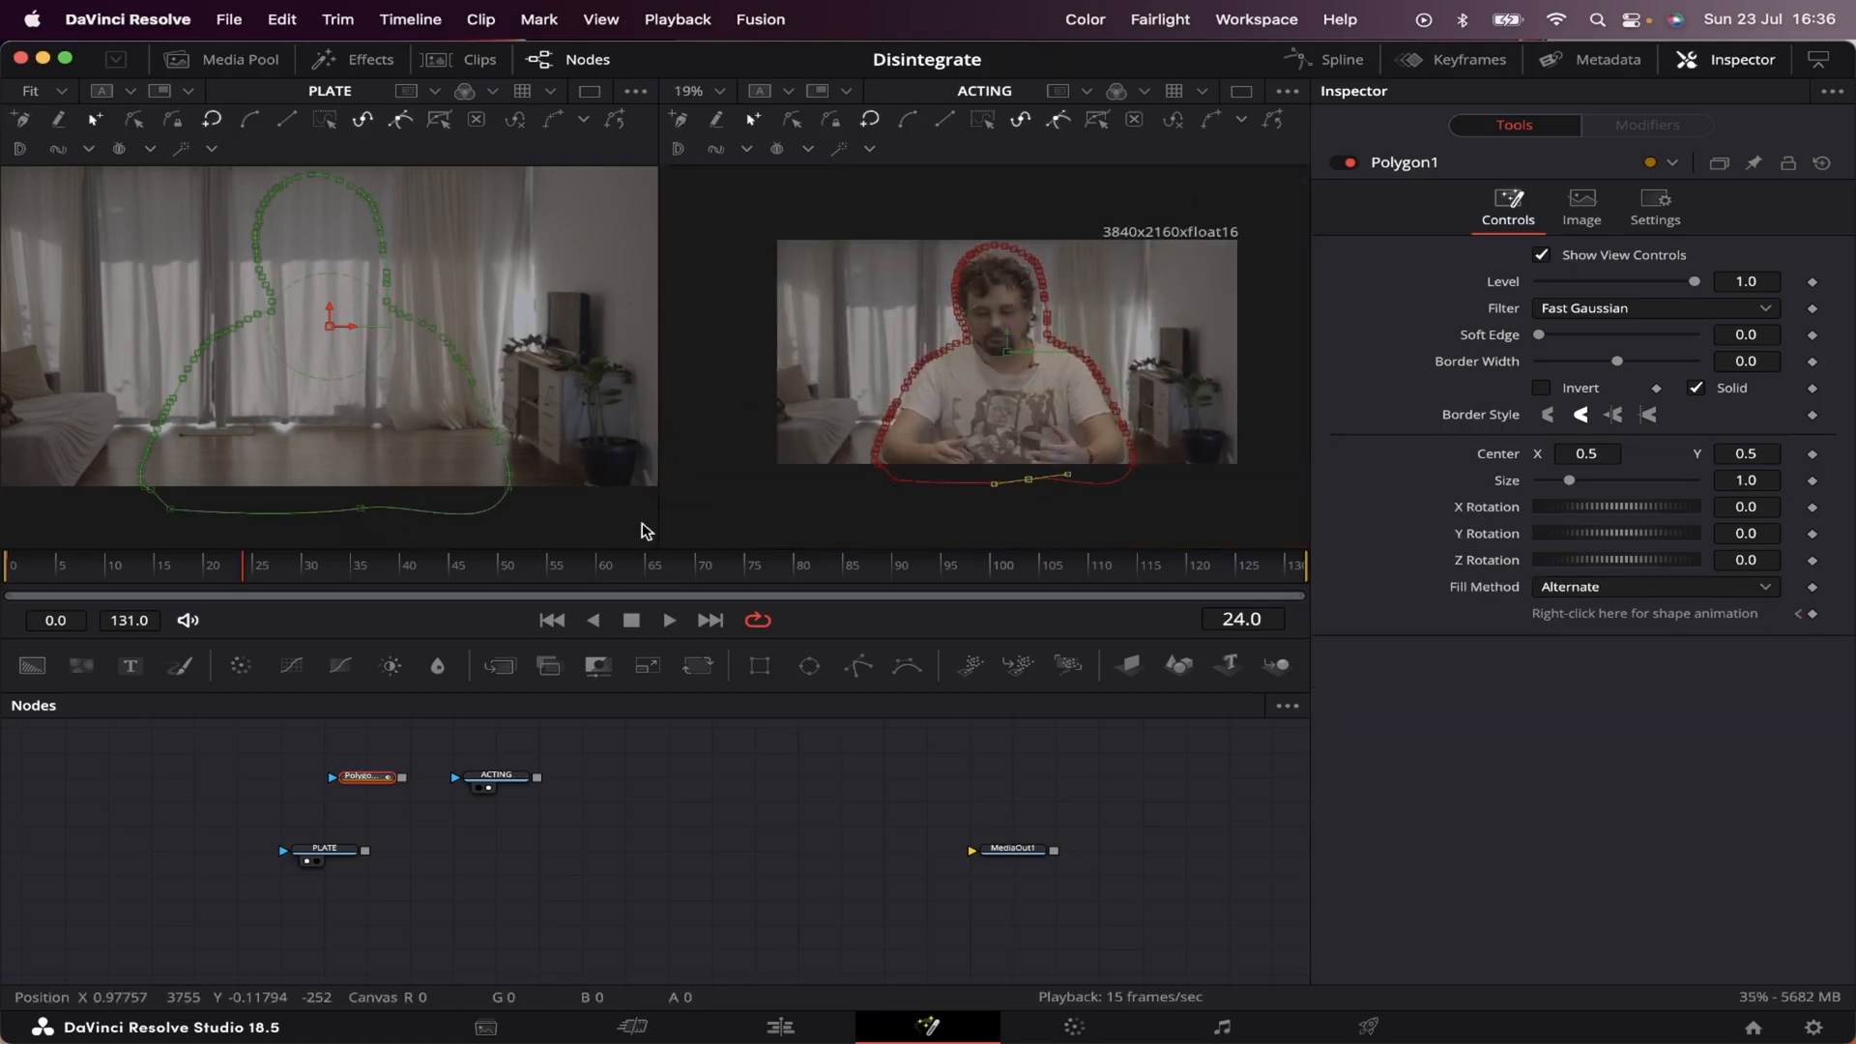
Step: Place a polygon point along the actor's head-and-shoulders outline
click(668, 619)
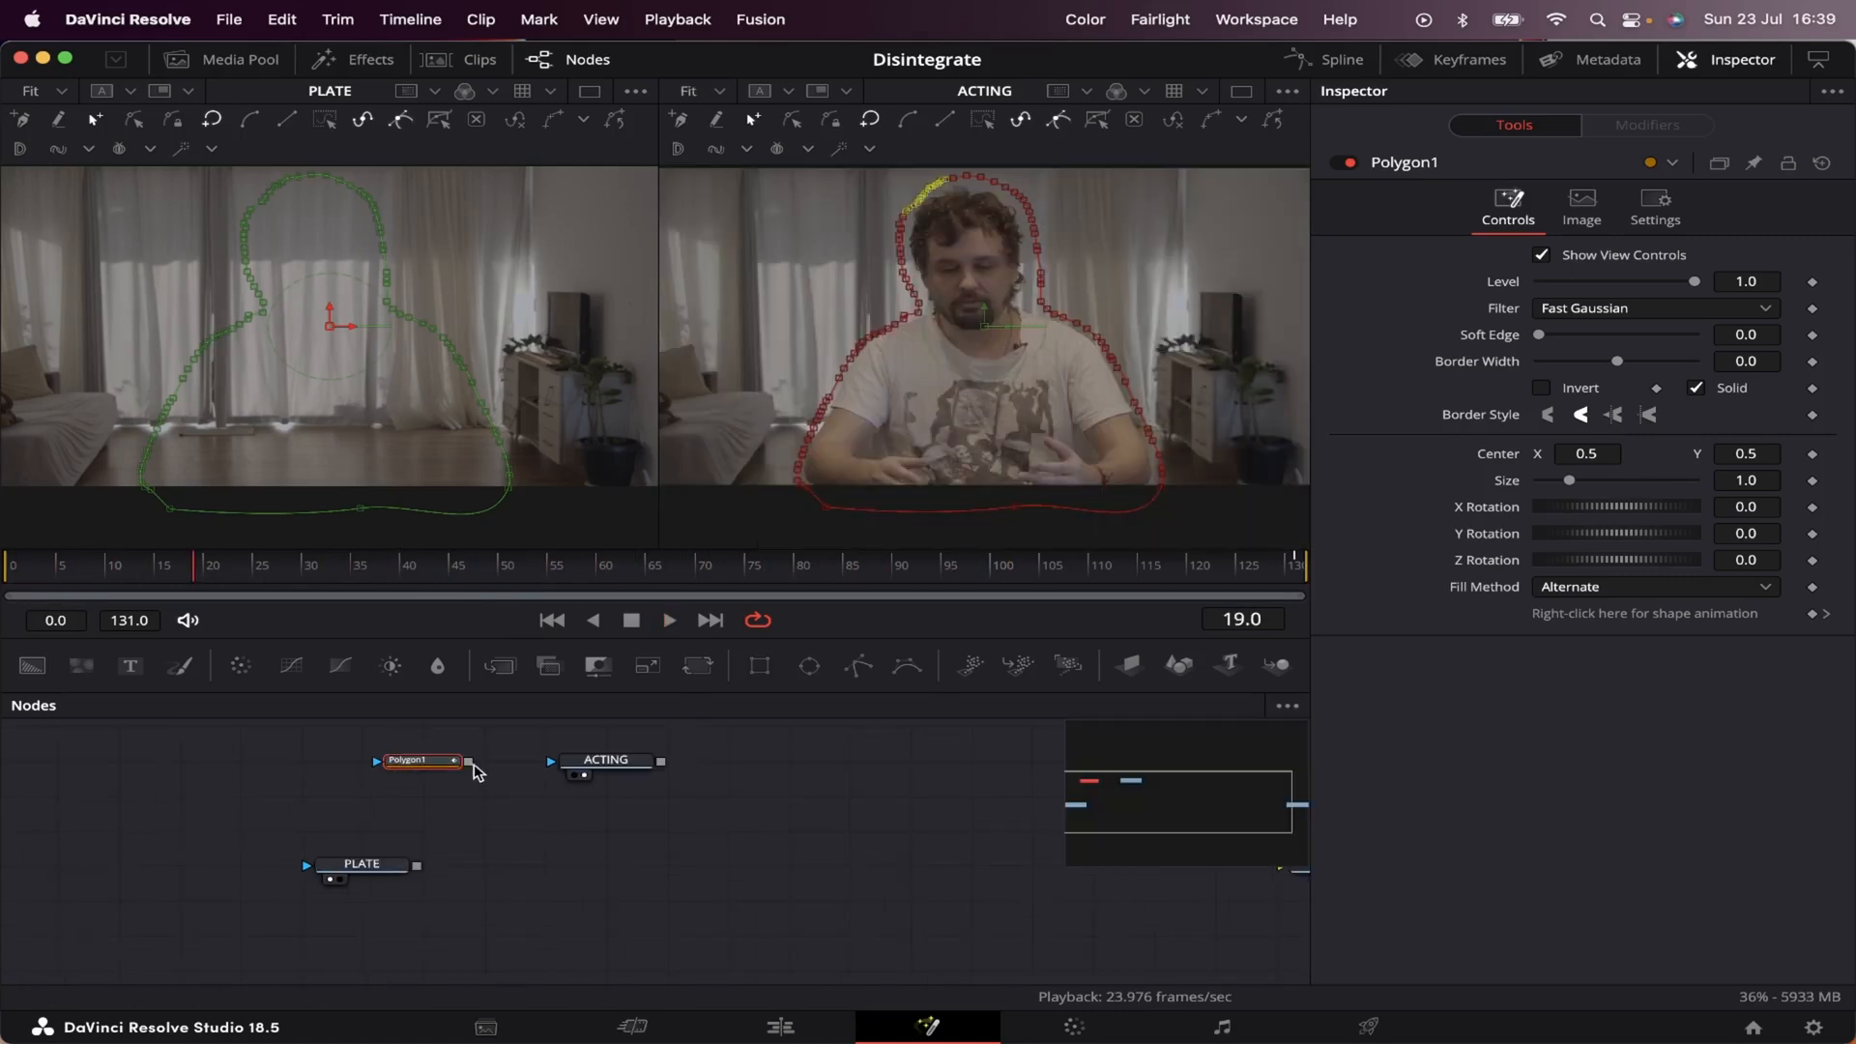
Step: Connect Polygon1's output to the ACTING node's mask input
drag(466, 762, 548, 762)
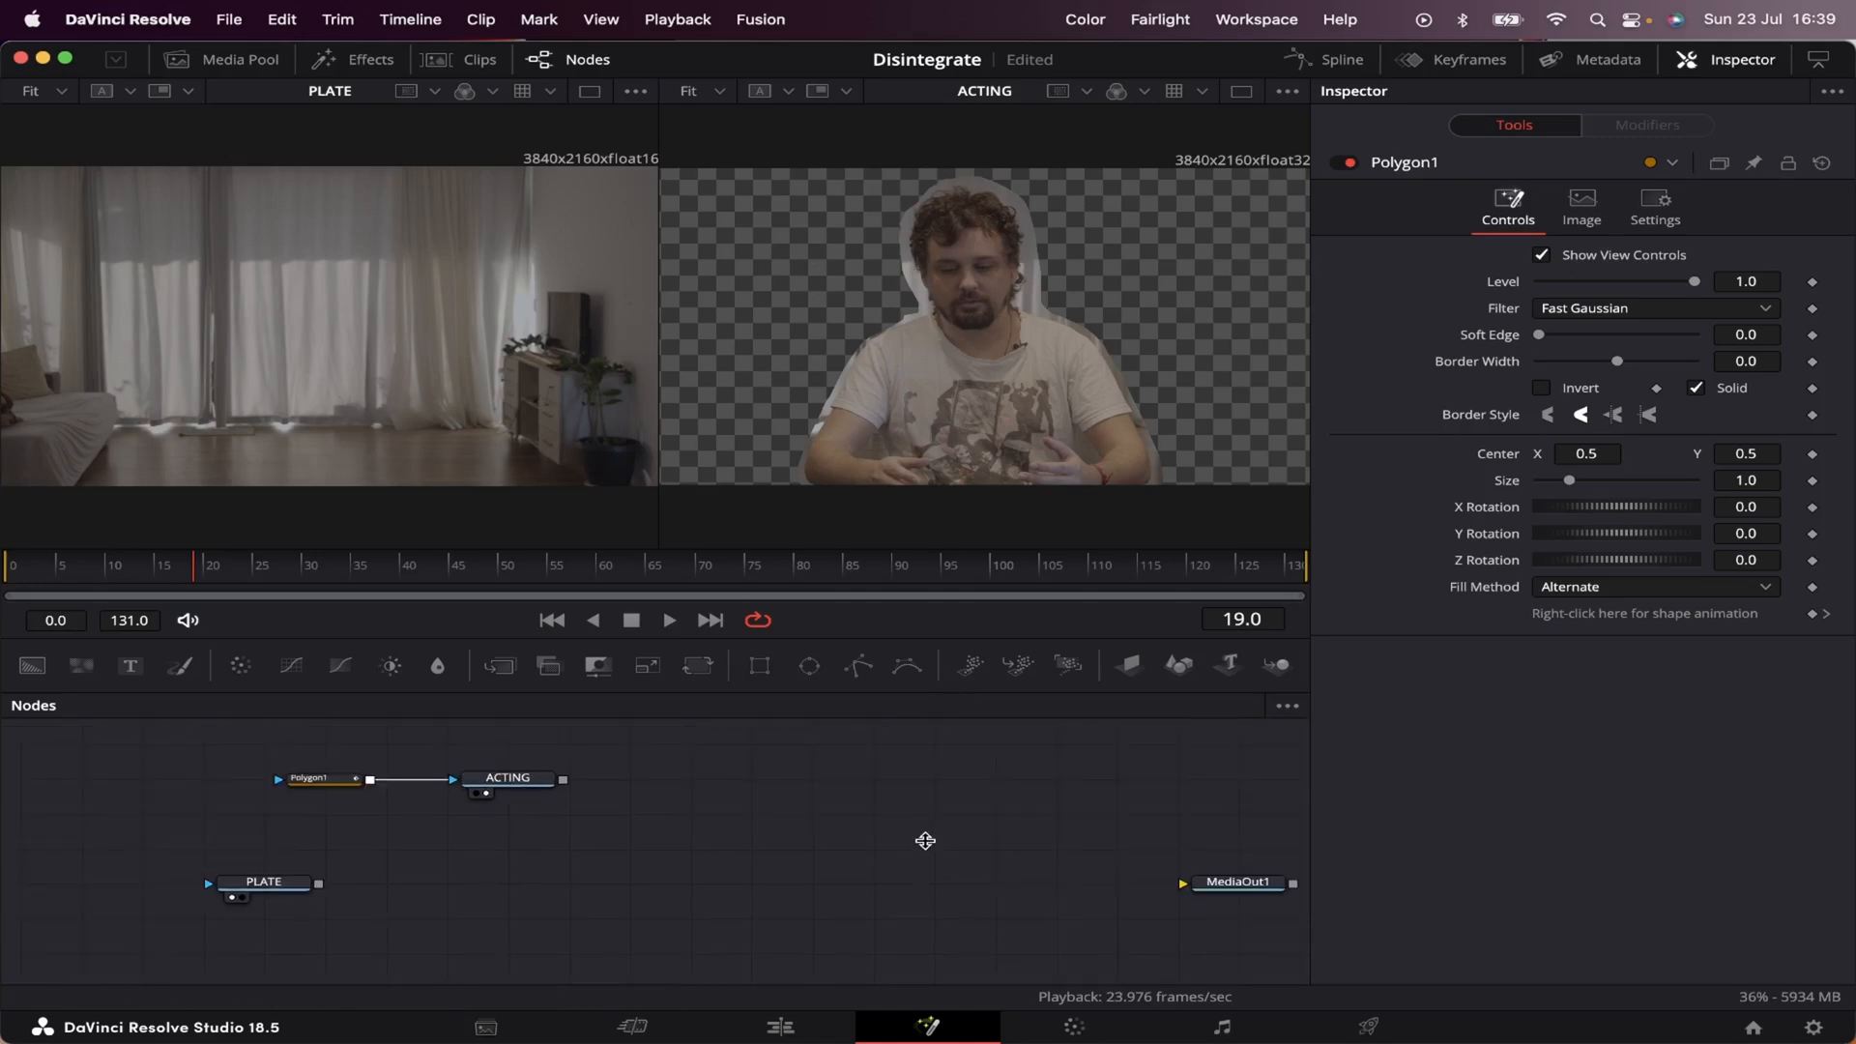
mouse_move(903, 826)
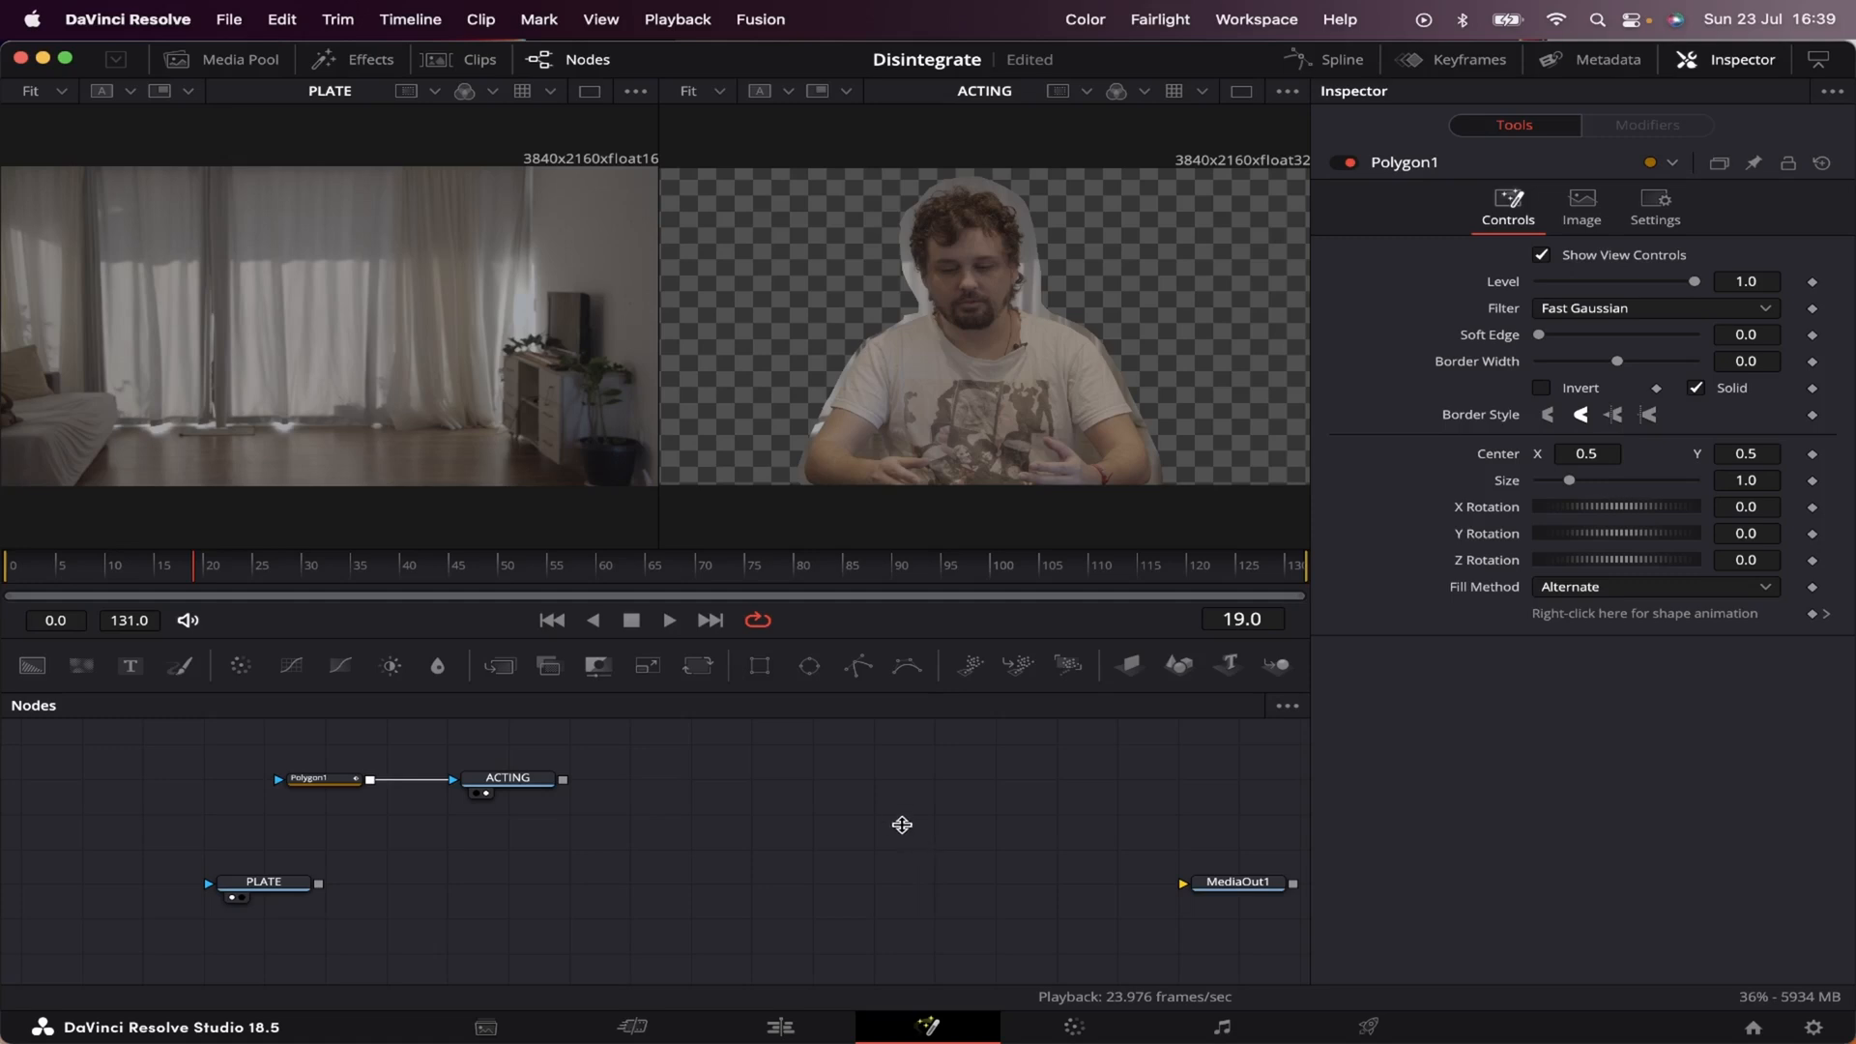
mouse_move(857, 806)
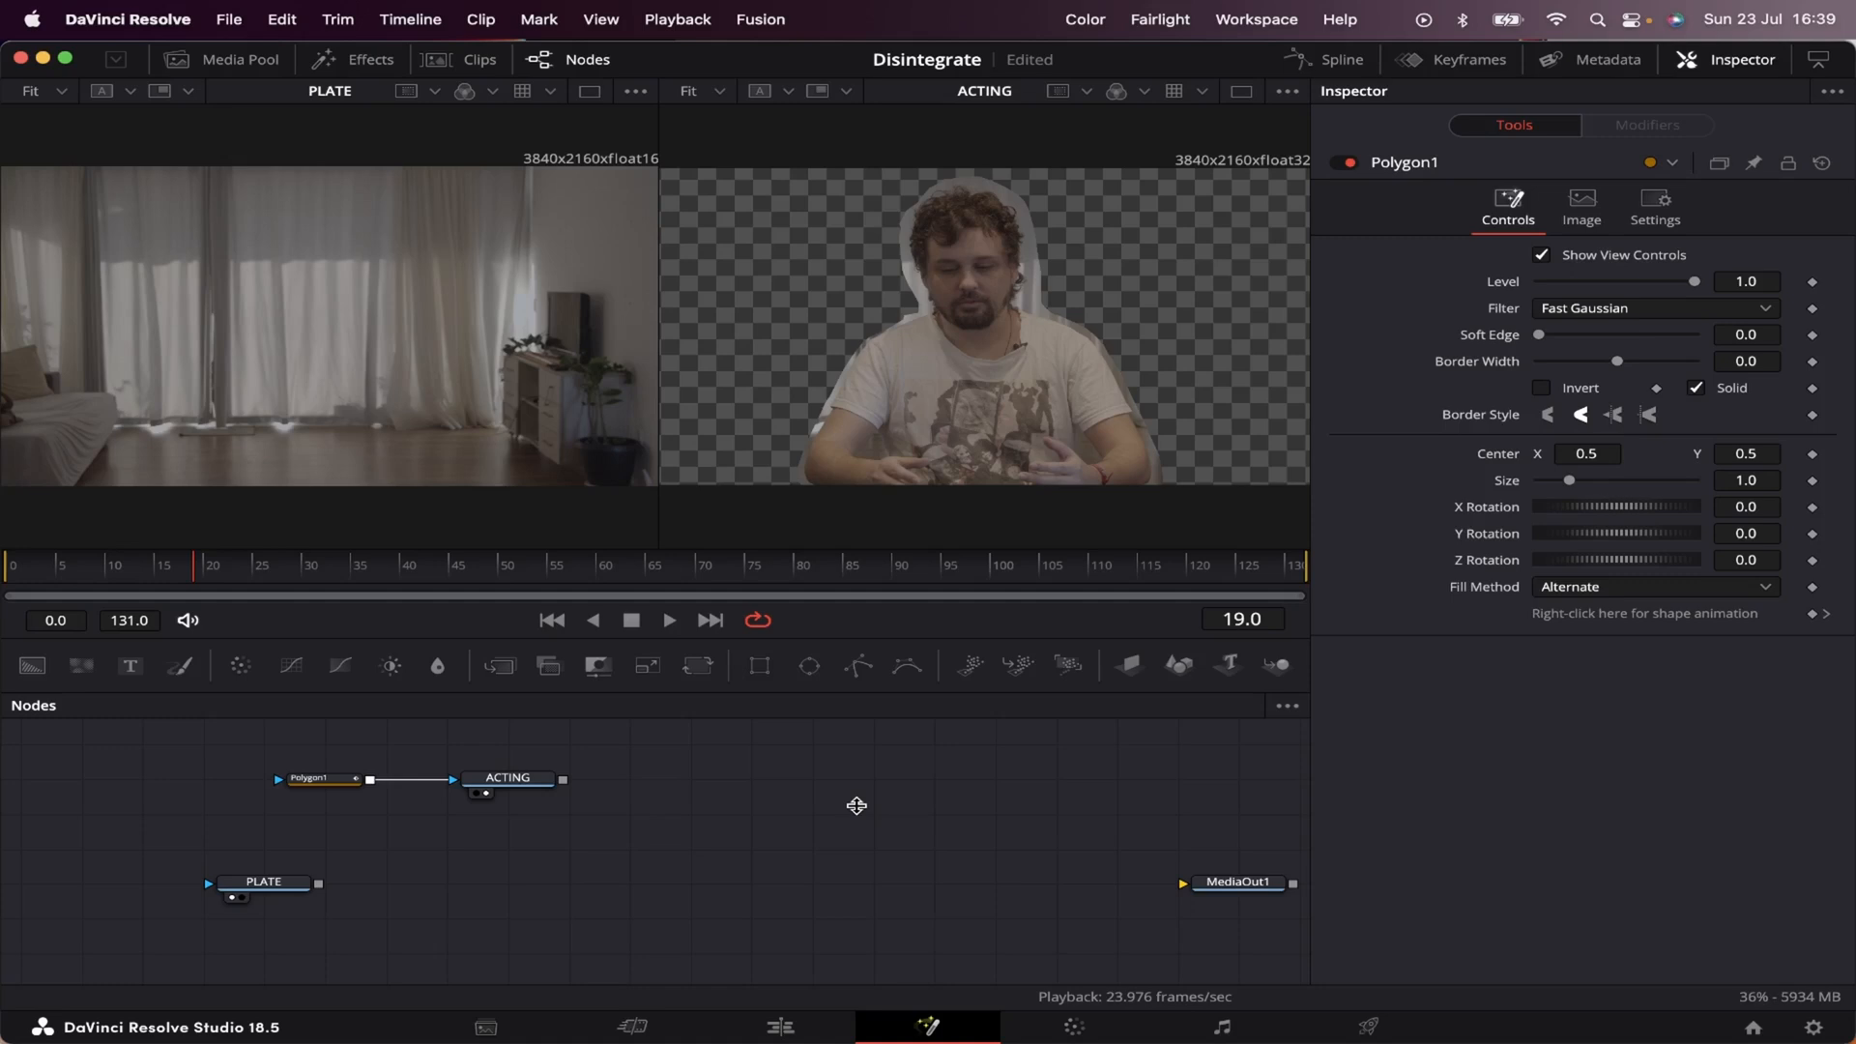
mouse_move(973, 694)
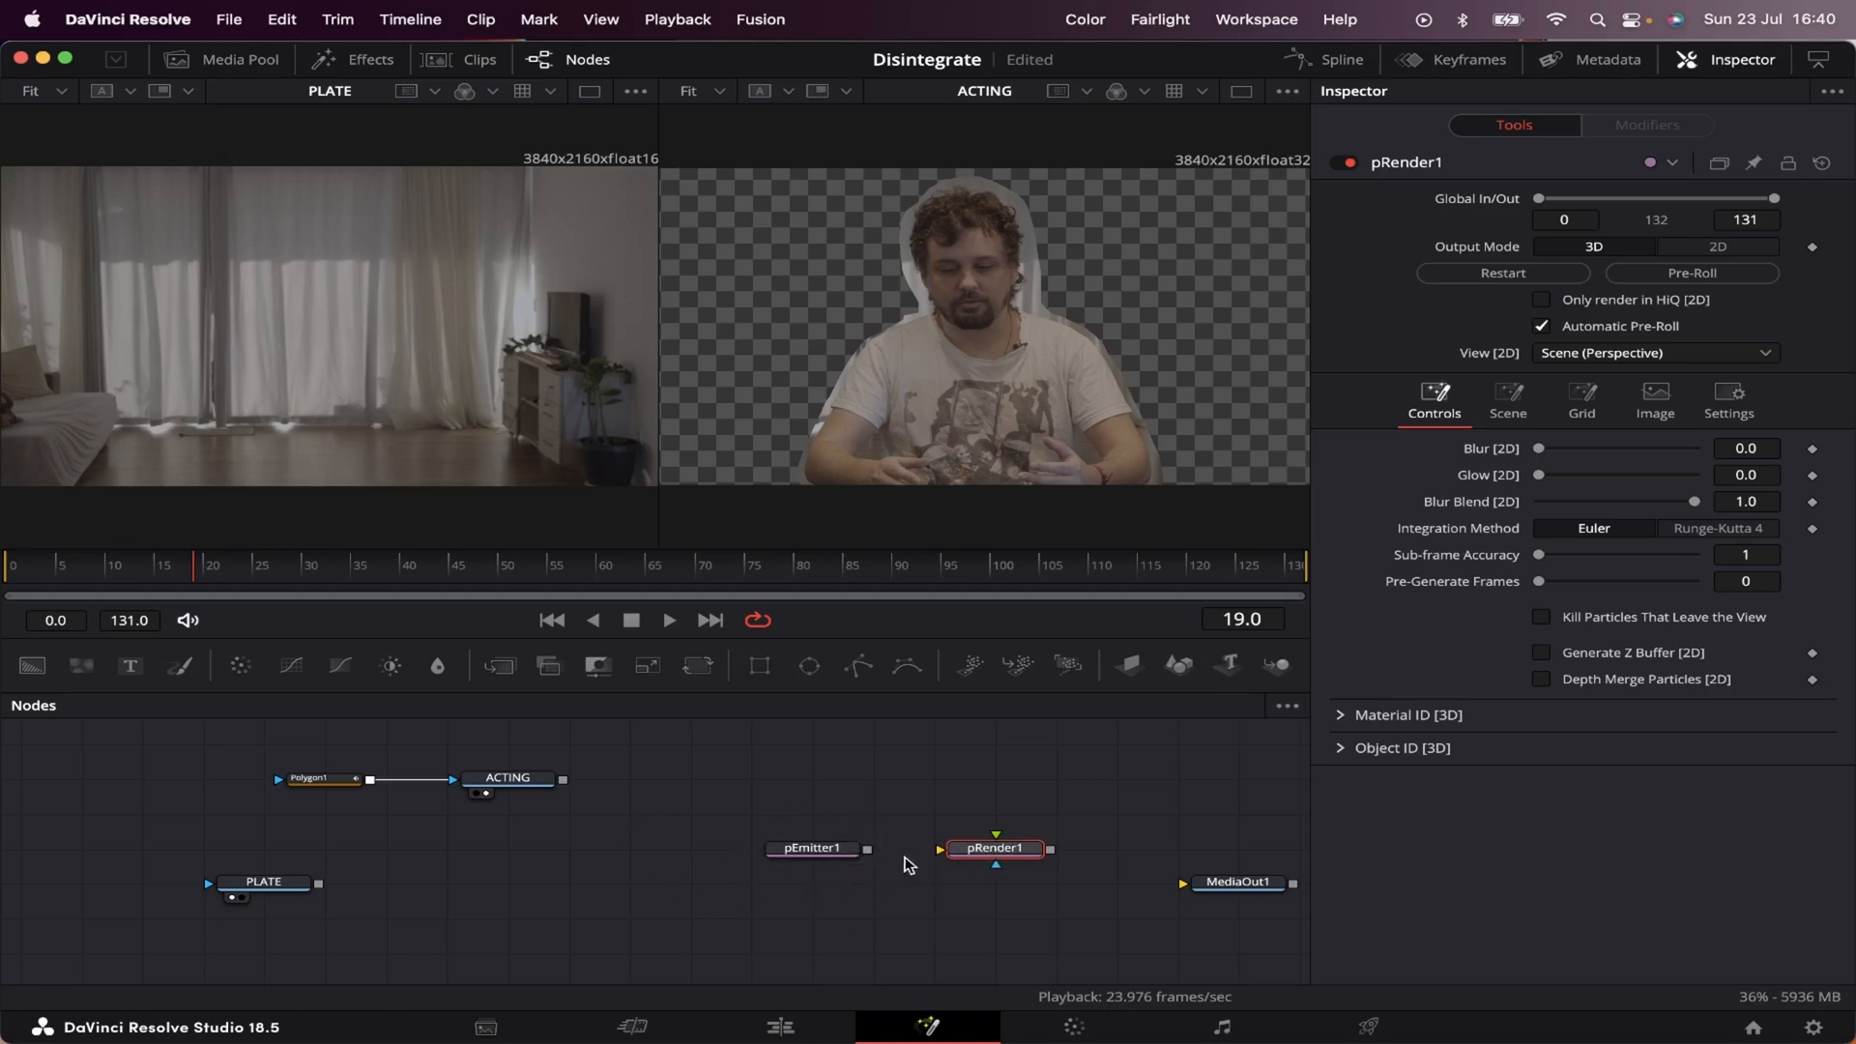
Step: Connect pEmitter1 into pRender1 and view pRender1's output in the right viewer
drag(867, 849, 940, 849)
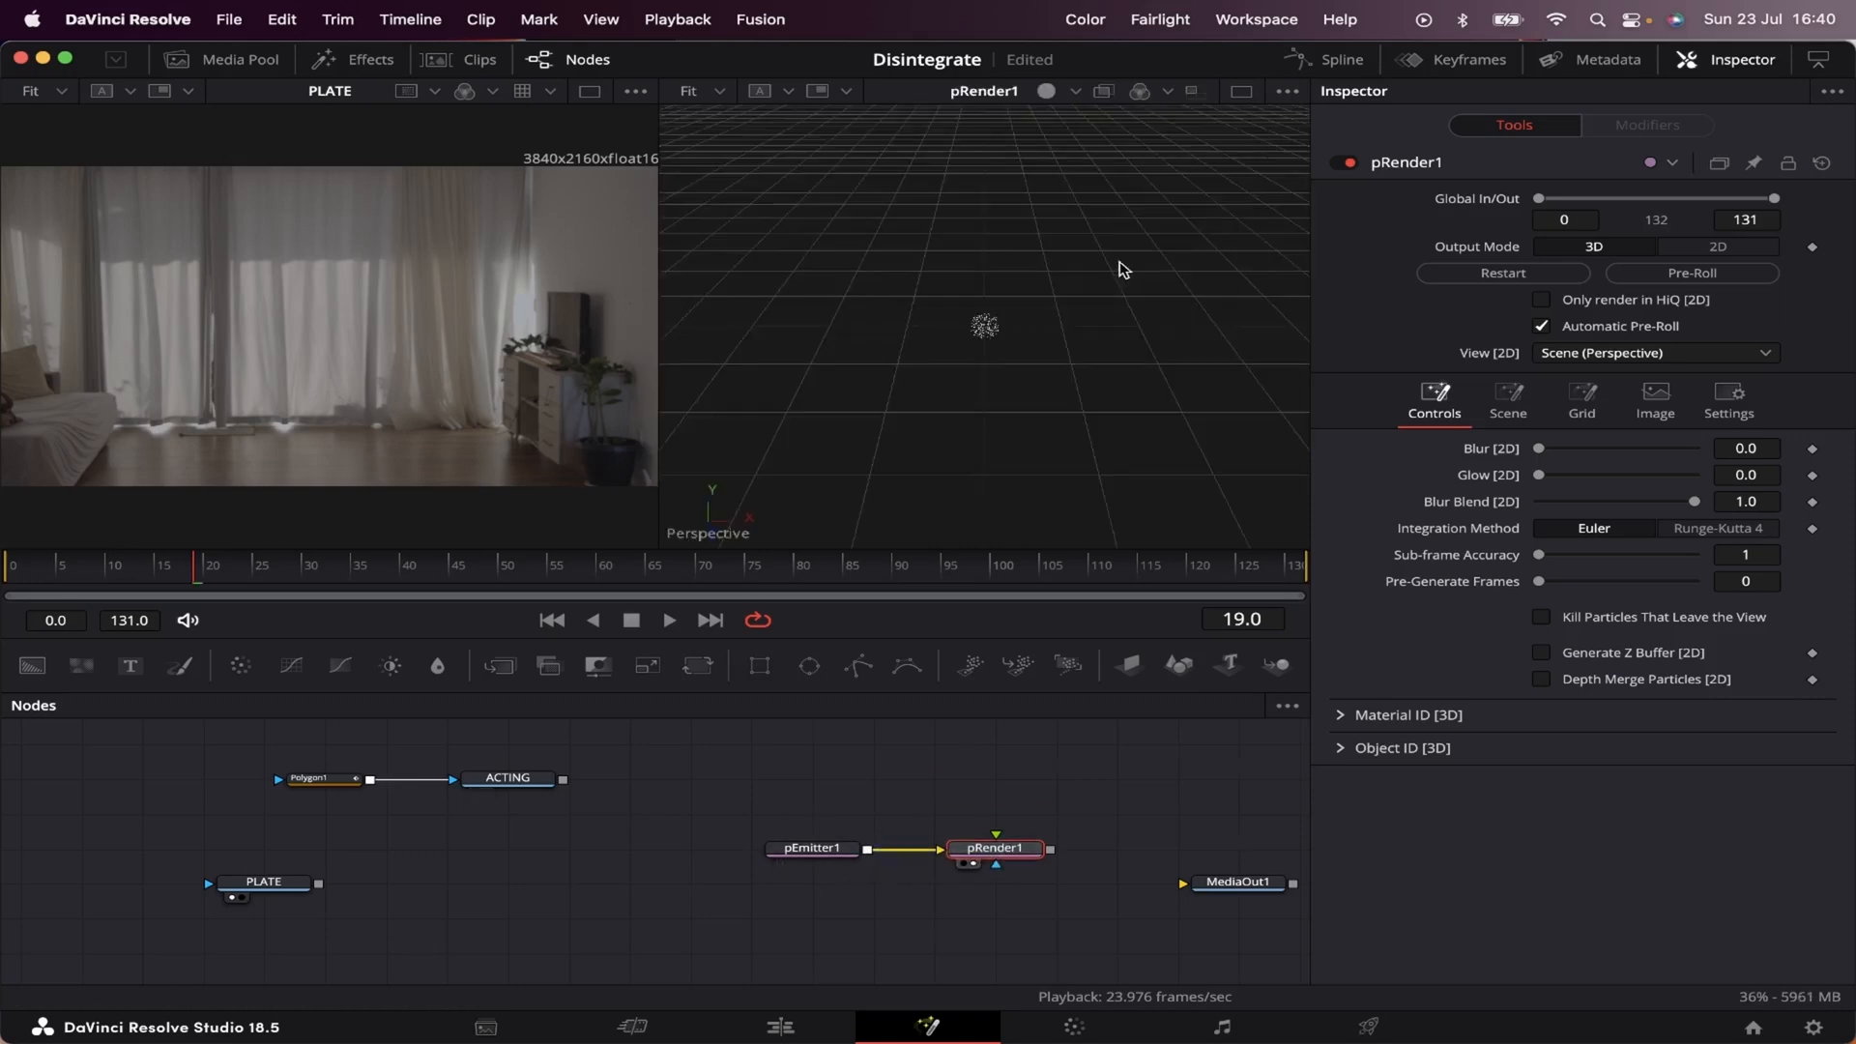
click(1716, 246)
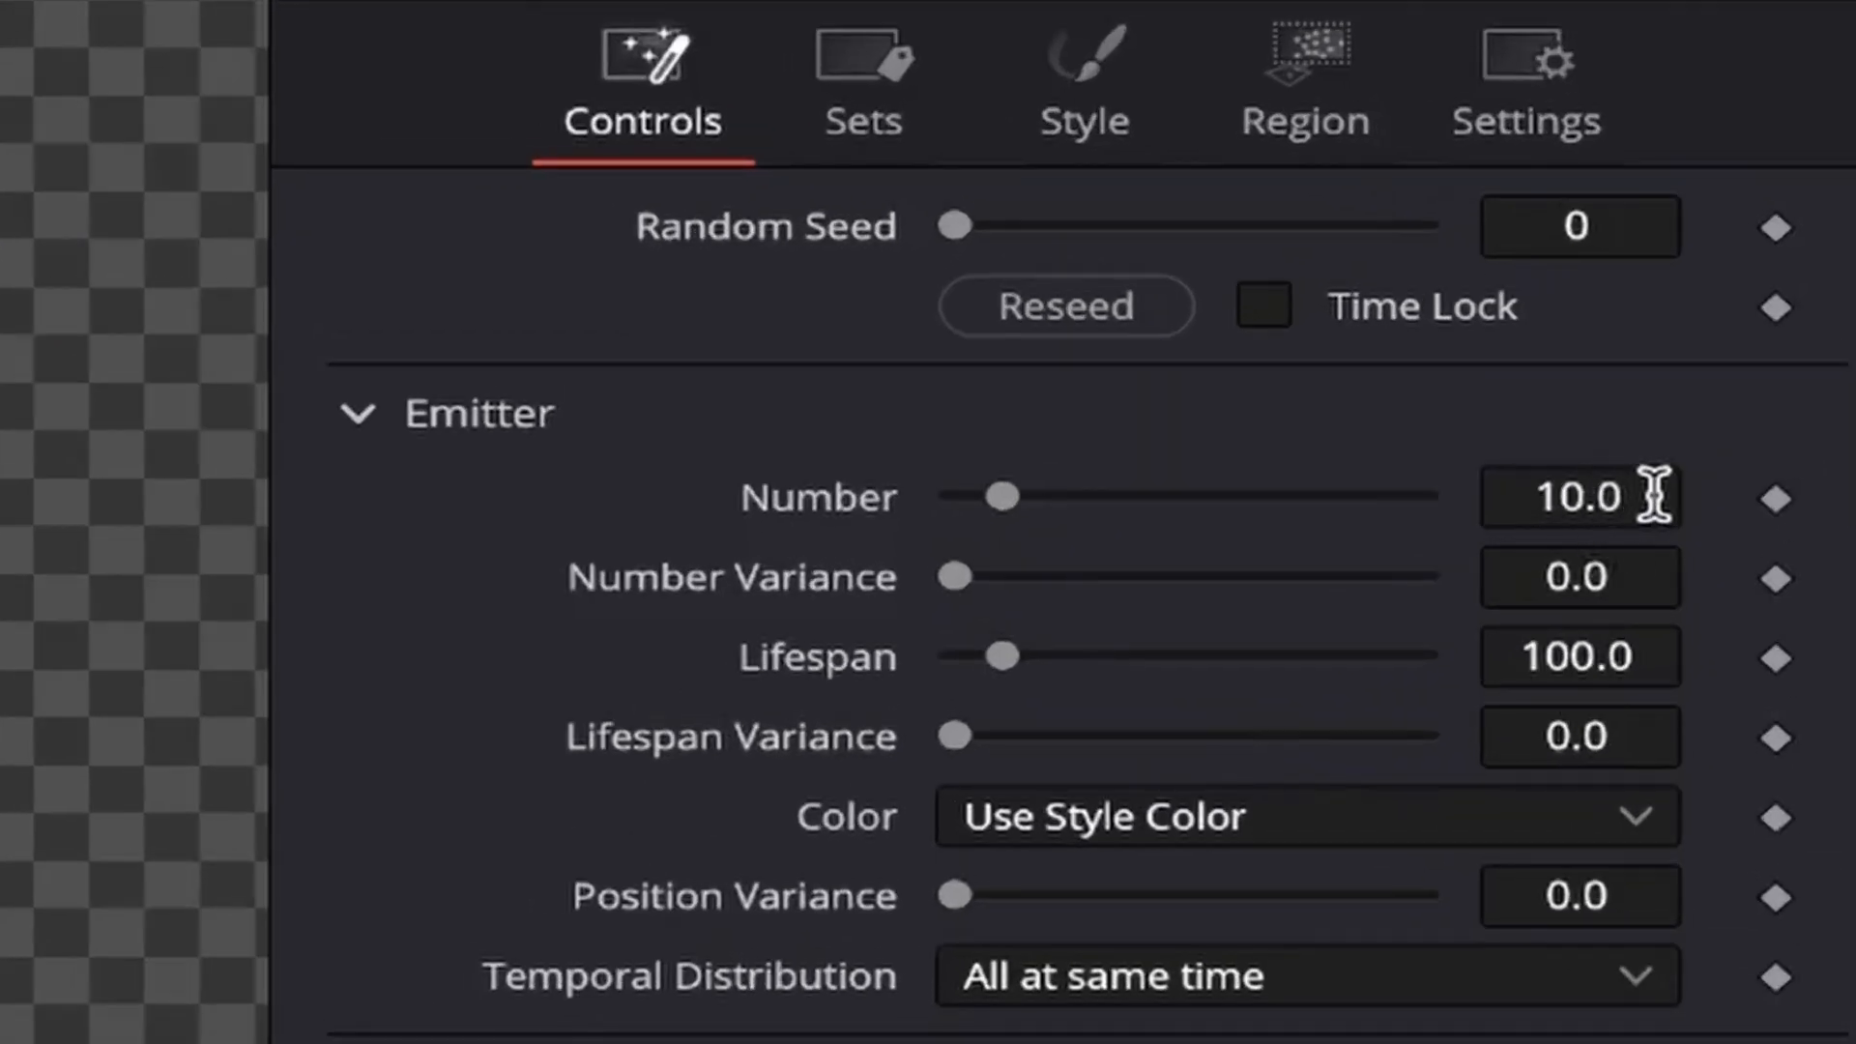
Step: Set pEmitter1 Number to 70000 and switch its Region to a Bitmap from ACTING
text(7000)
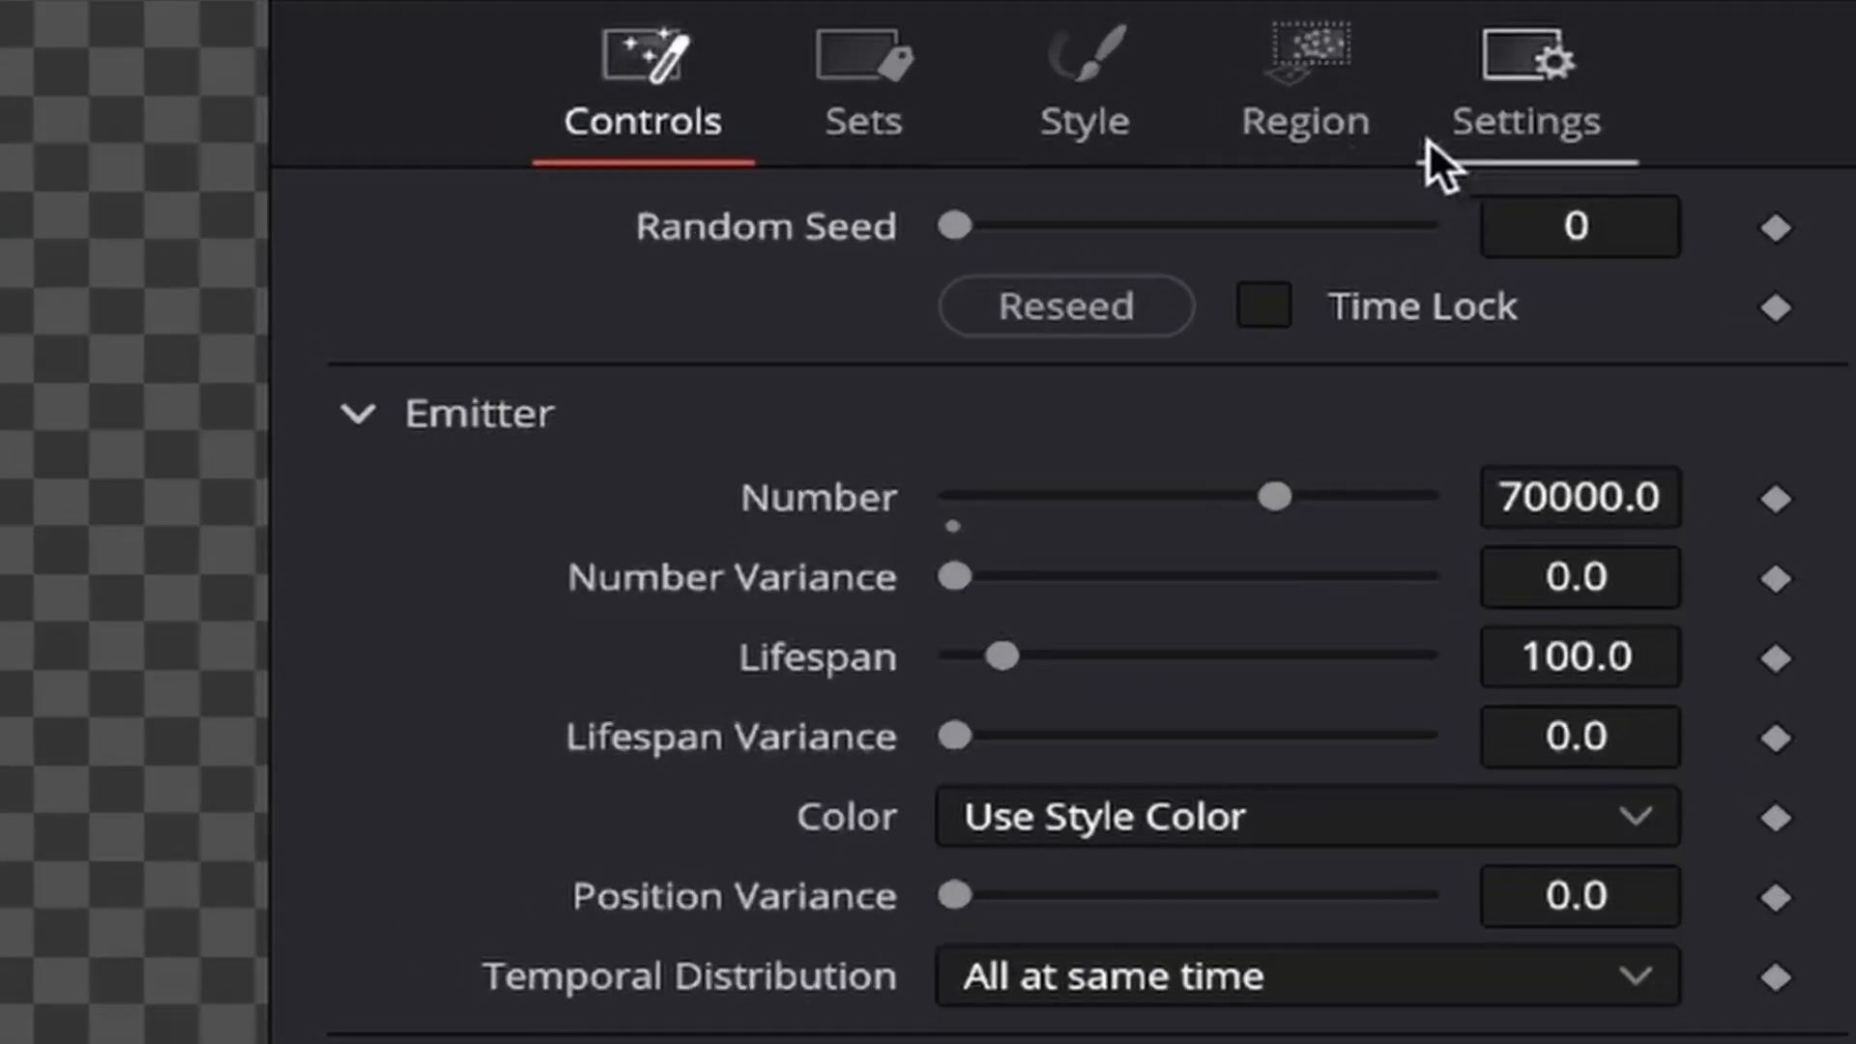
click(1303, 83)
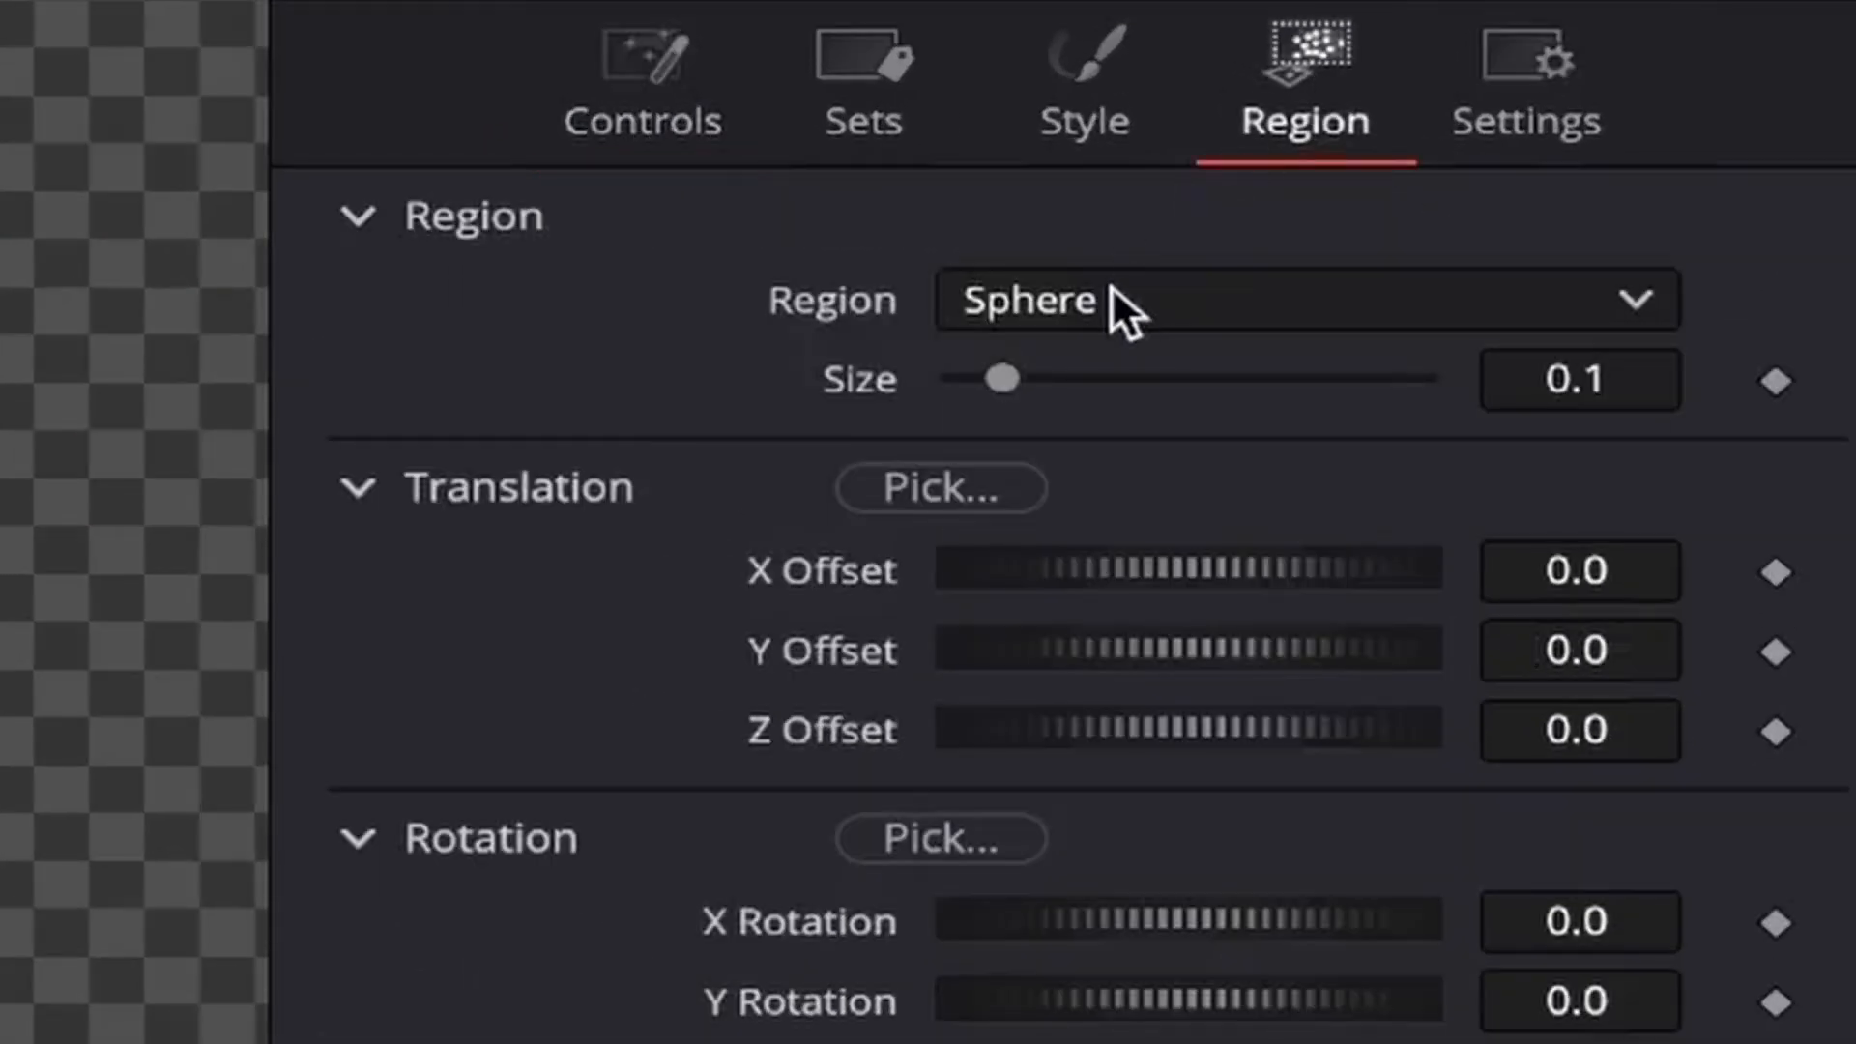
click(1302, 300)
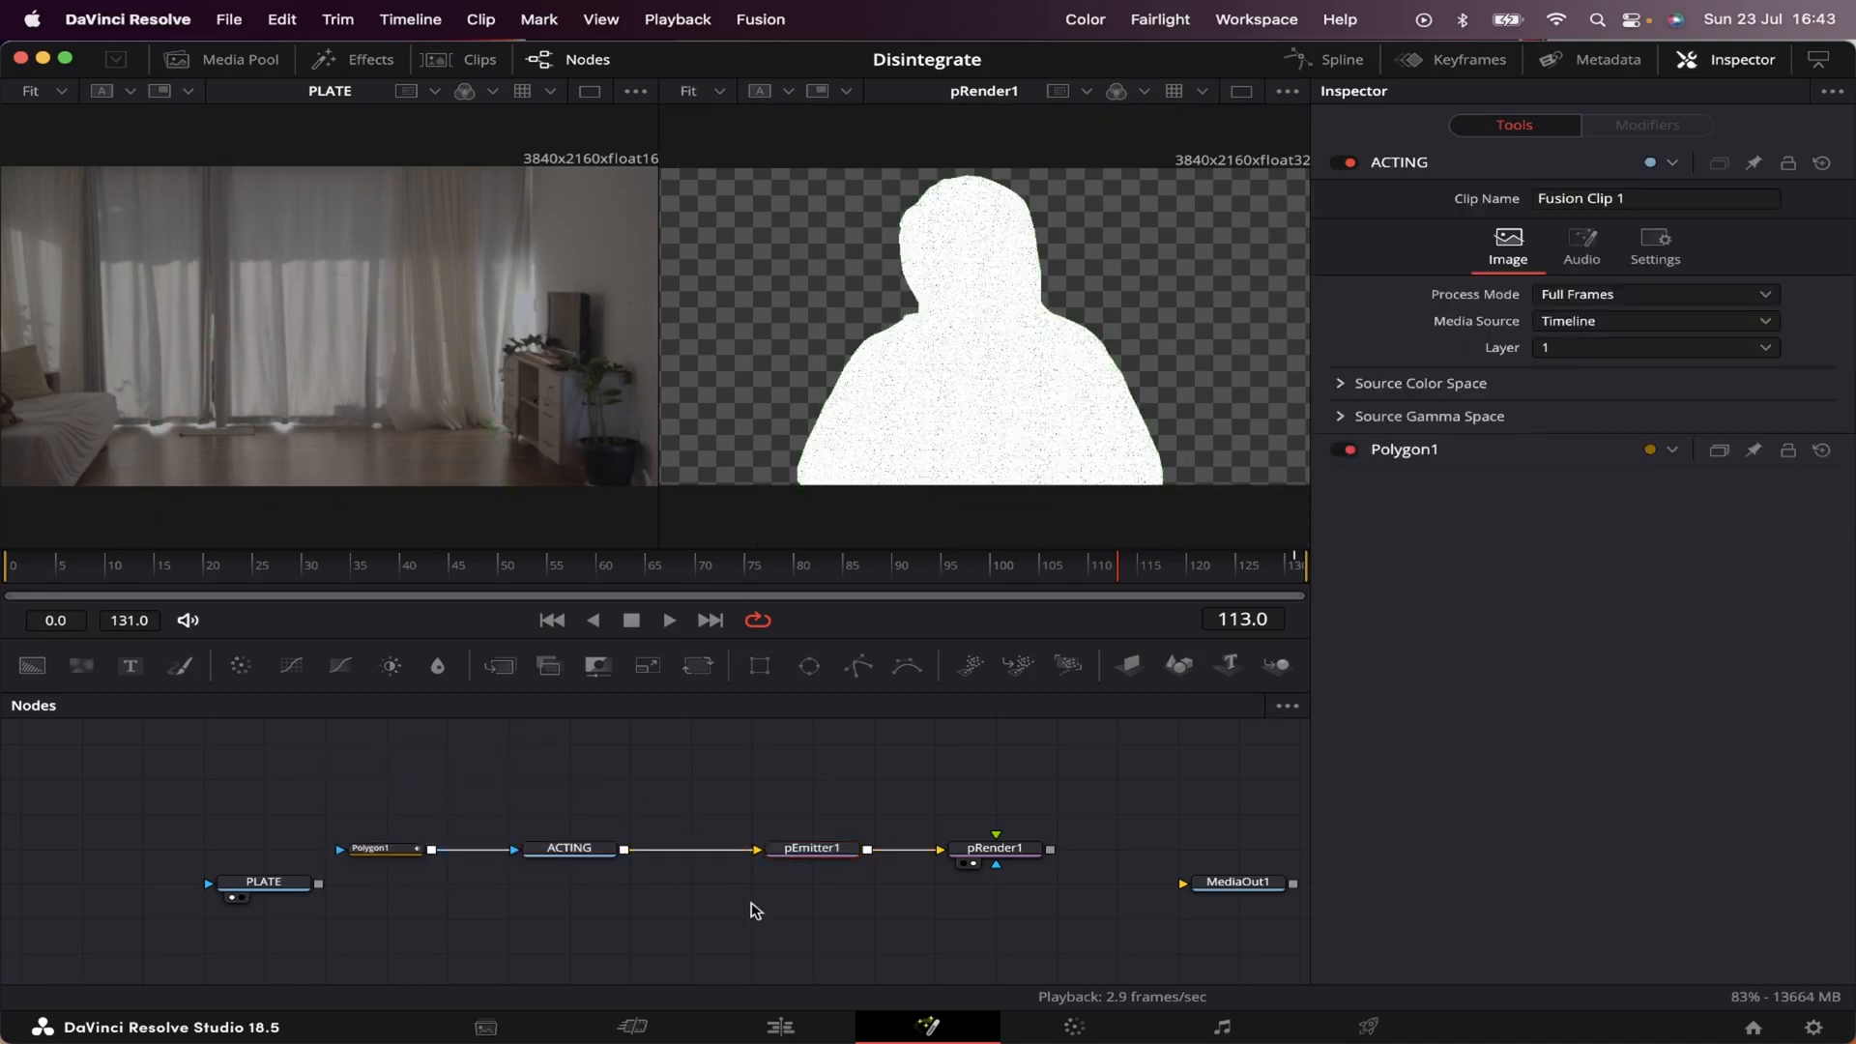
Step: Set pEmitter1 Color to Use Color from Region
click(810, 847)
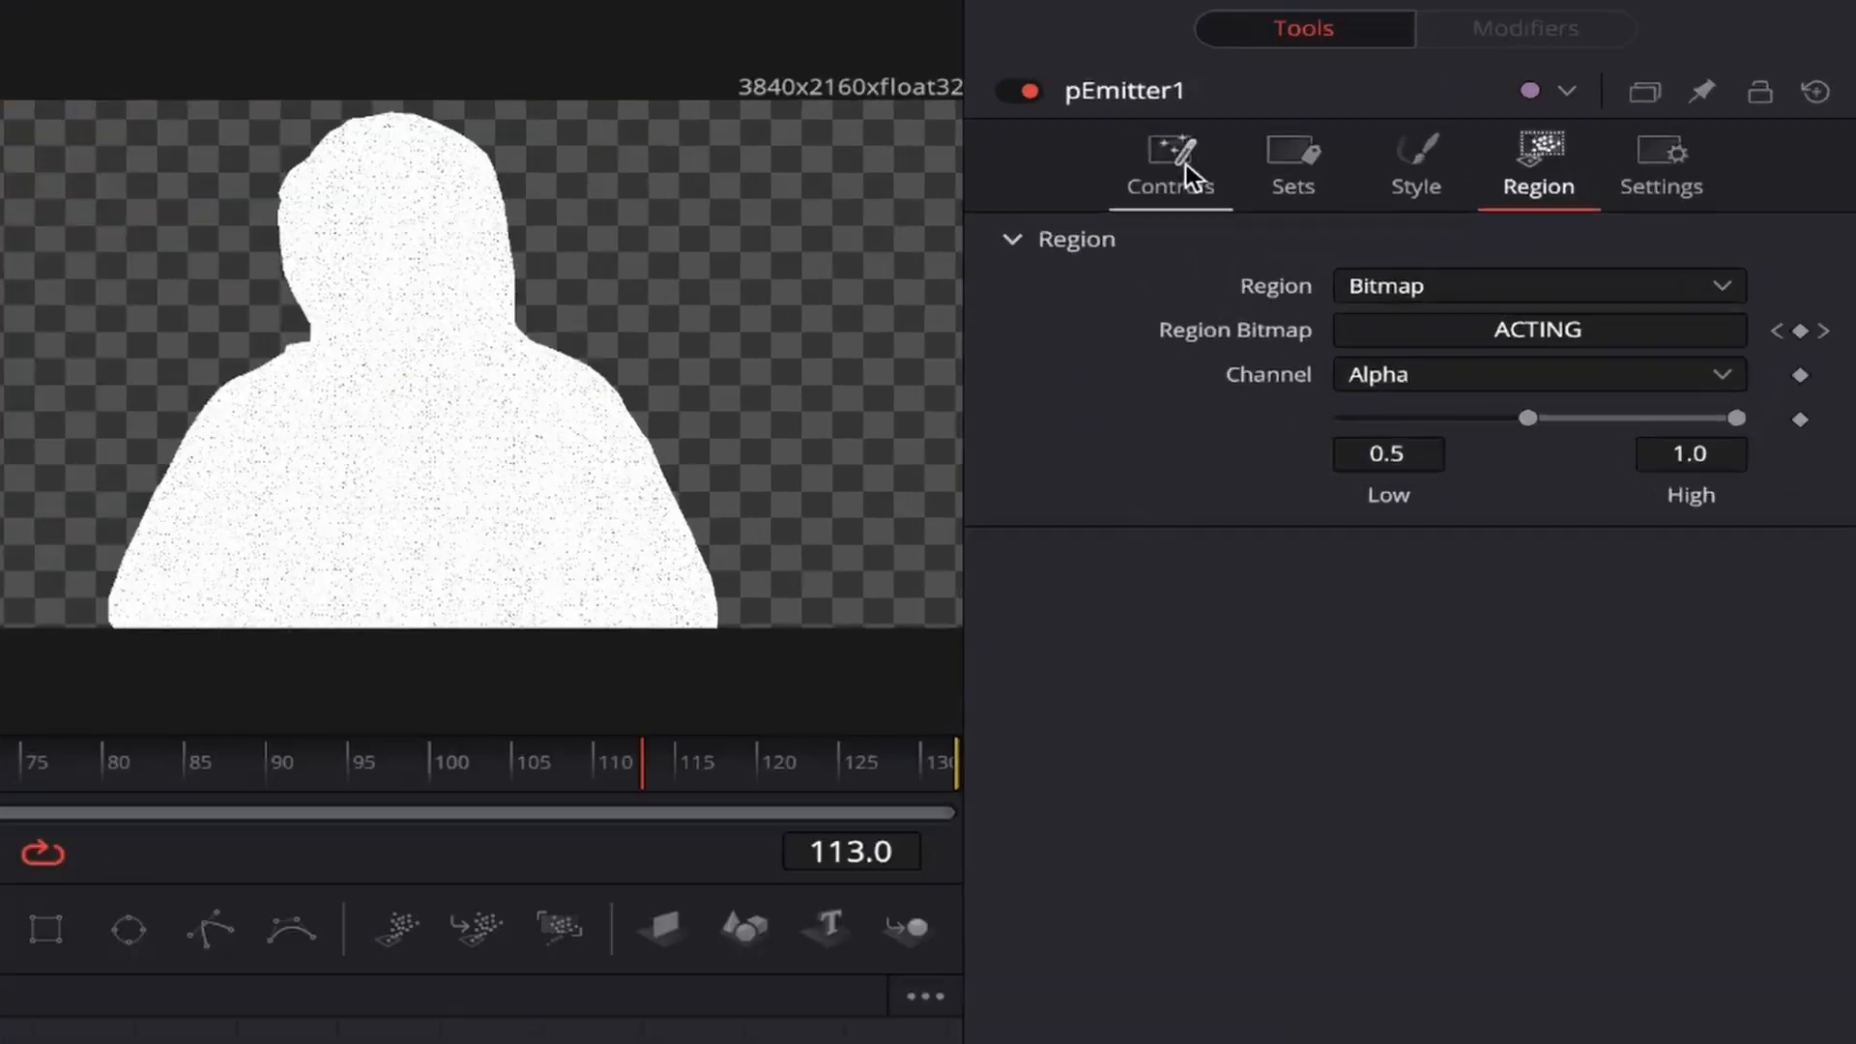
click(1170, 166)
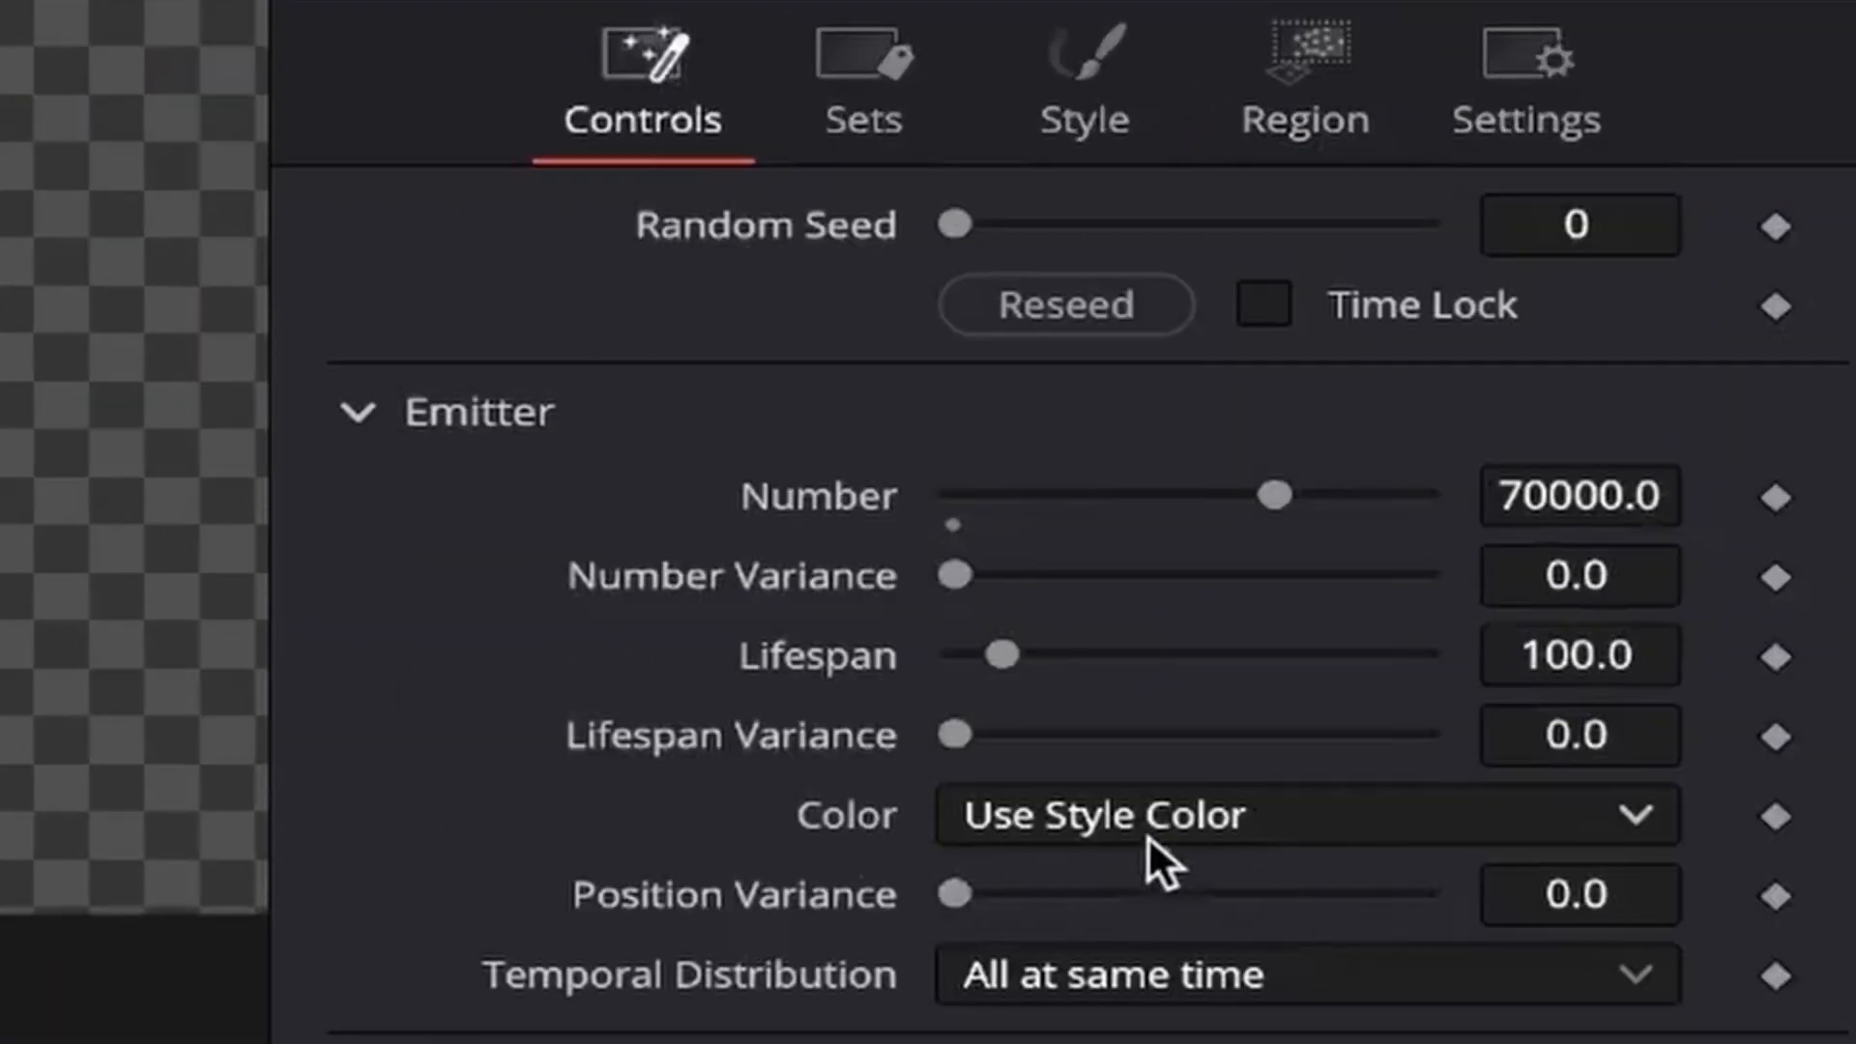
click(1301, 814)
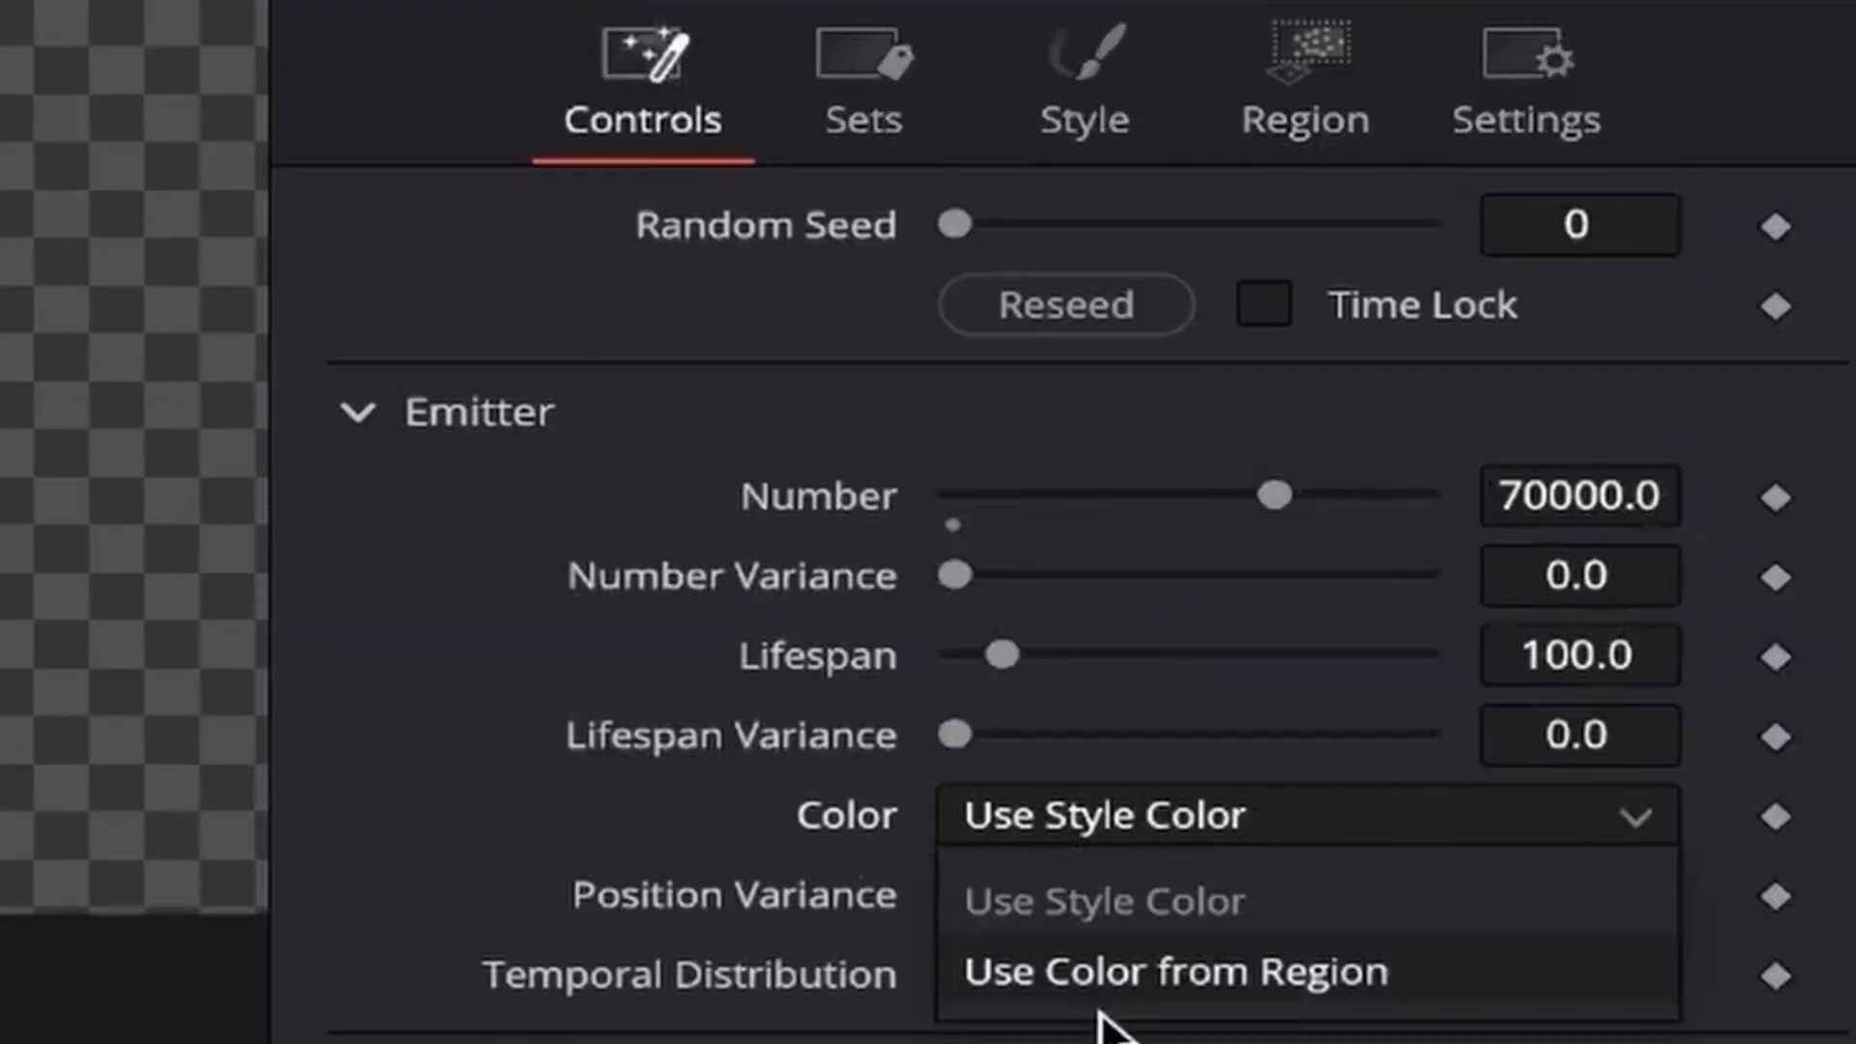
click(1177, 970)
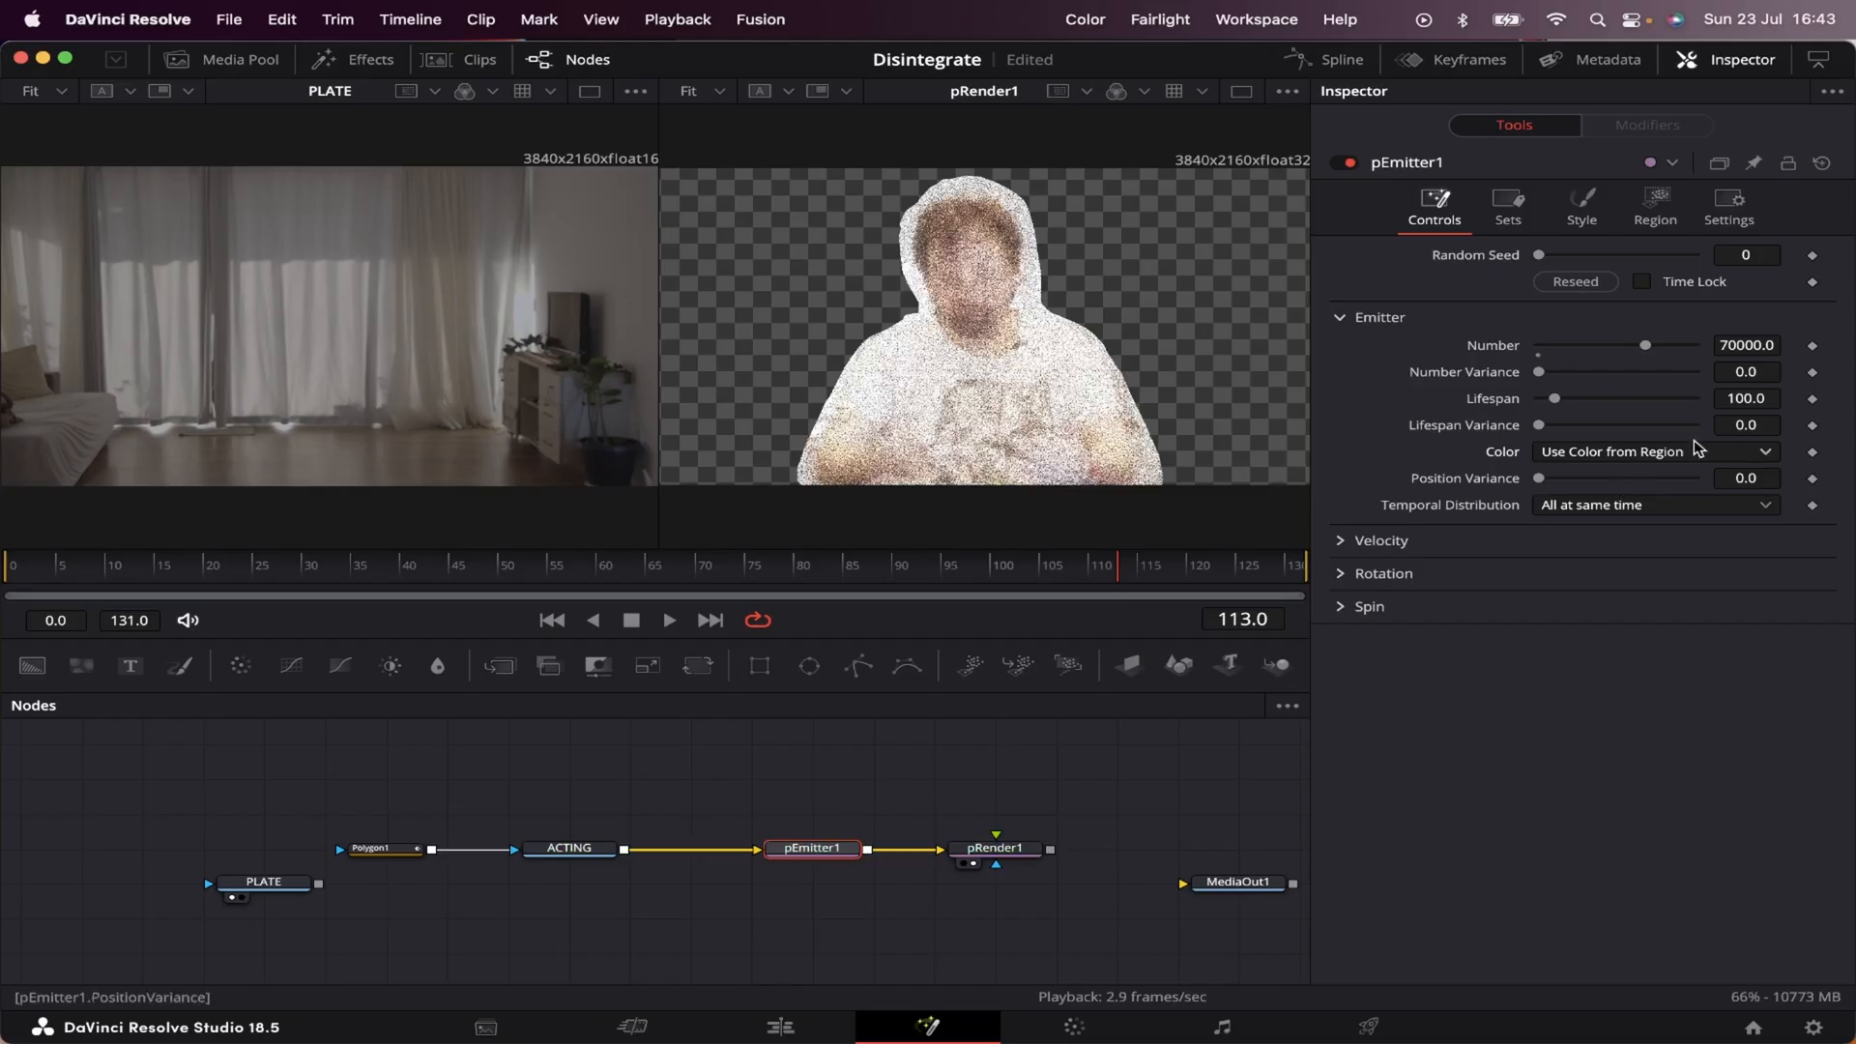
mouse_move(999, 332)
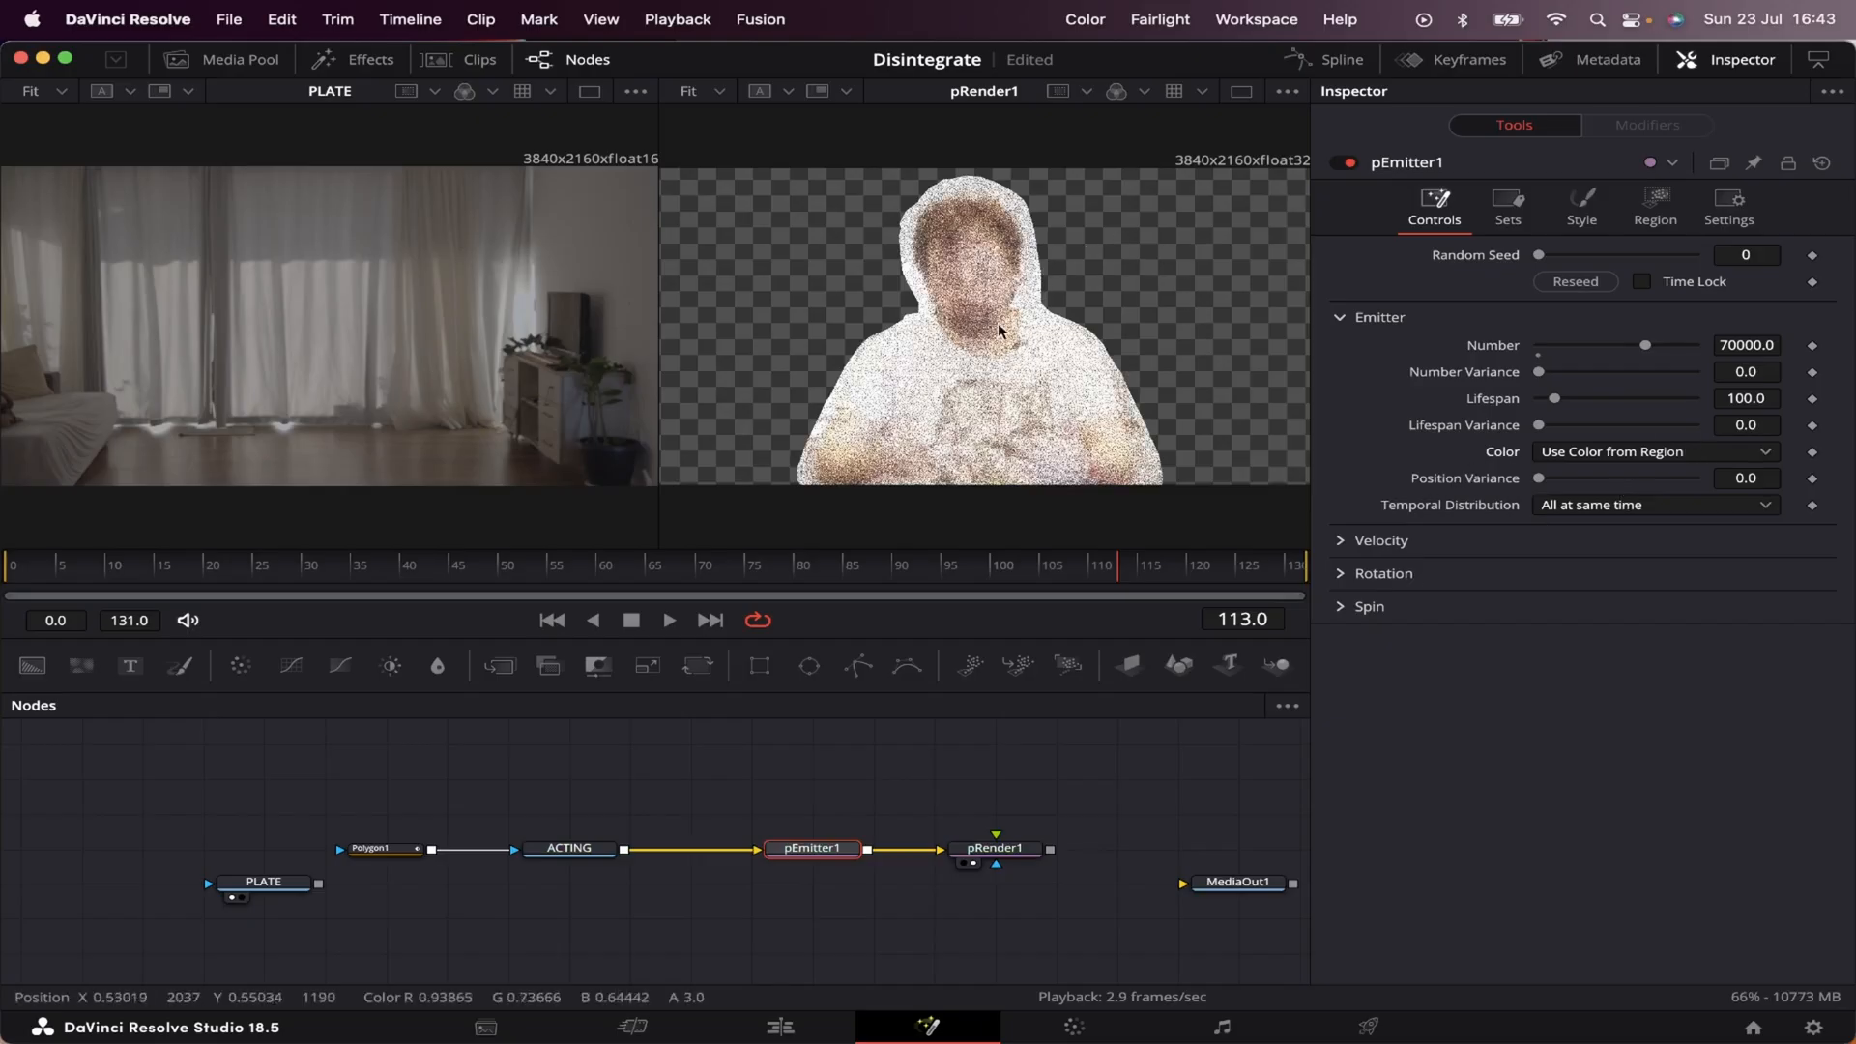
mouse_move(948, 563)
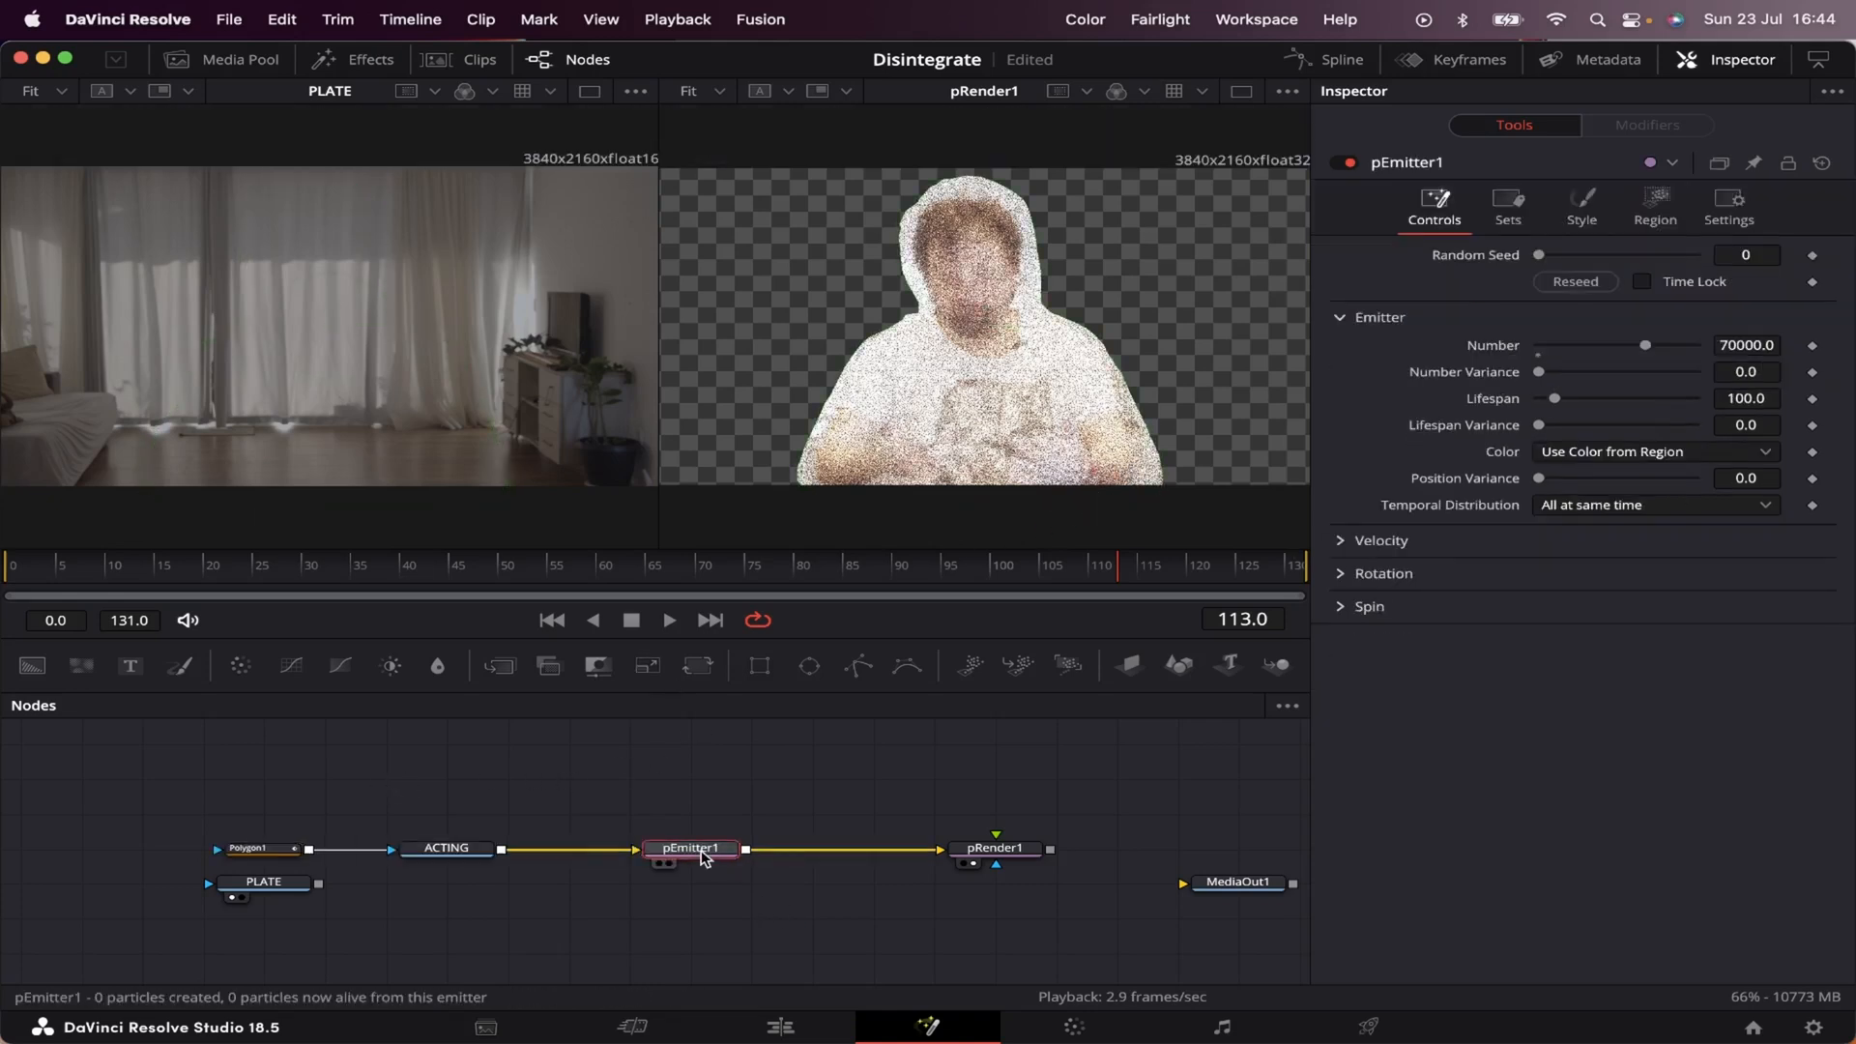
Step: Add pDirectionalForce after pEmitter1 with Direction -90
key(shift+space)
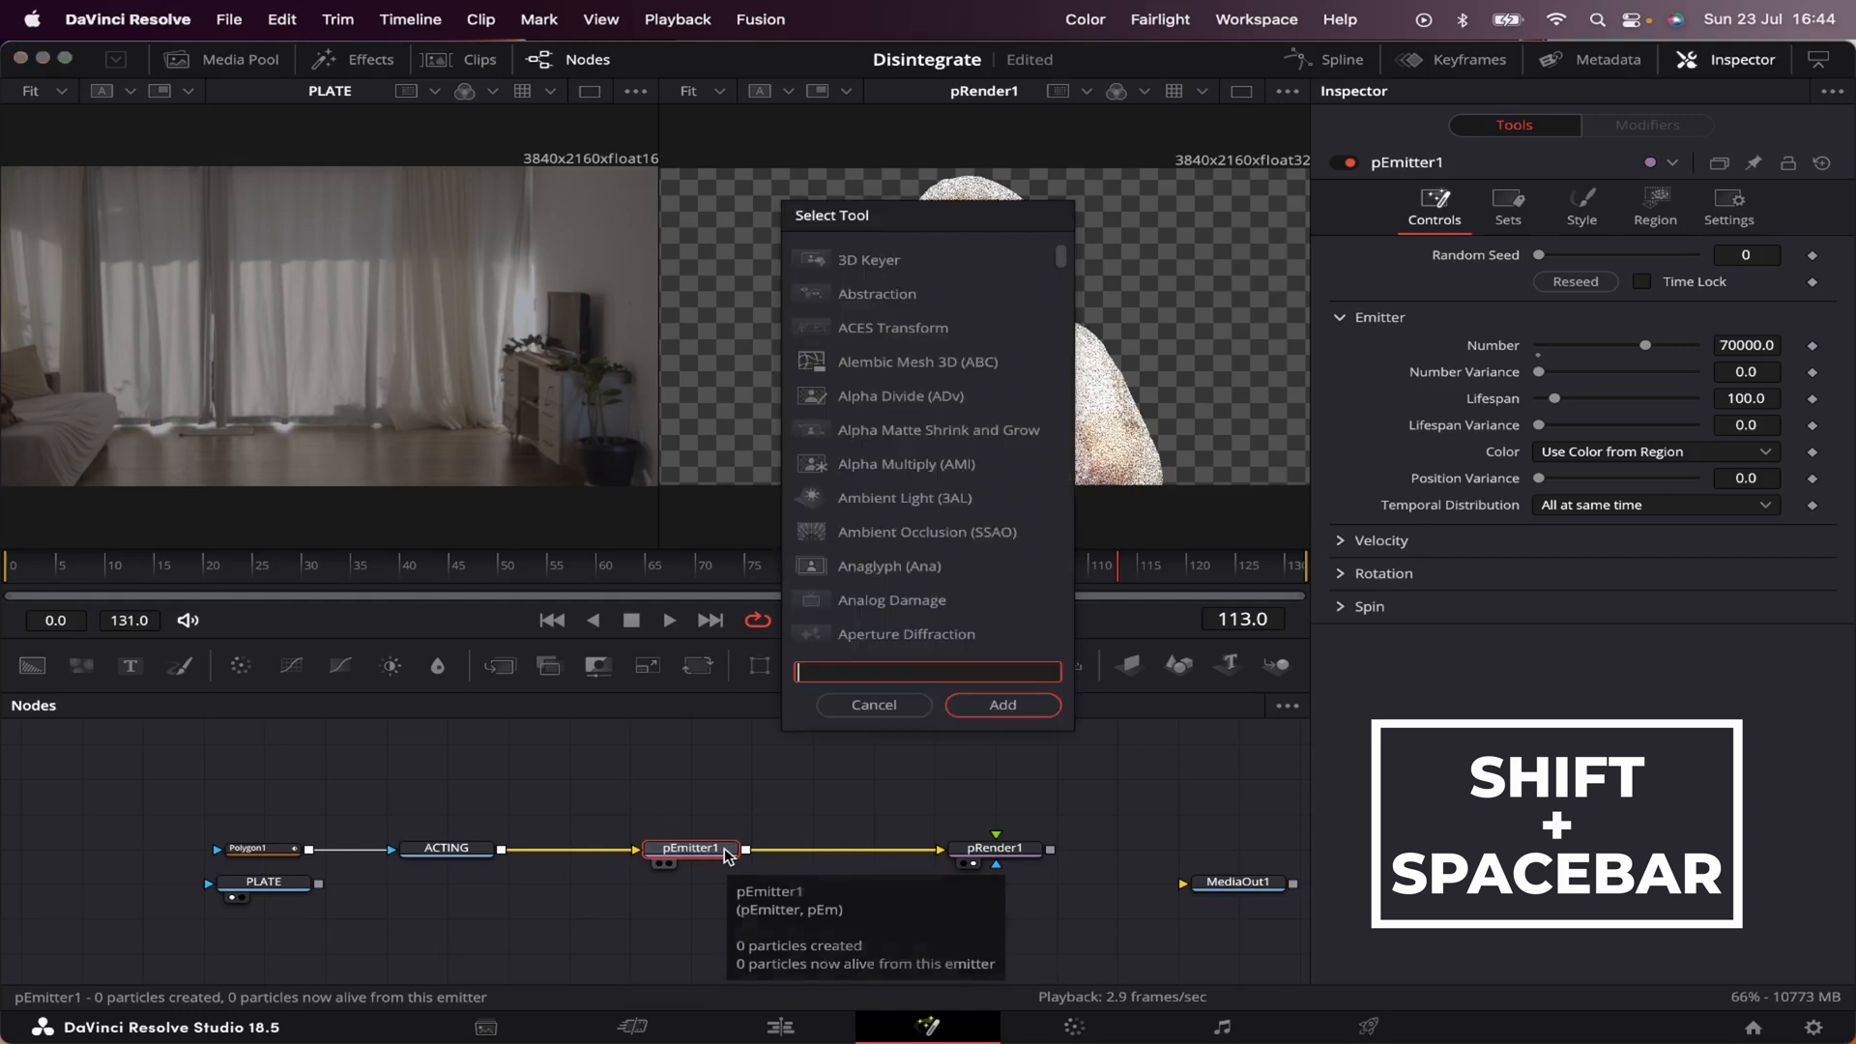
text(pdi)
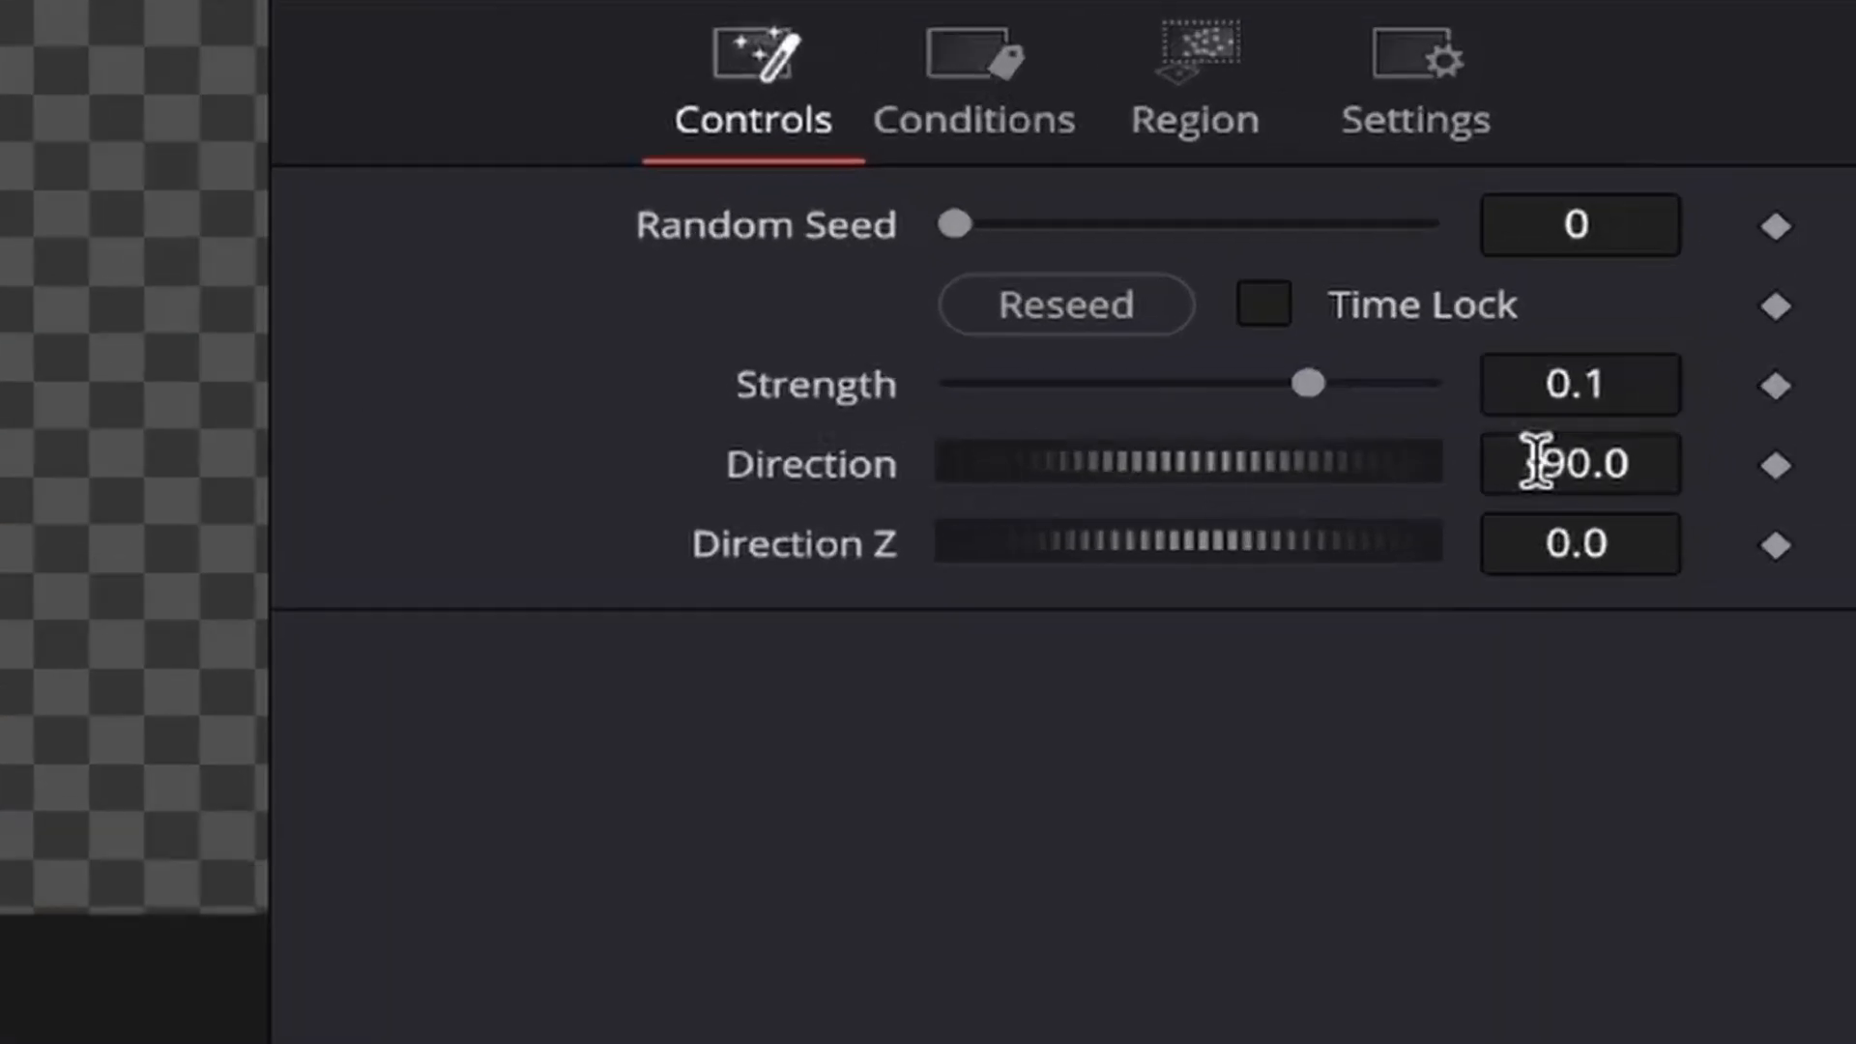
text(-90.0)
text(ptu)
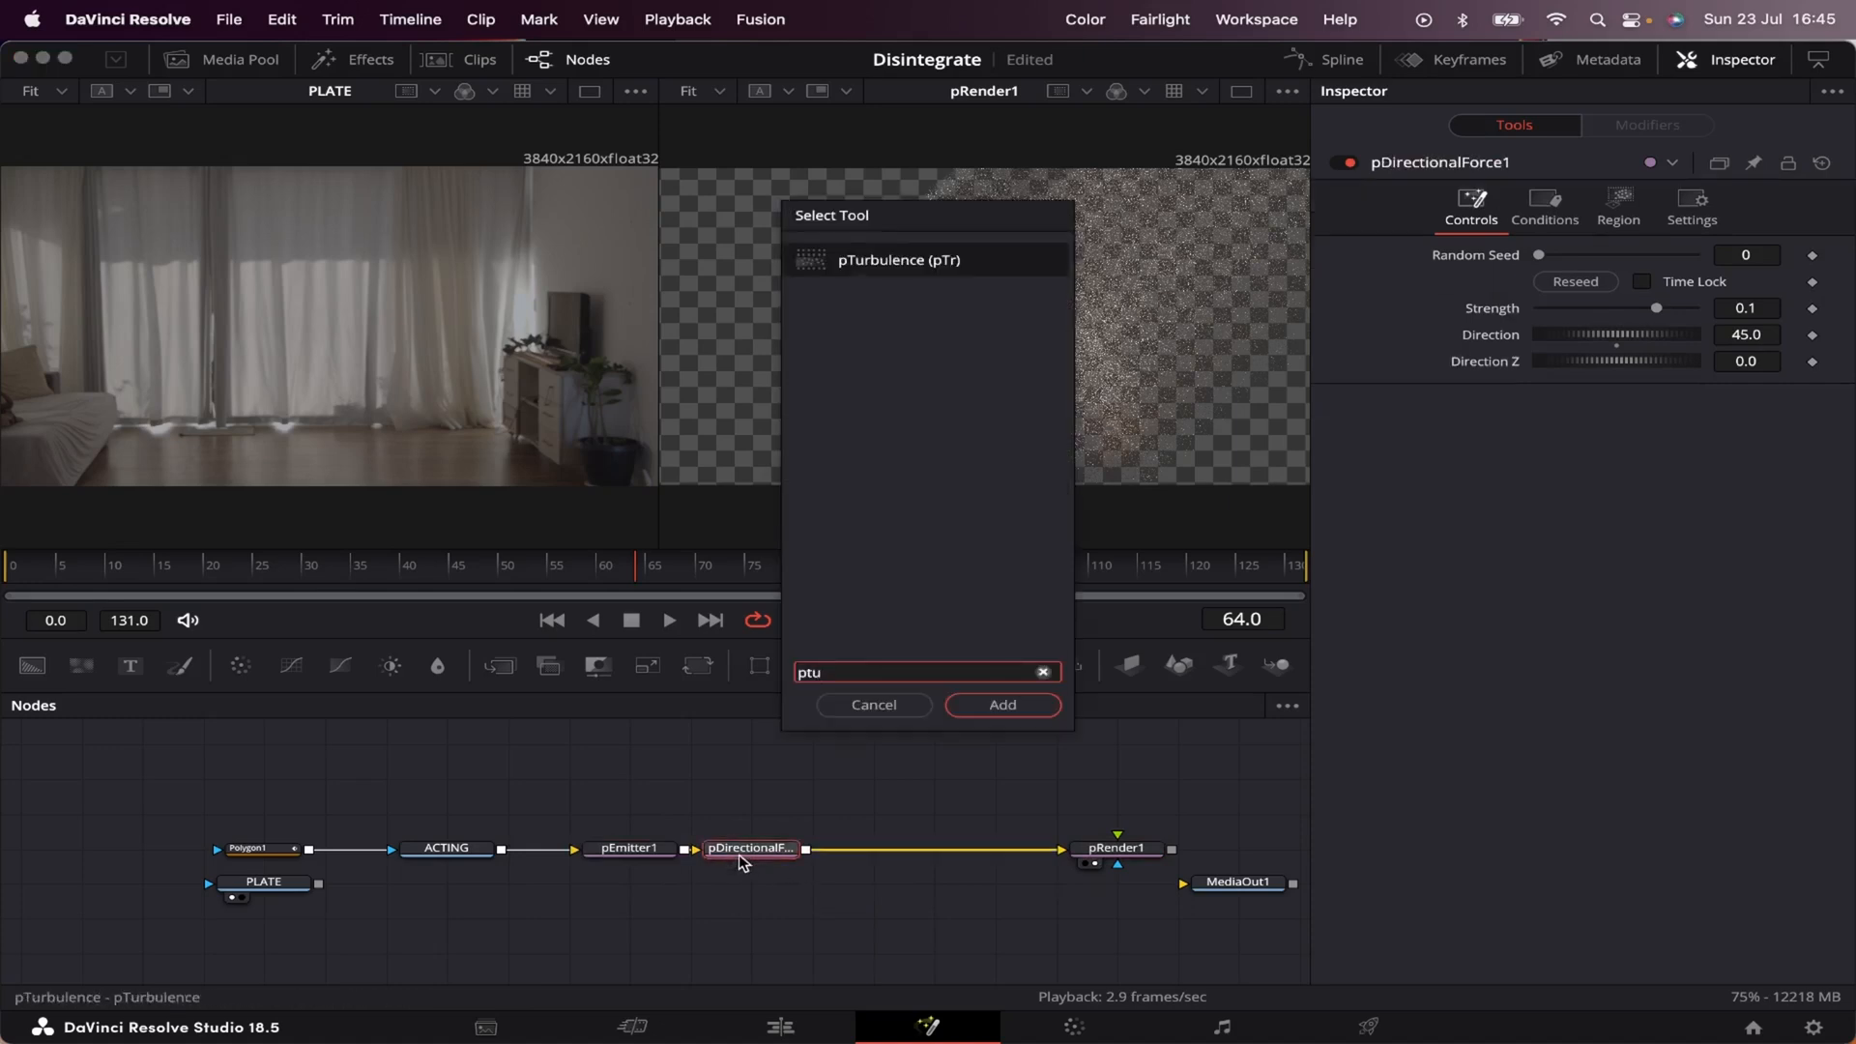
Step: Add pTurbulence1 after the directional force with X Strength 0.2 and Y Strength 0.3
click(1001, 703)
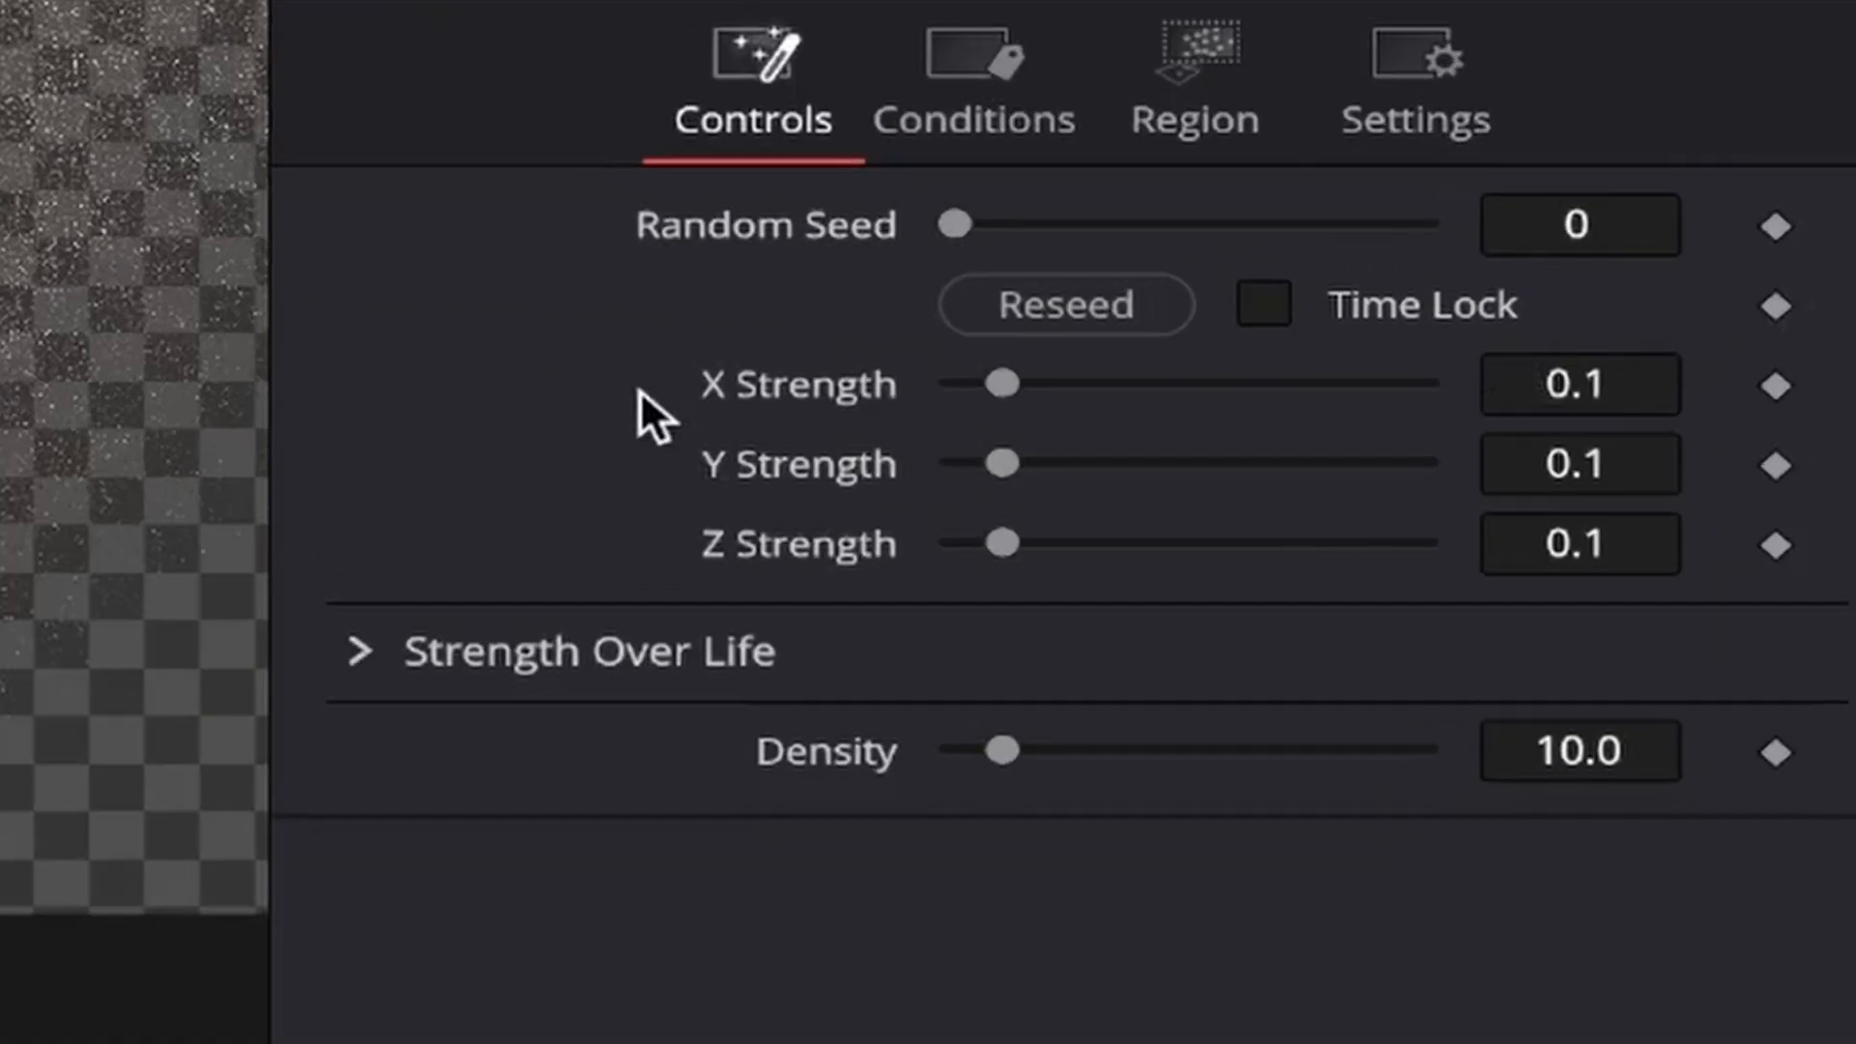
click(1577, 382)
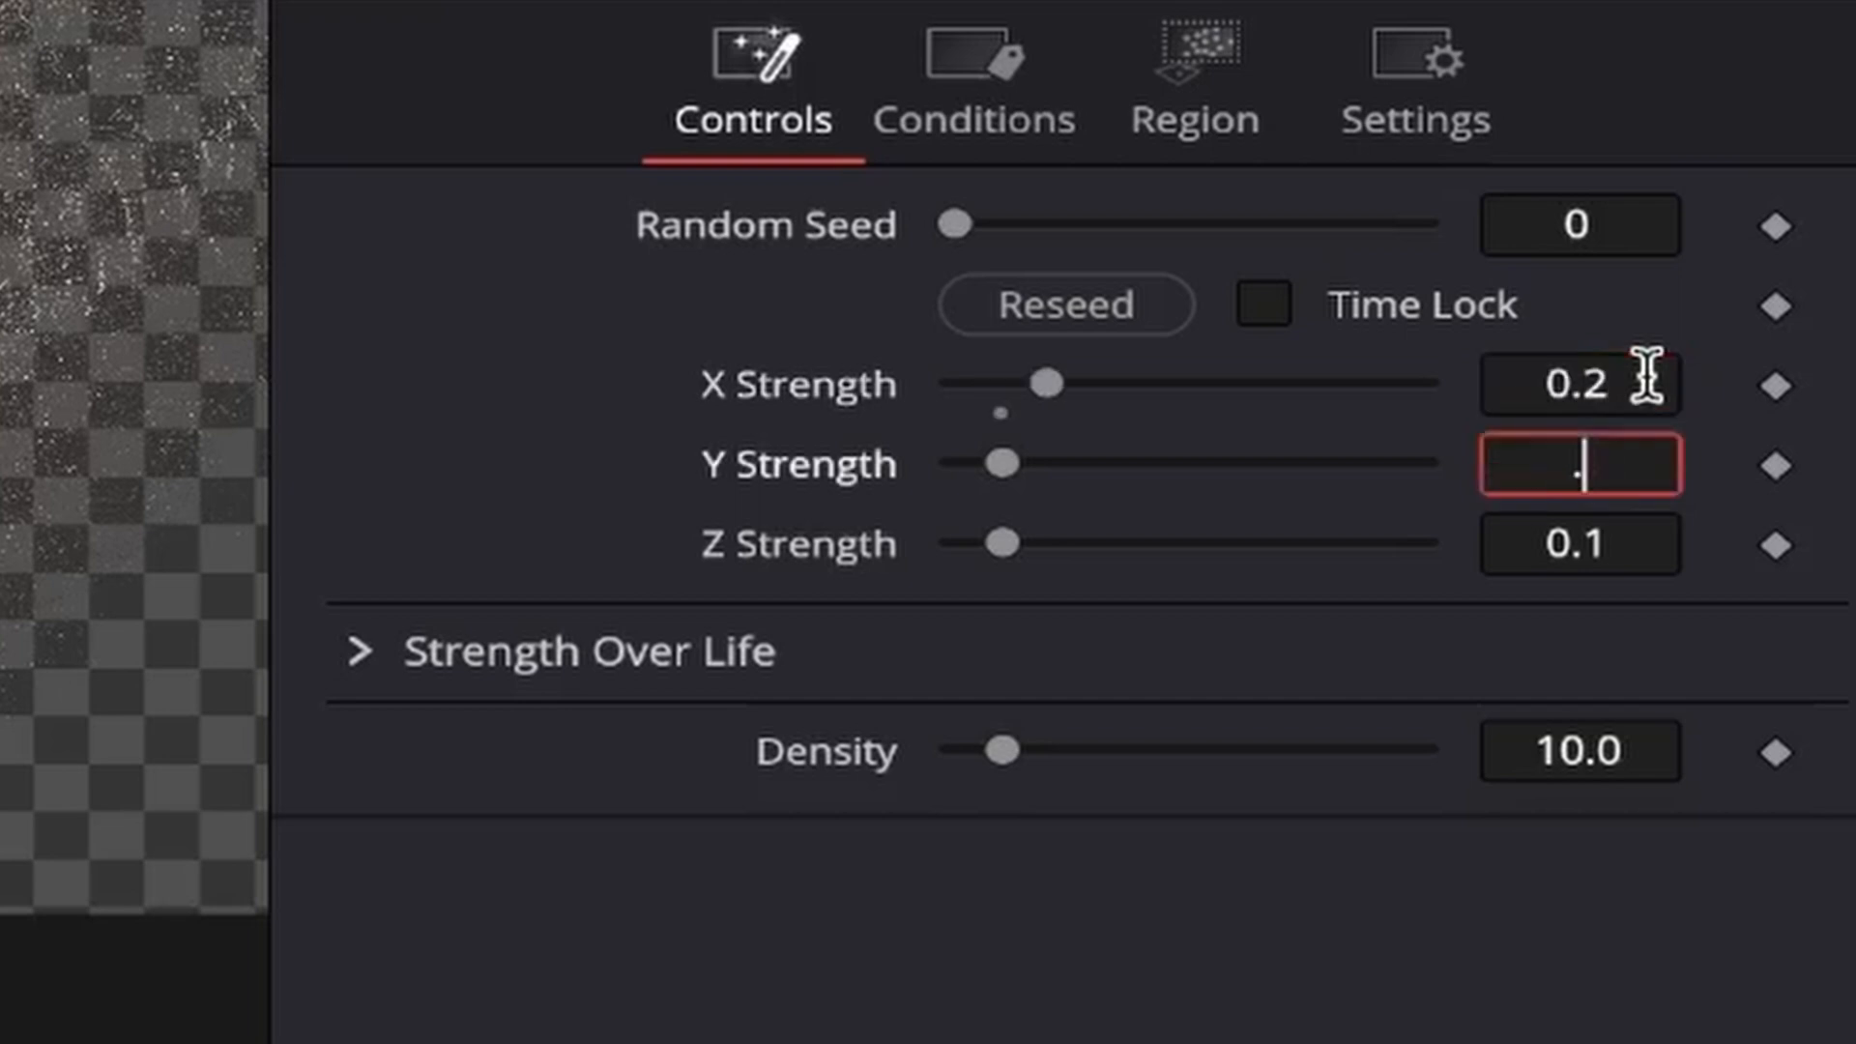
text(.3)
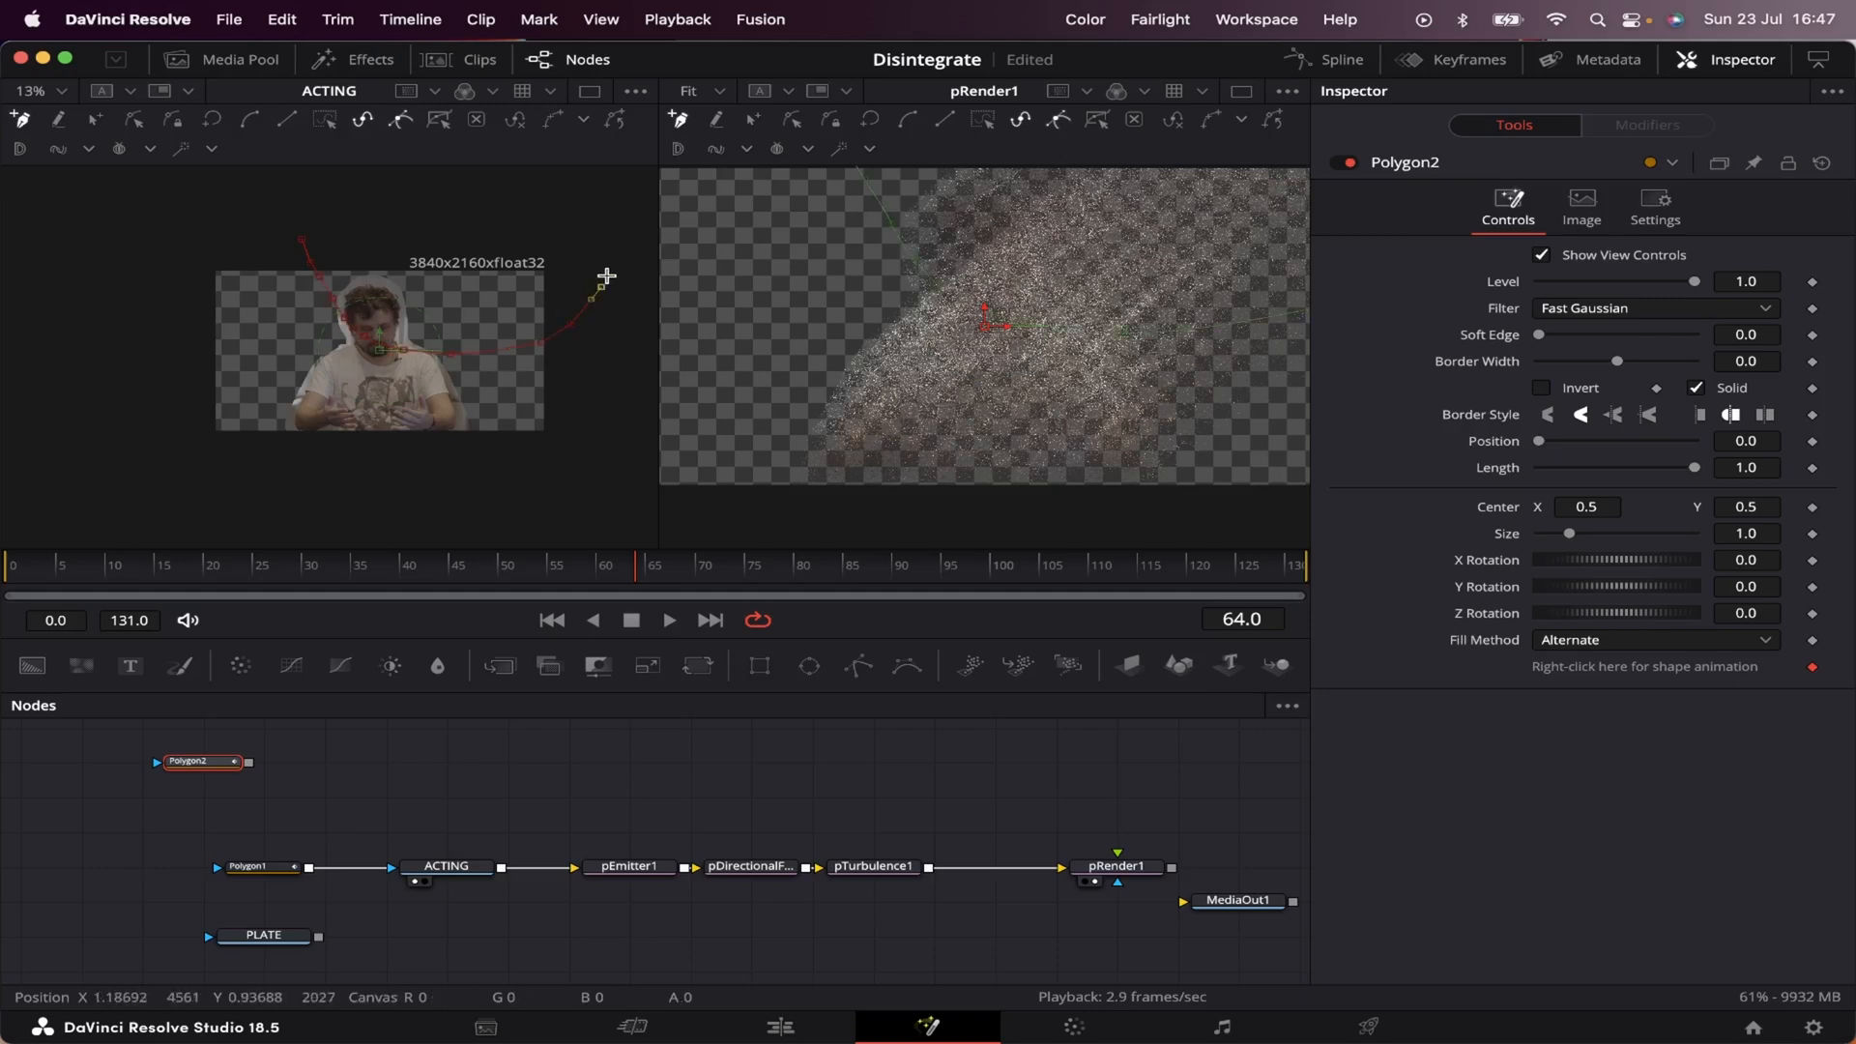
Step: Raise Soft Edge on the new curved Polygon2 mask in the Inspector
scroll(down, 3)
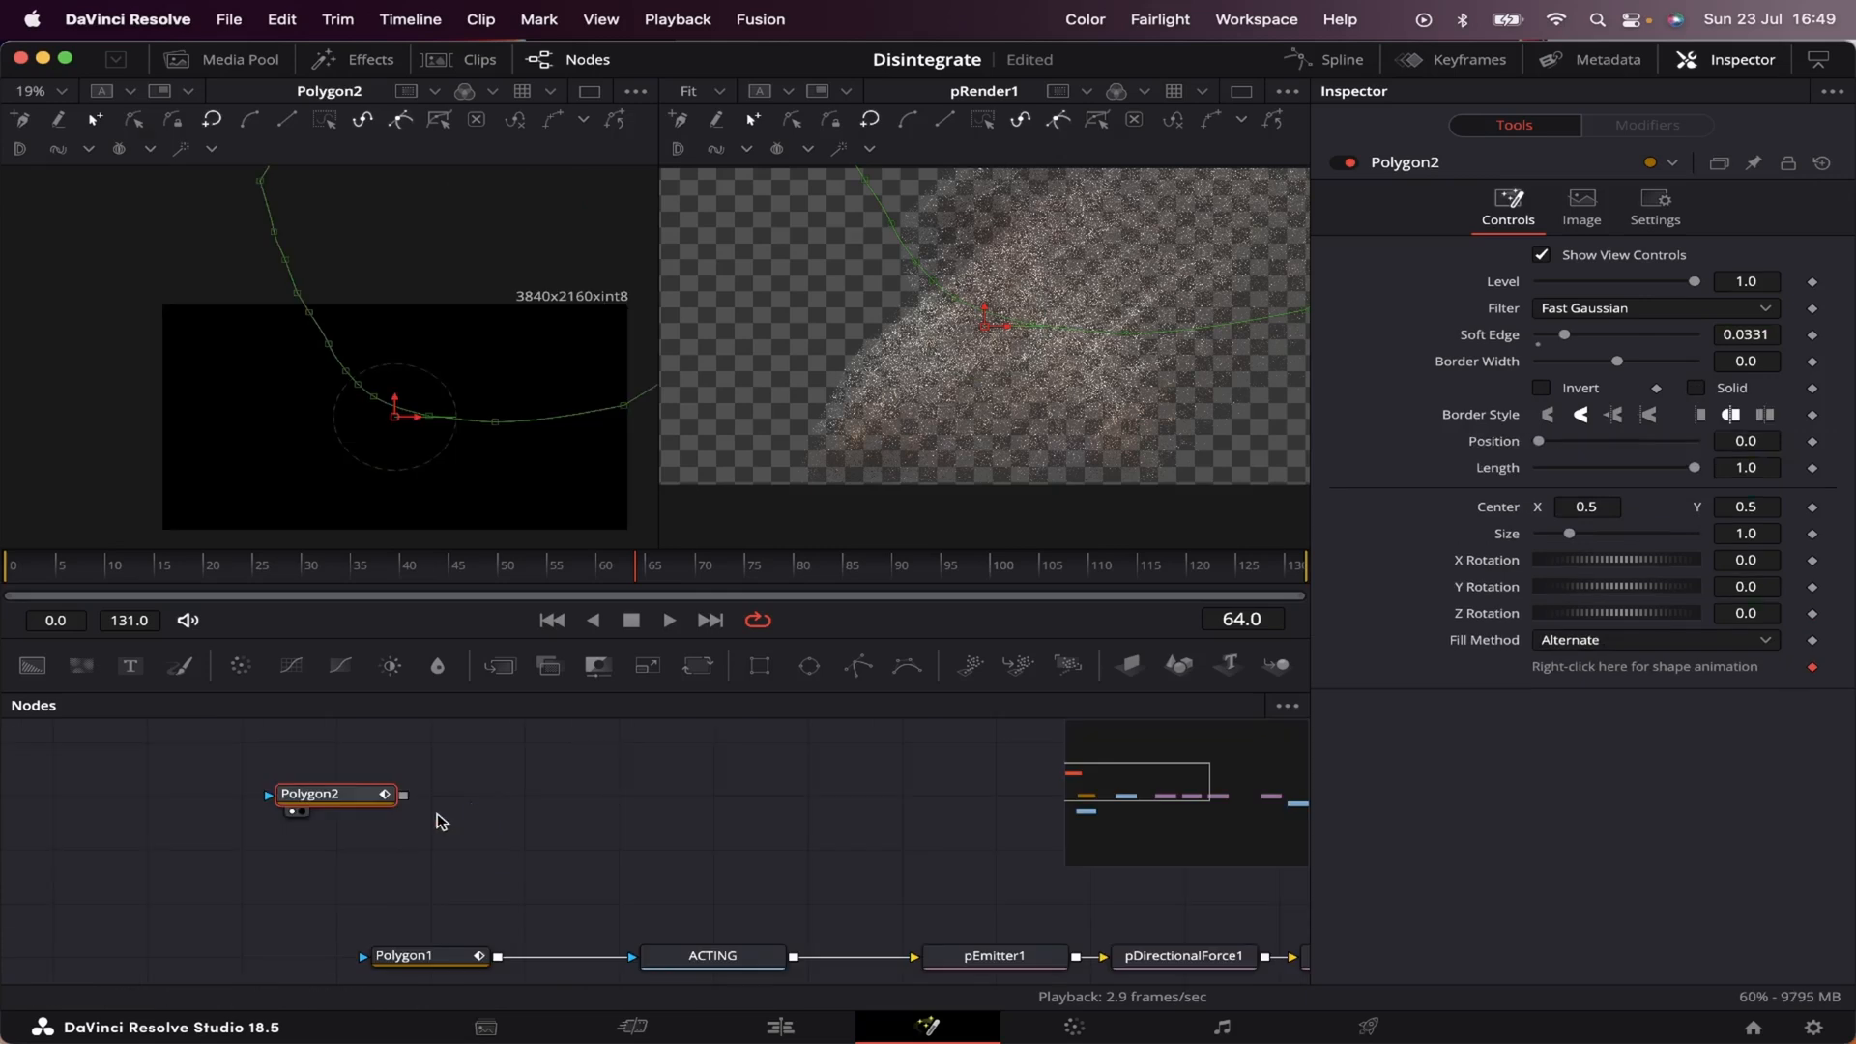
mouse_move(335, 794)
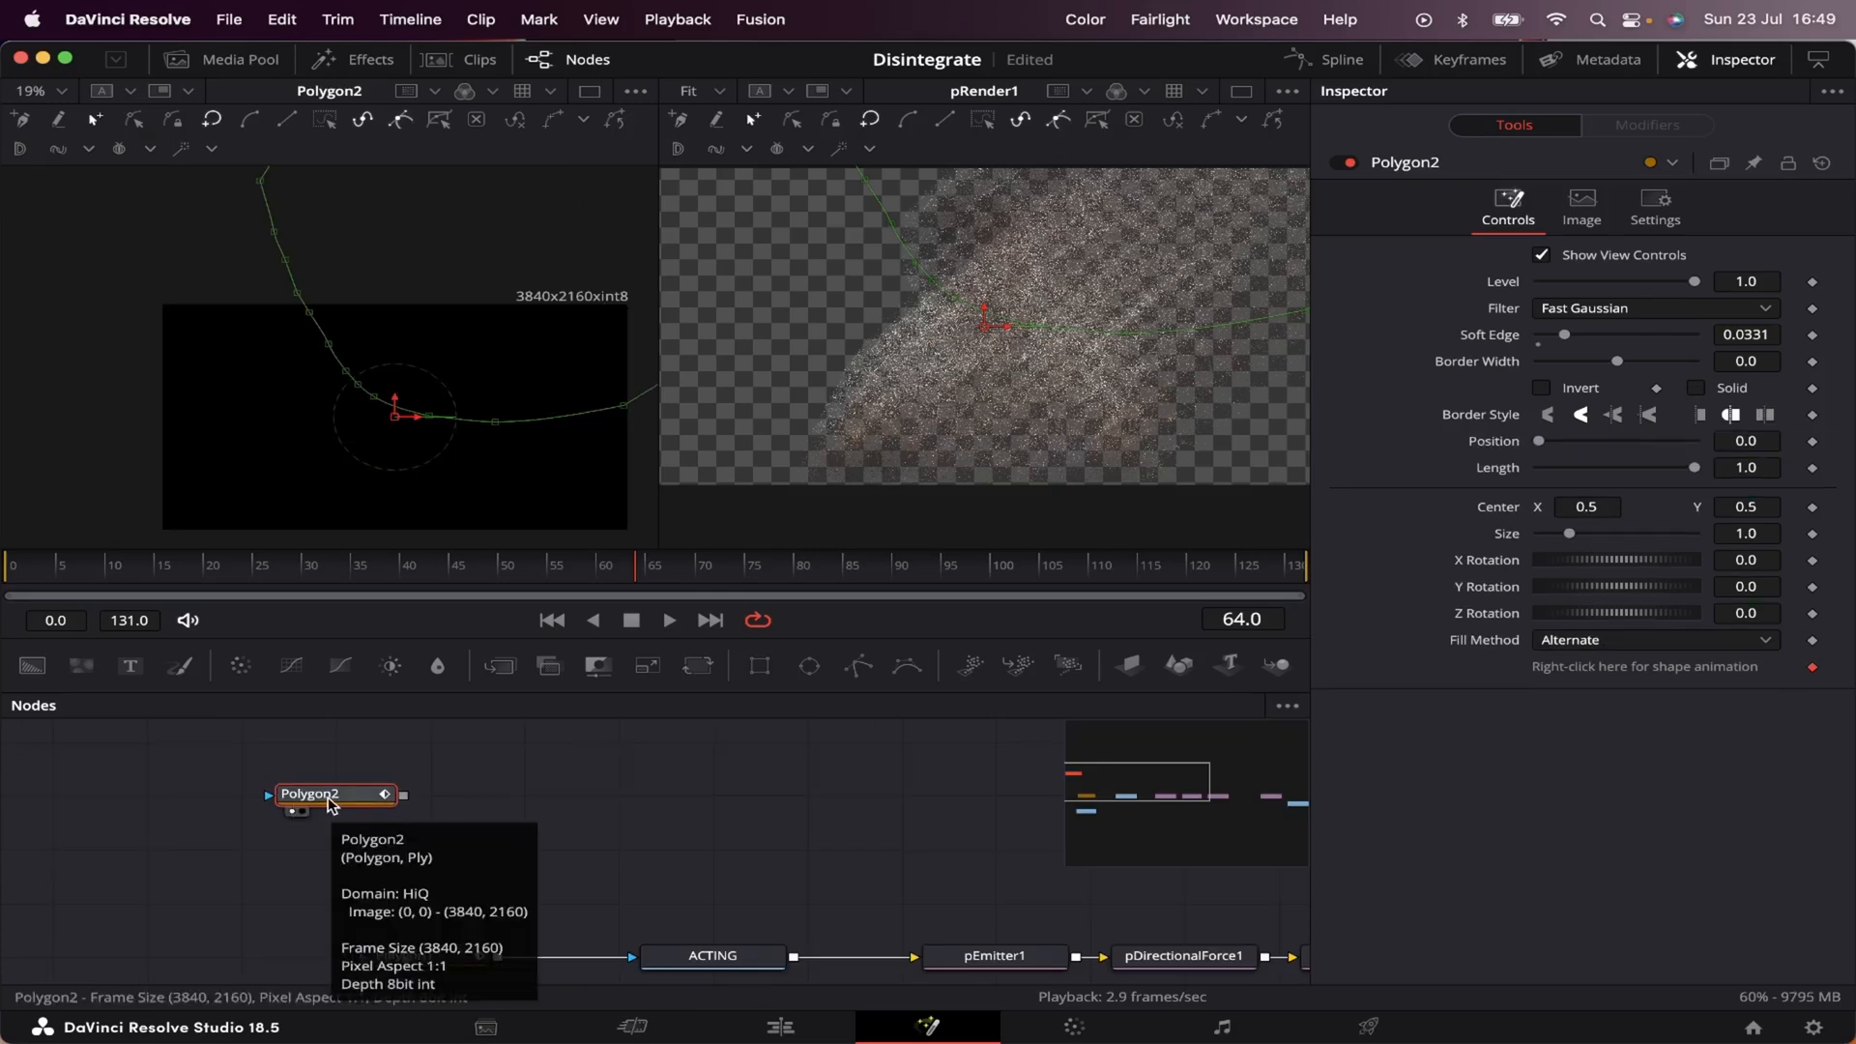
Step: Paste Instance_Polygon2 from Polygon2 and deinstance its edge setting
key(cmd+c)
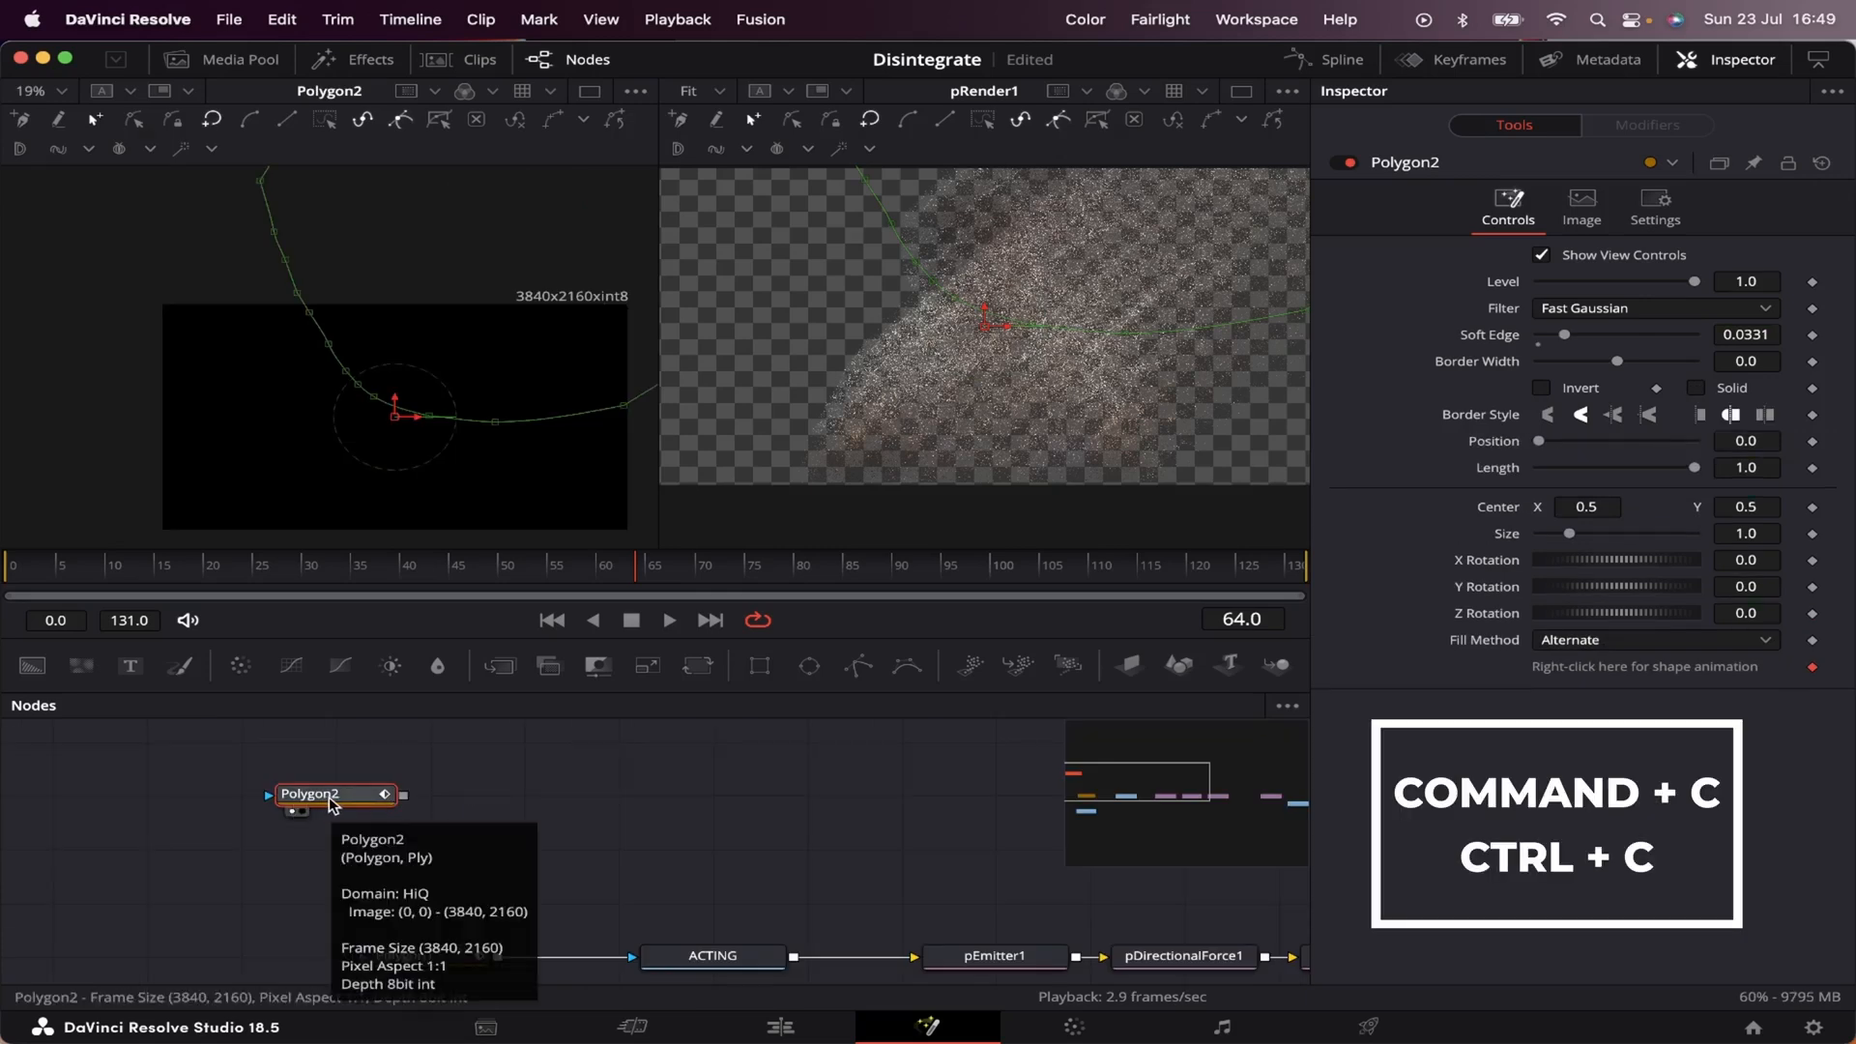
key(cmd+shift+v)
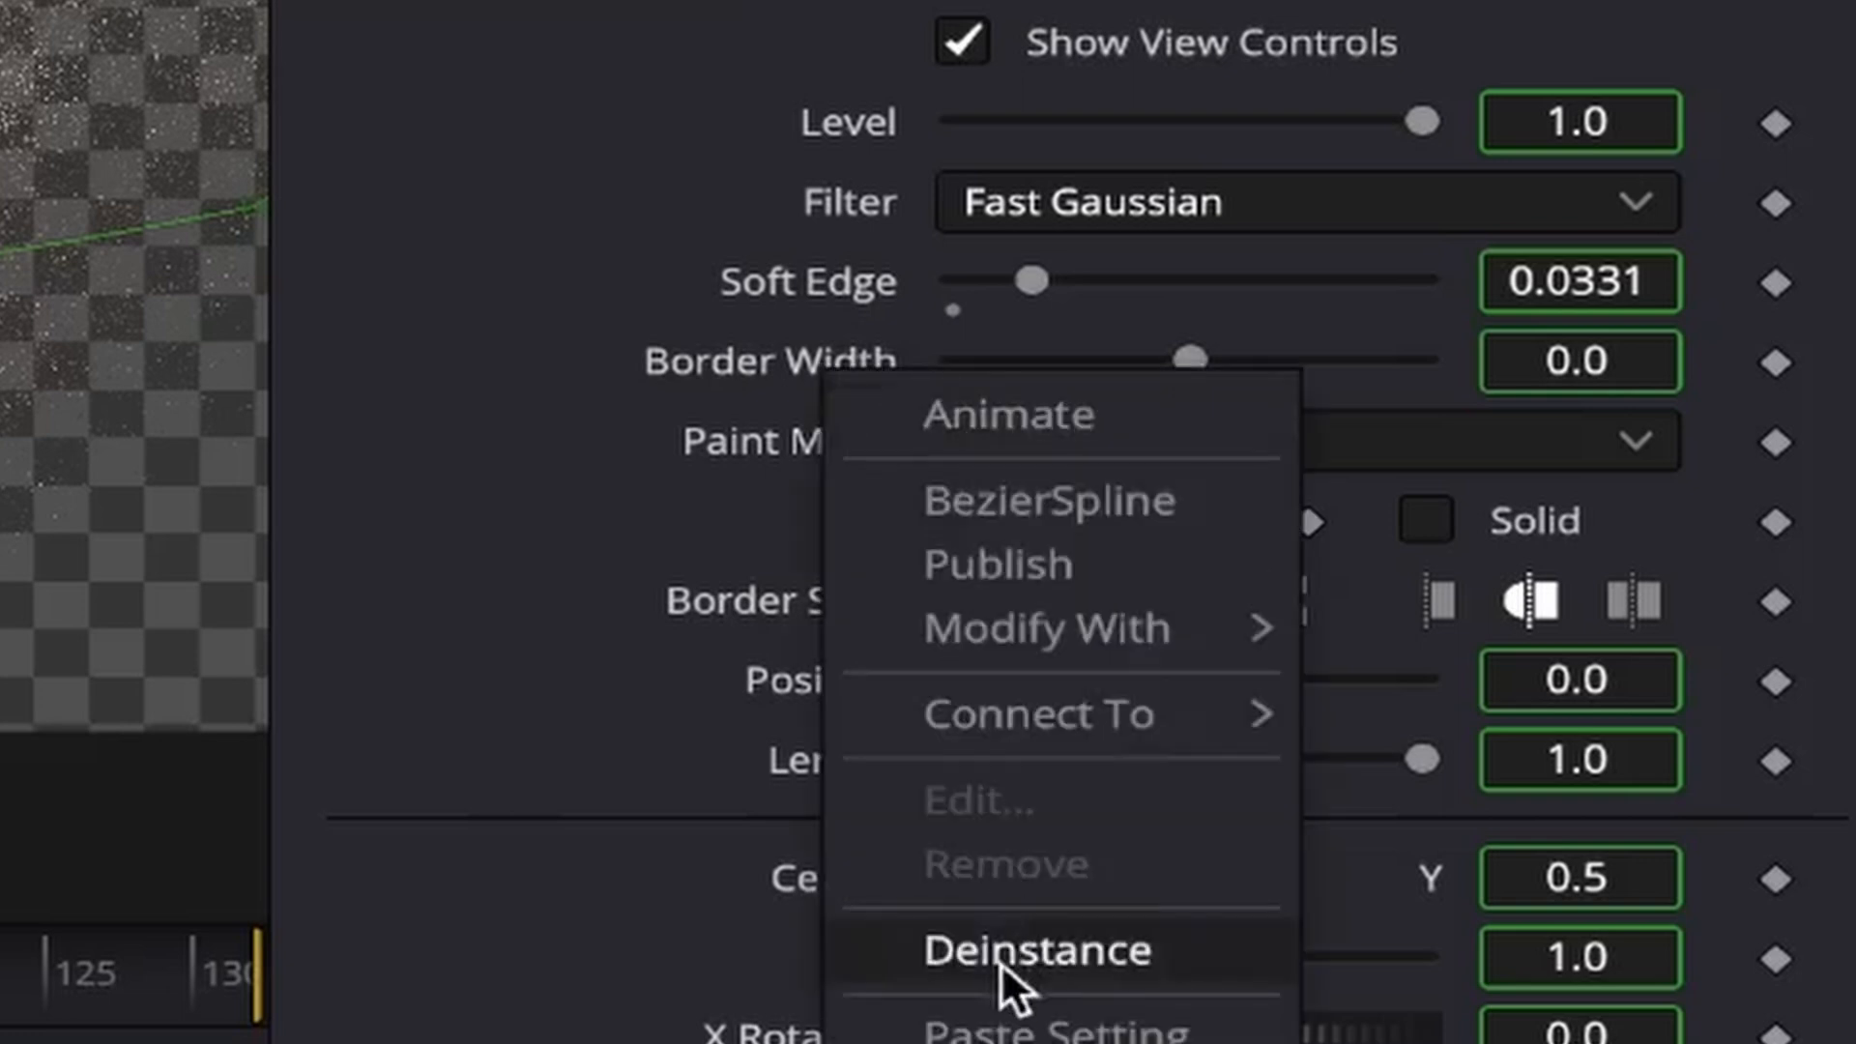
click(1012, 957)
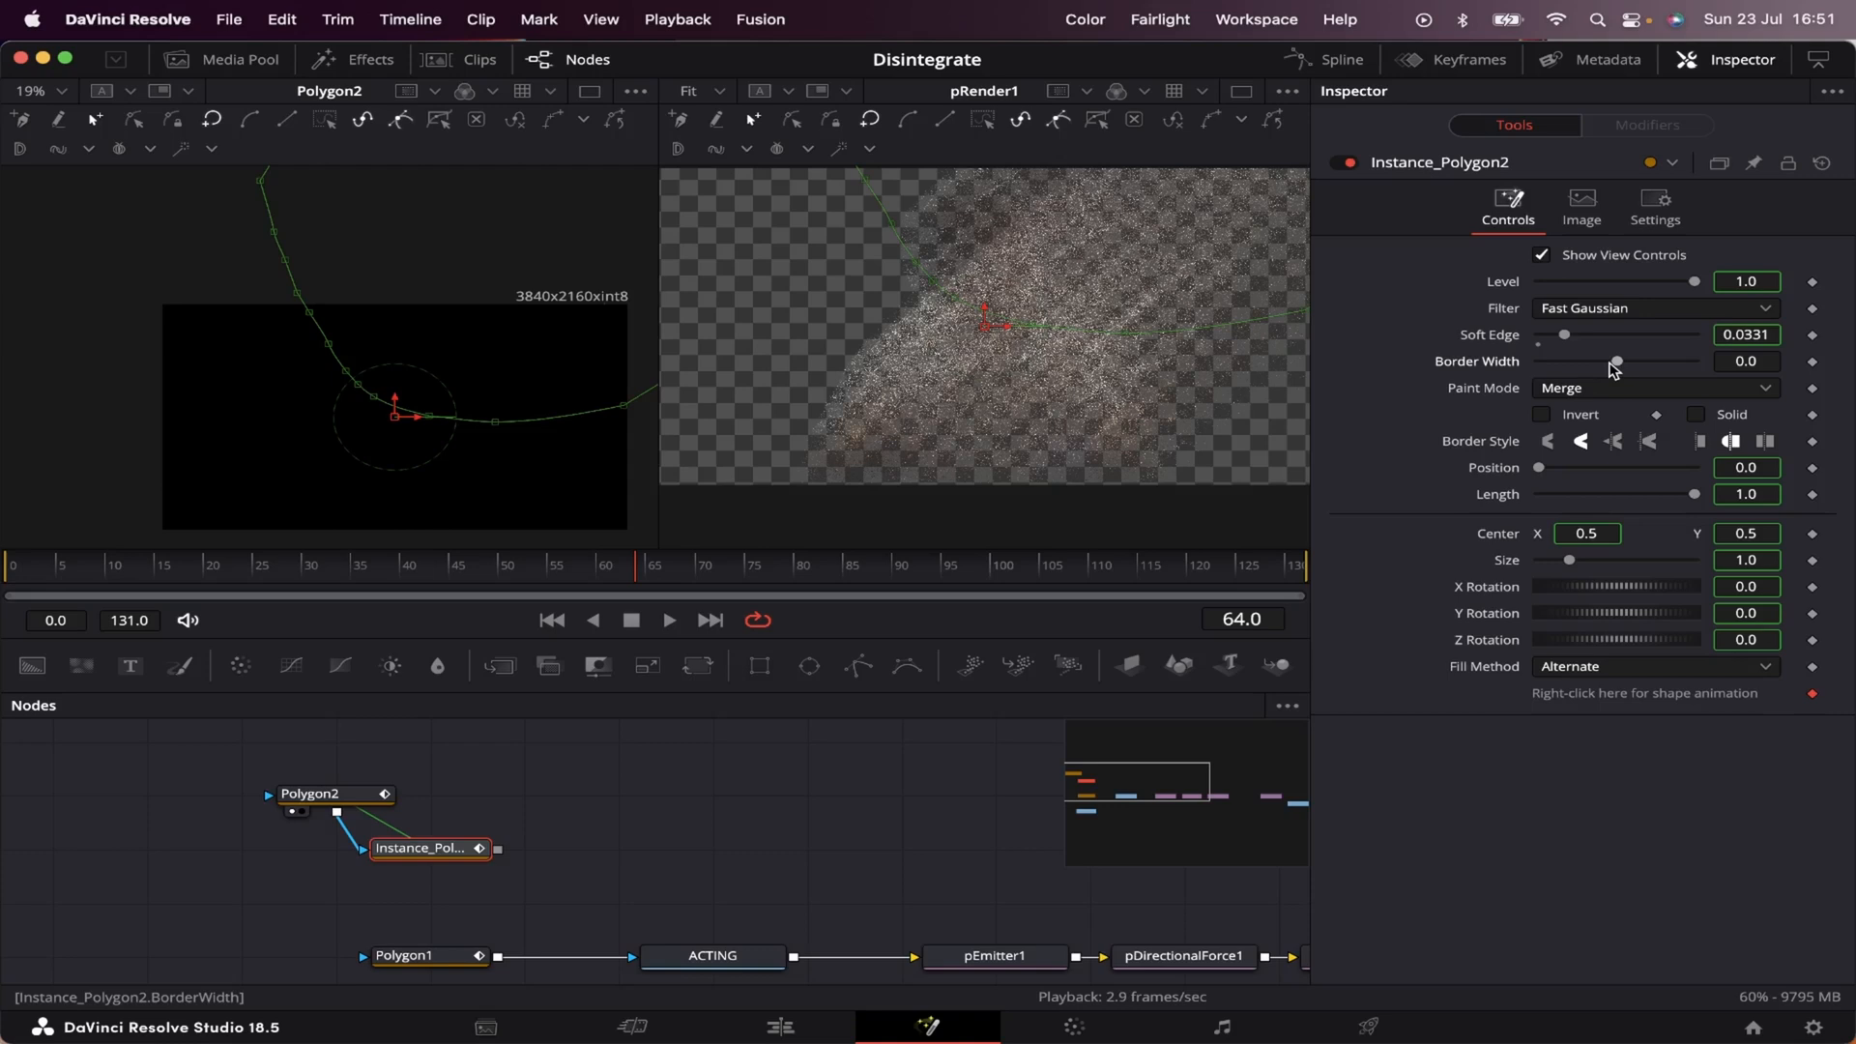
Step: Give Instance_Polygon2 zero soft edge and a wider border width
click(423, 847)
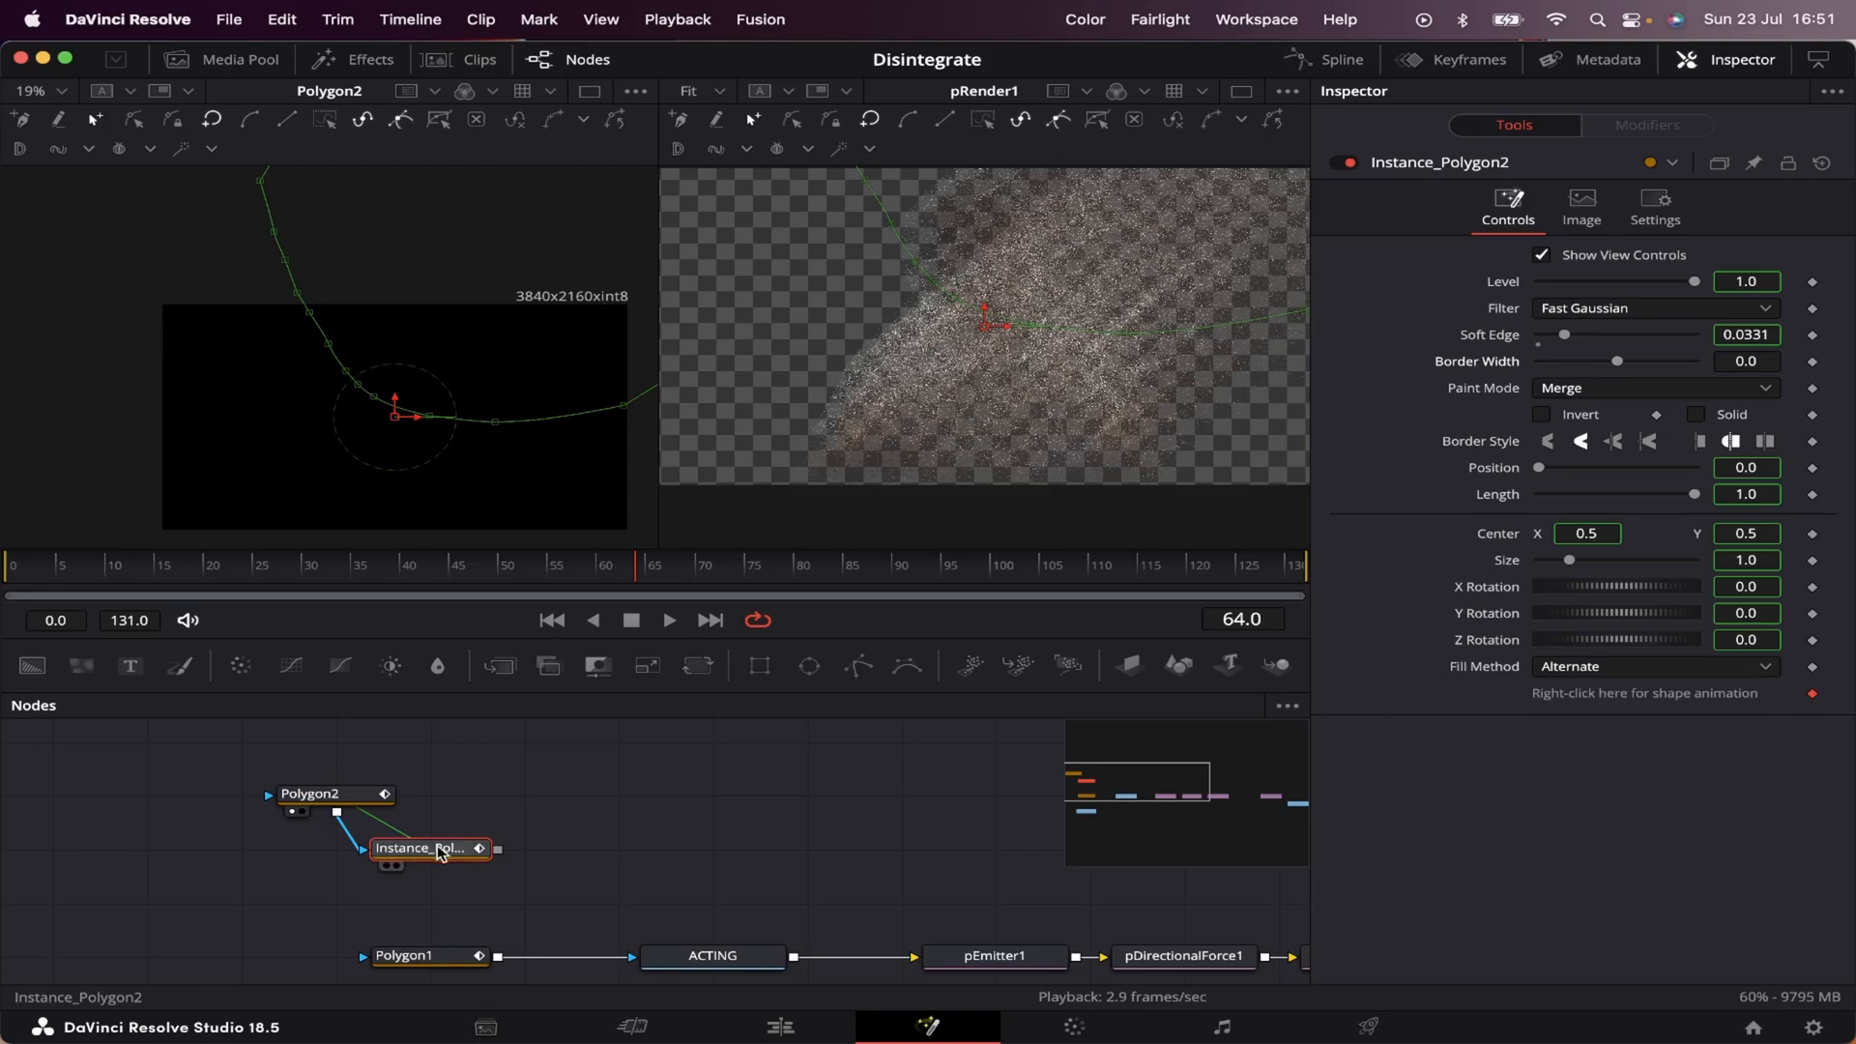
drag(1562, 335, 1539, 335)
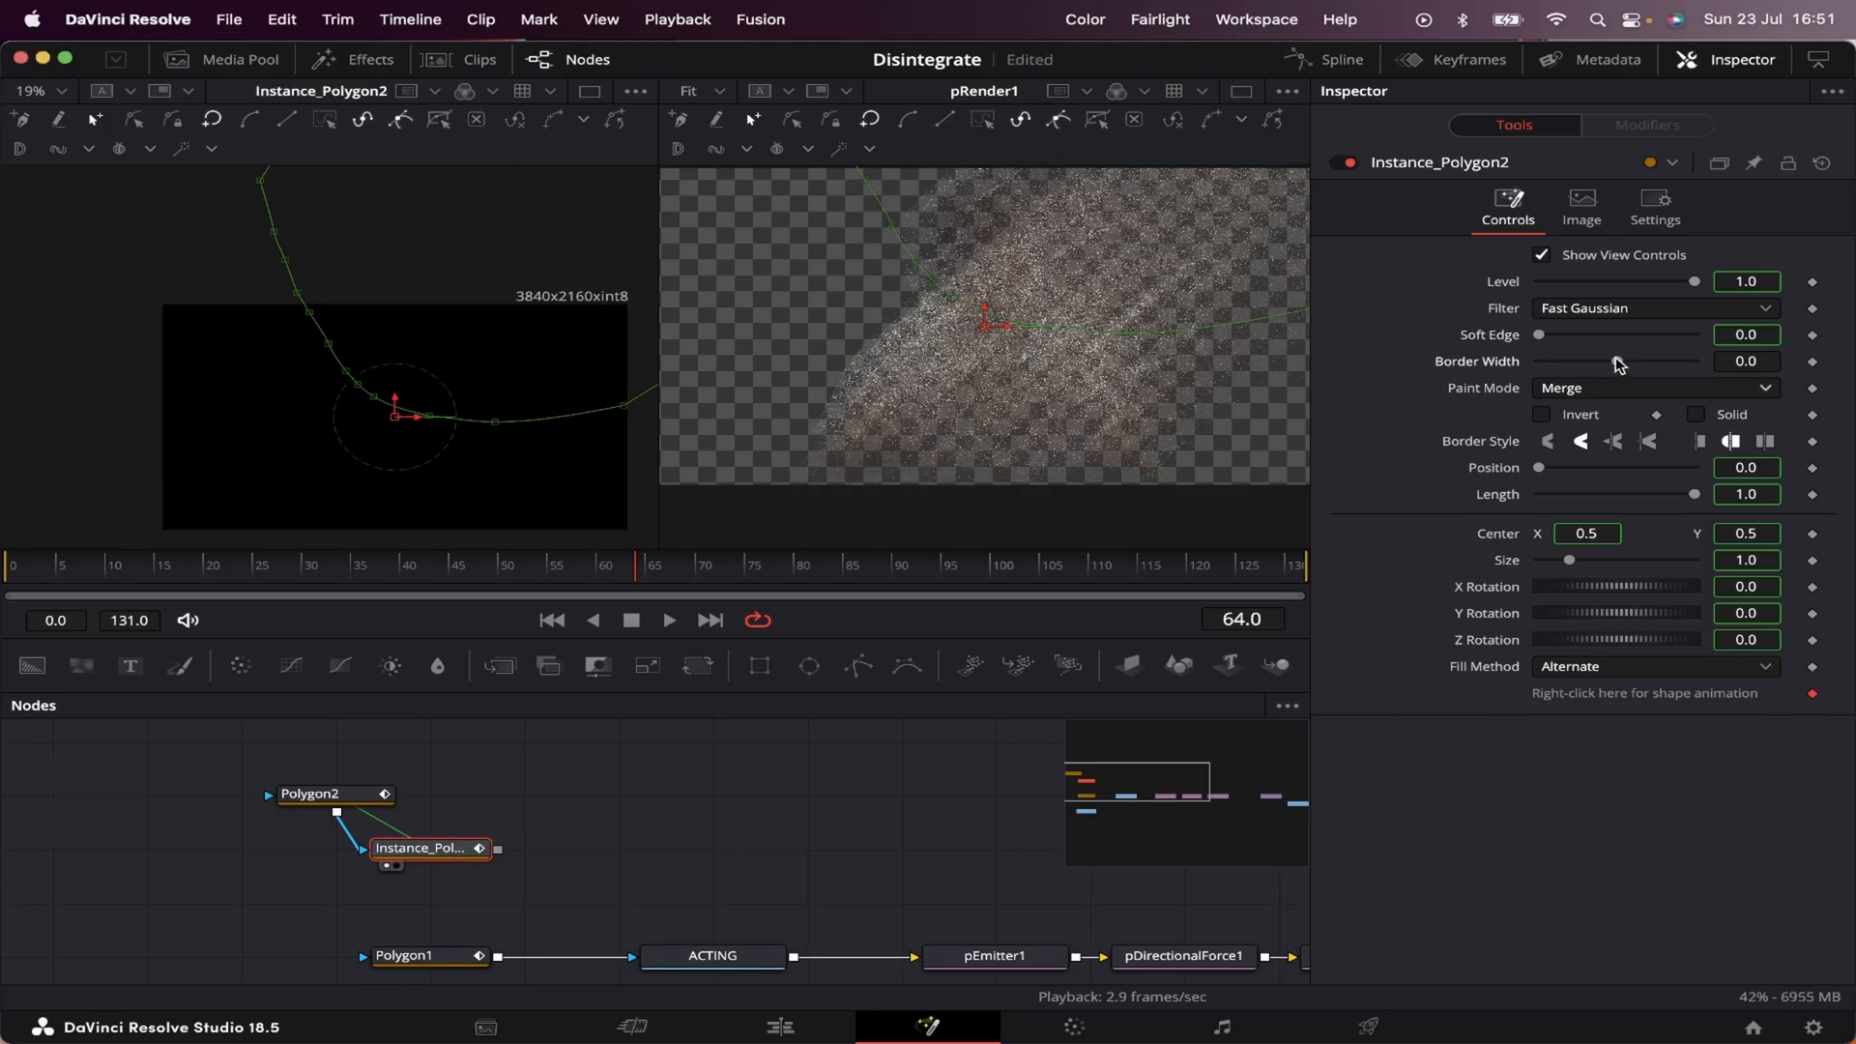
drag(1539, 334, 1545, 335)
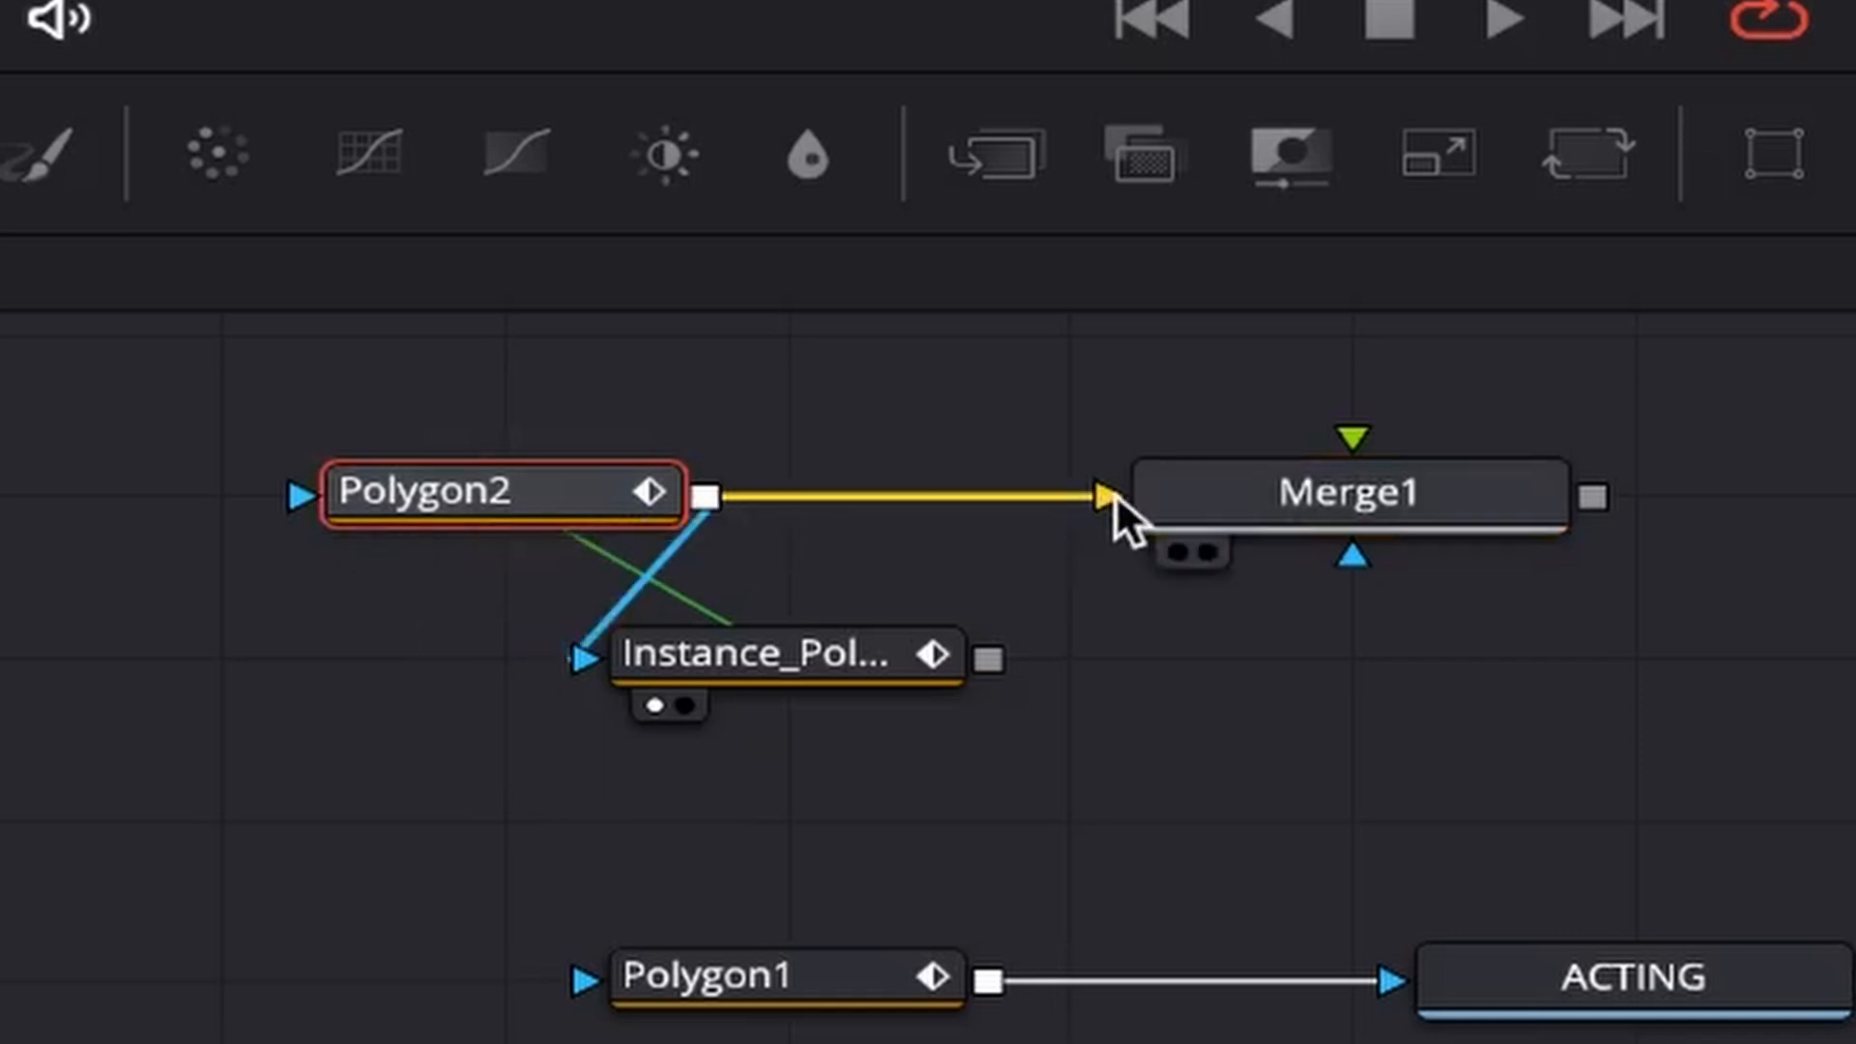
Step: Connect Polygon2 and Instance_Polygon2 into Merge1 set to XOr for a curved band
drag(990, 658, 1353, 429)
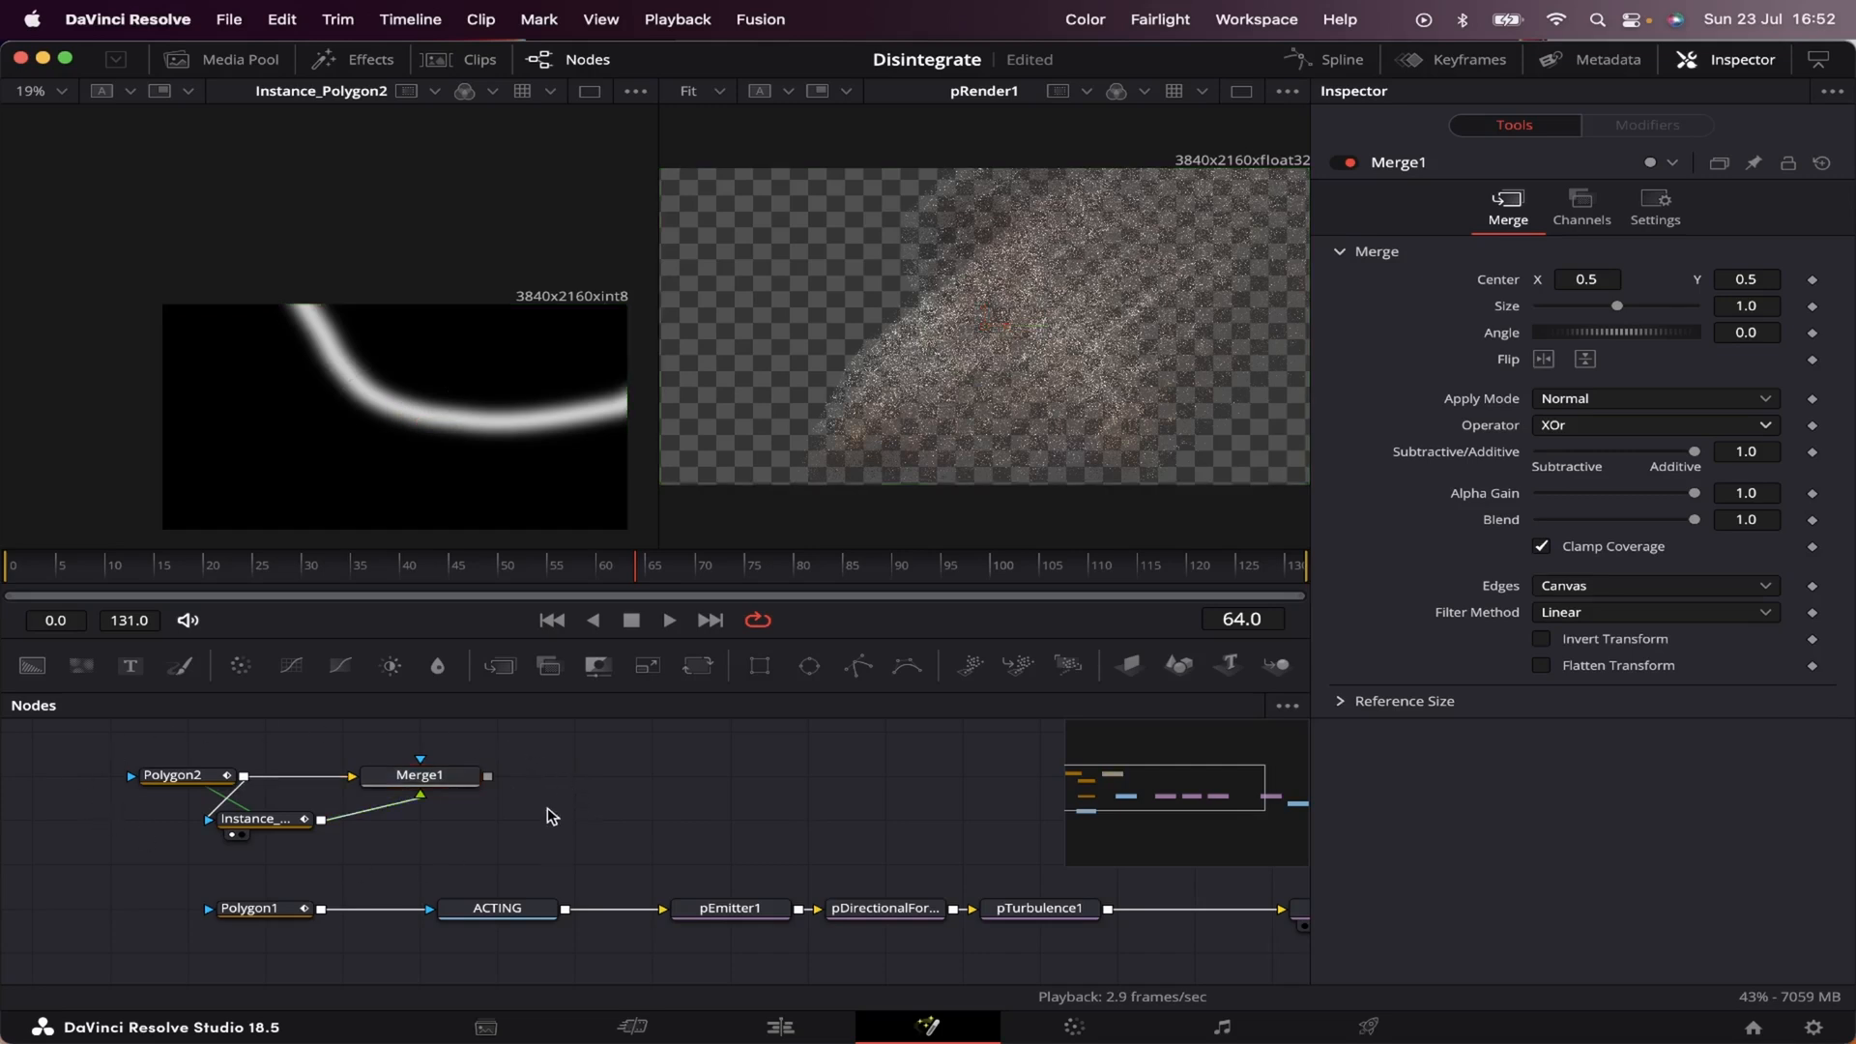
Step: Add a Bitmap1 mask node fed by the Merge1 XOr band
text(bit)
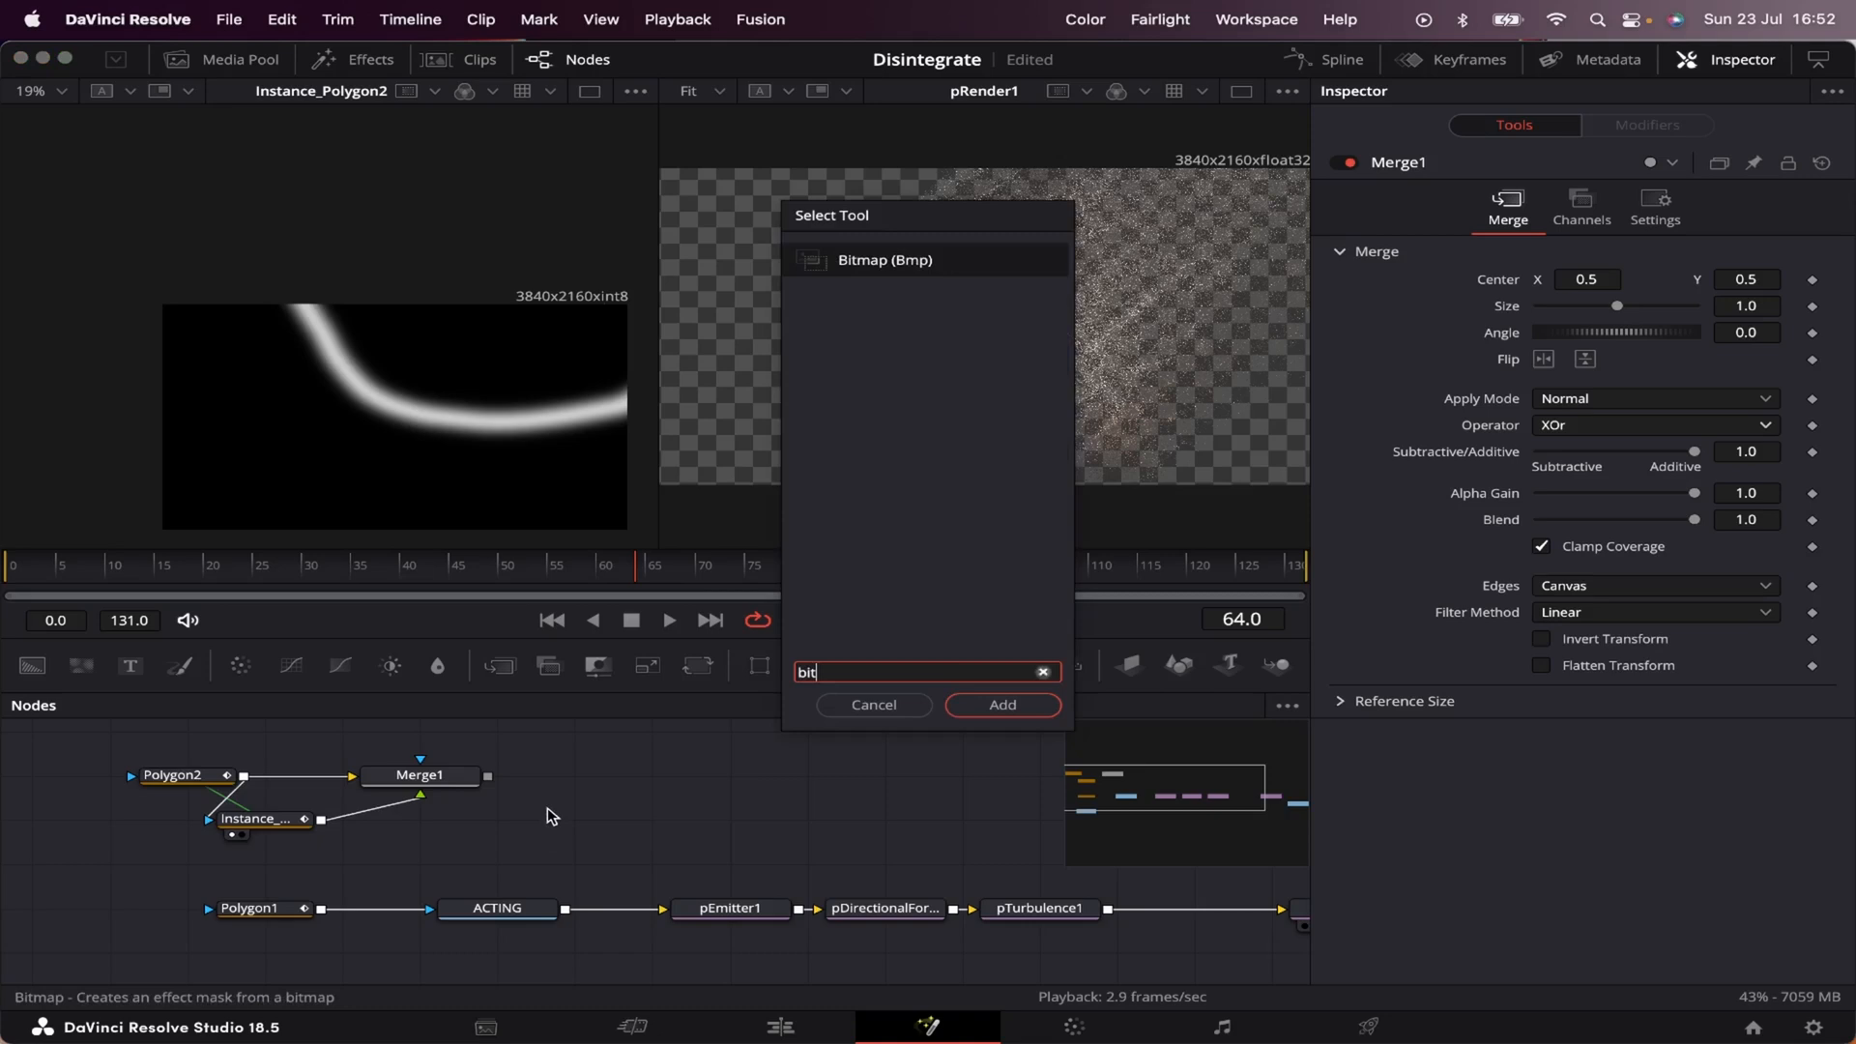
click(1002, 703)
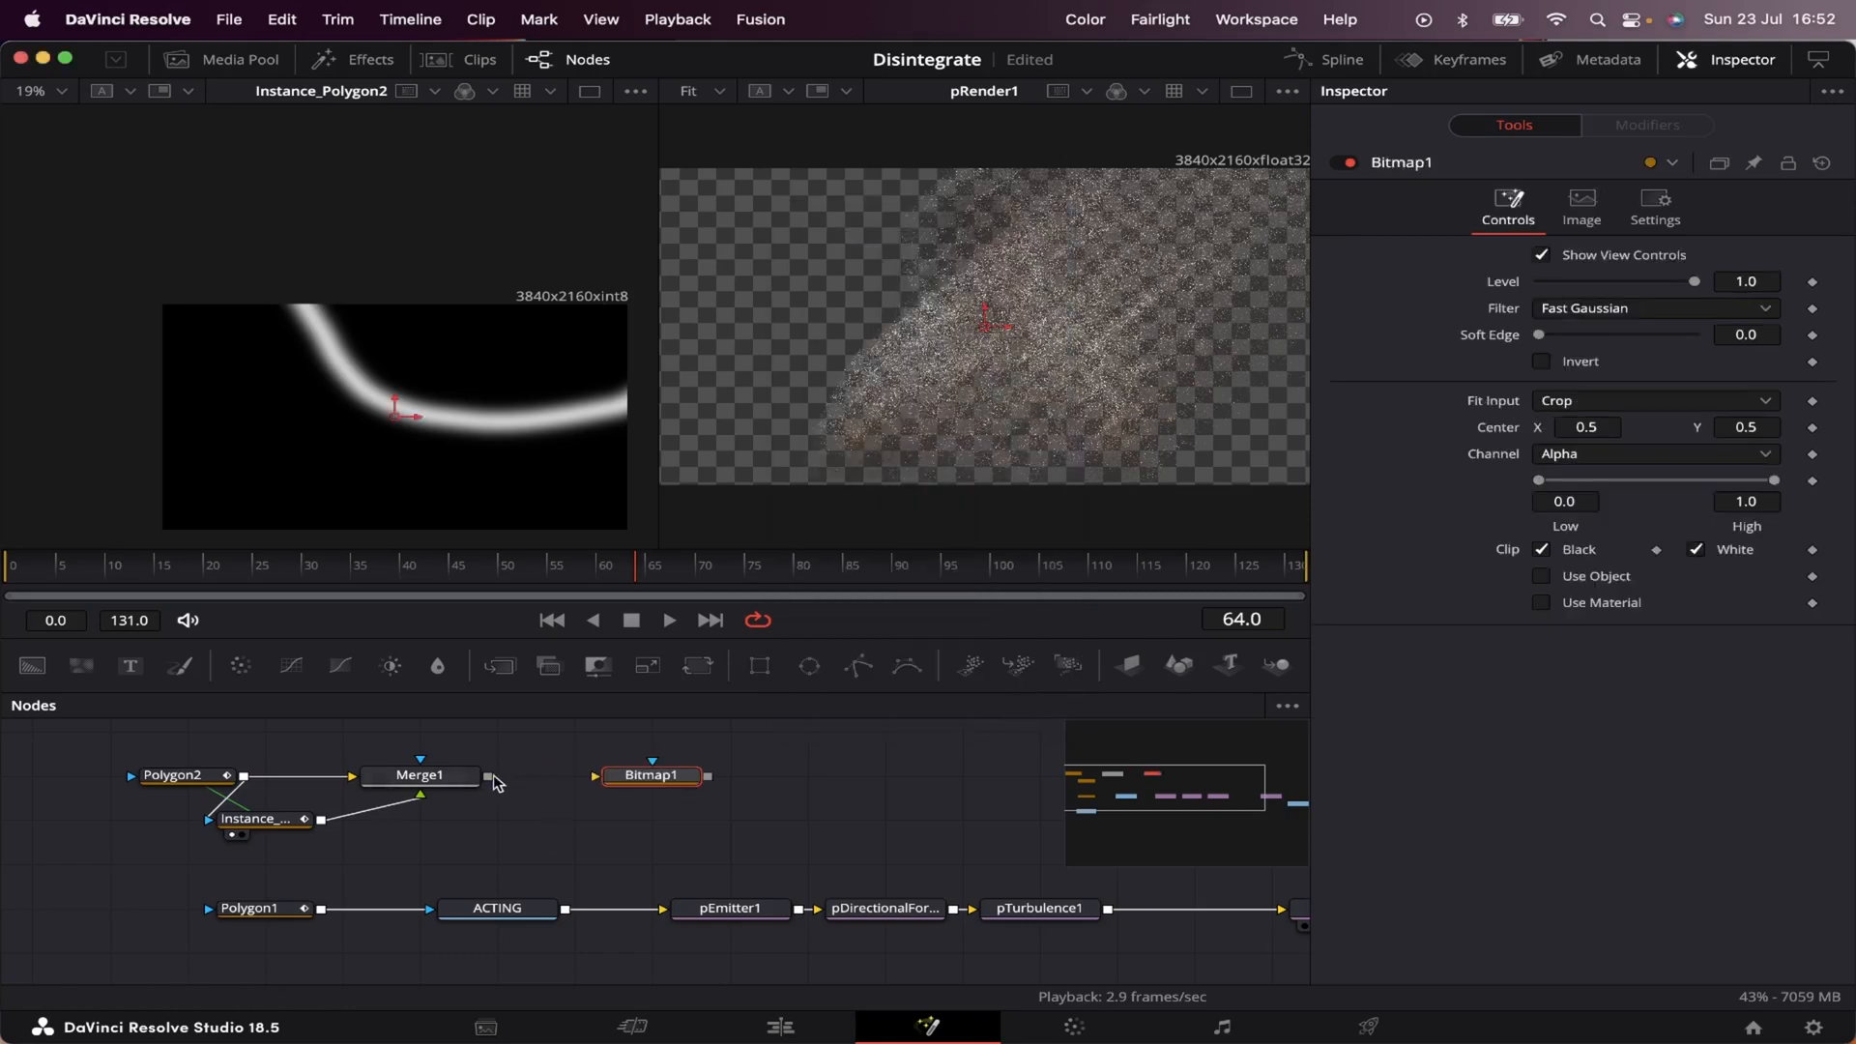
click(496, 909)
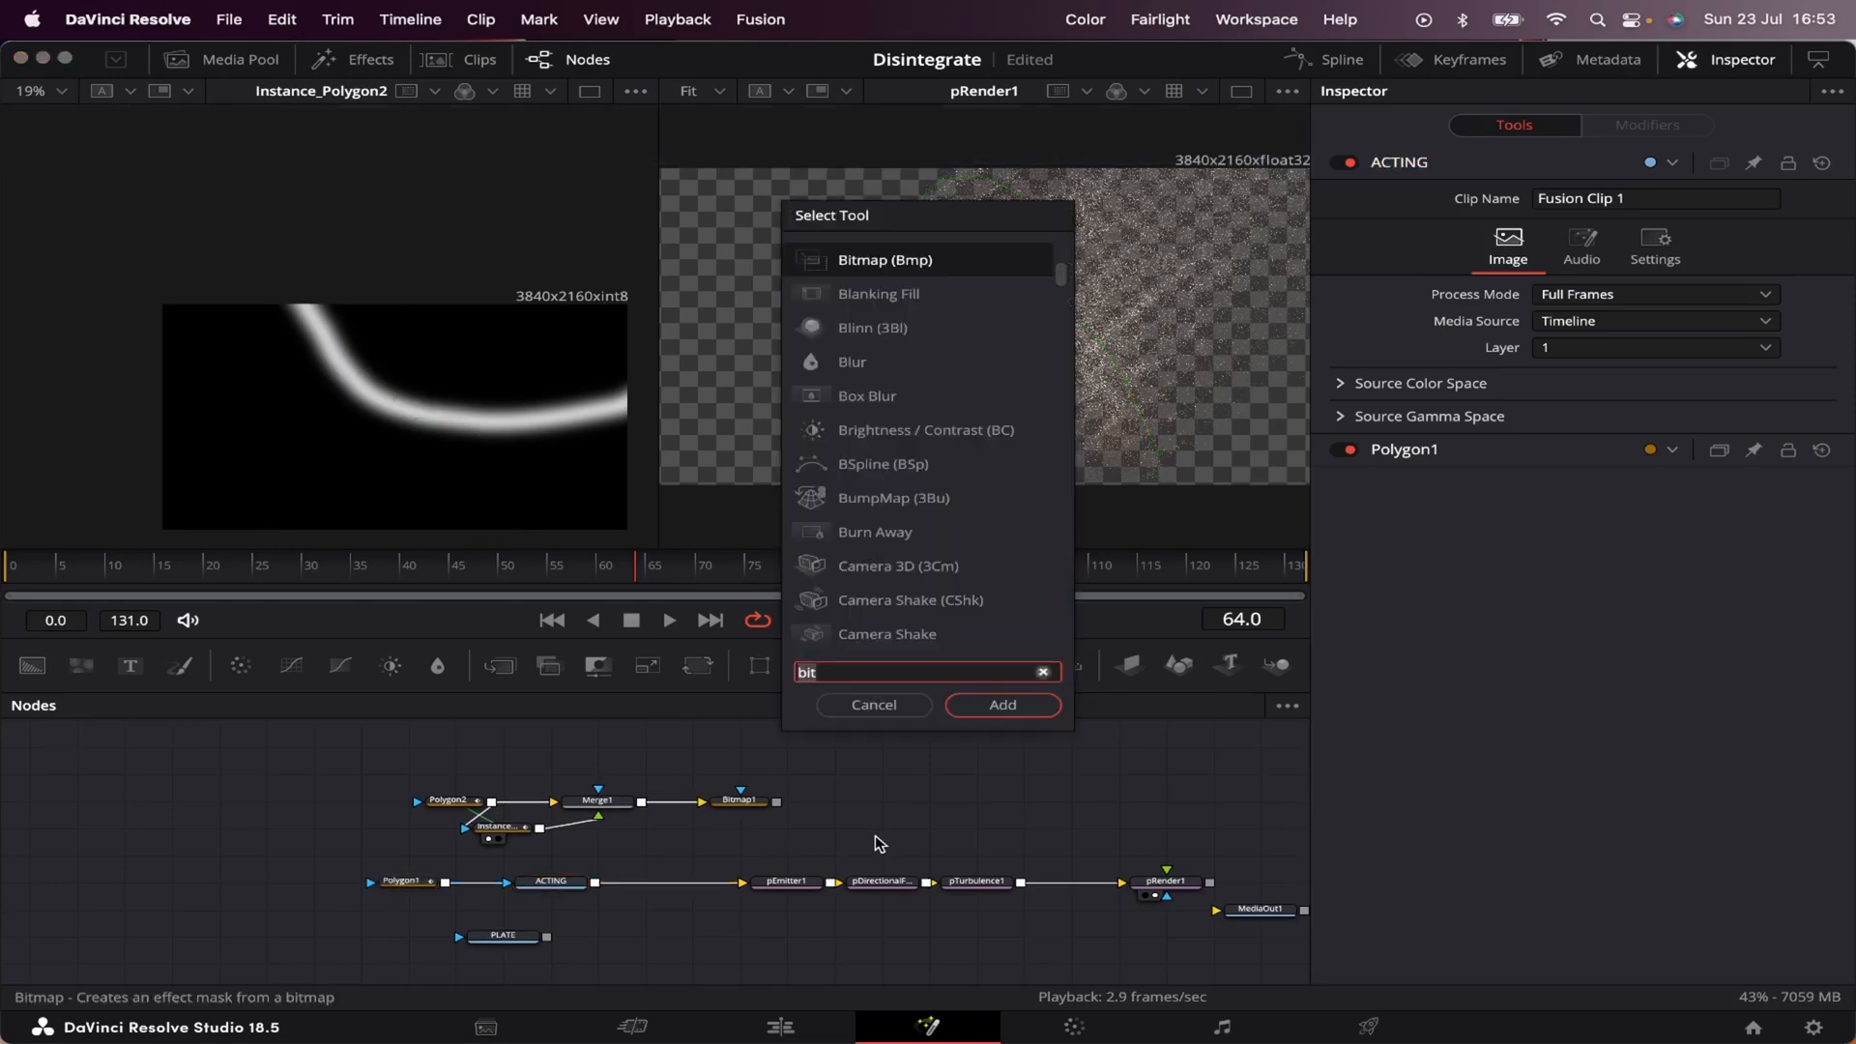
Step: Insert MatteControl1 between ACTING and pEmitter1 with Bitmap1 as inverted garbage matte, then check an earlier frame
text(matte)
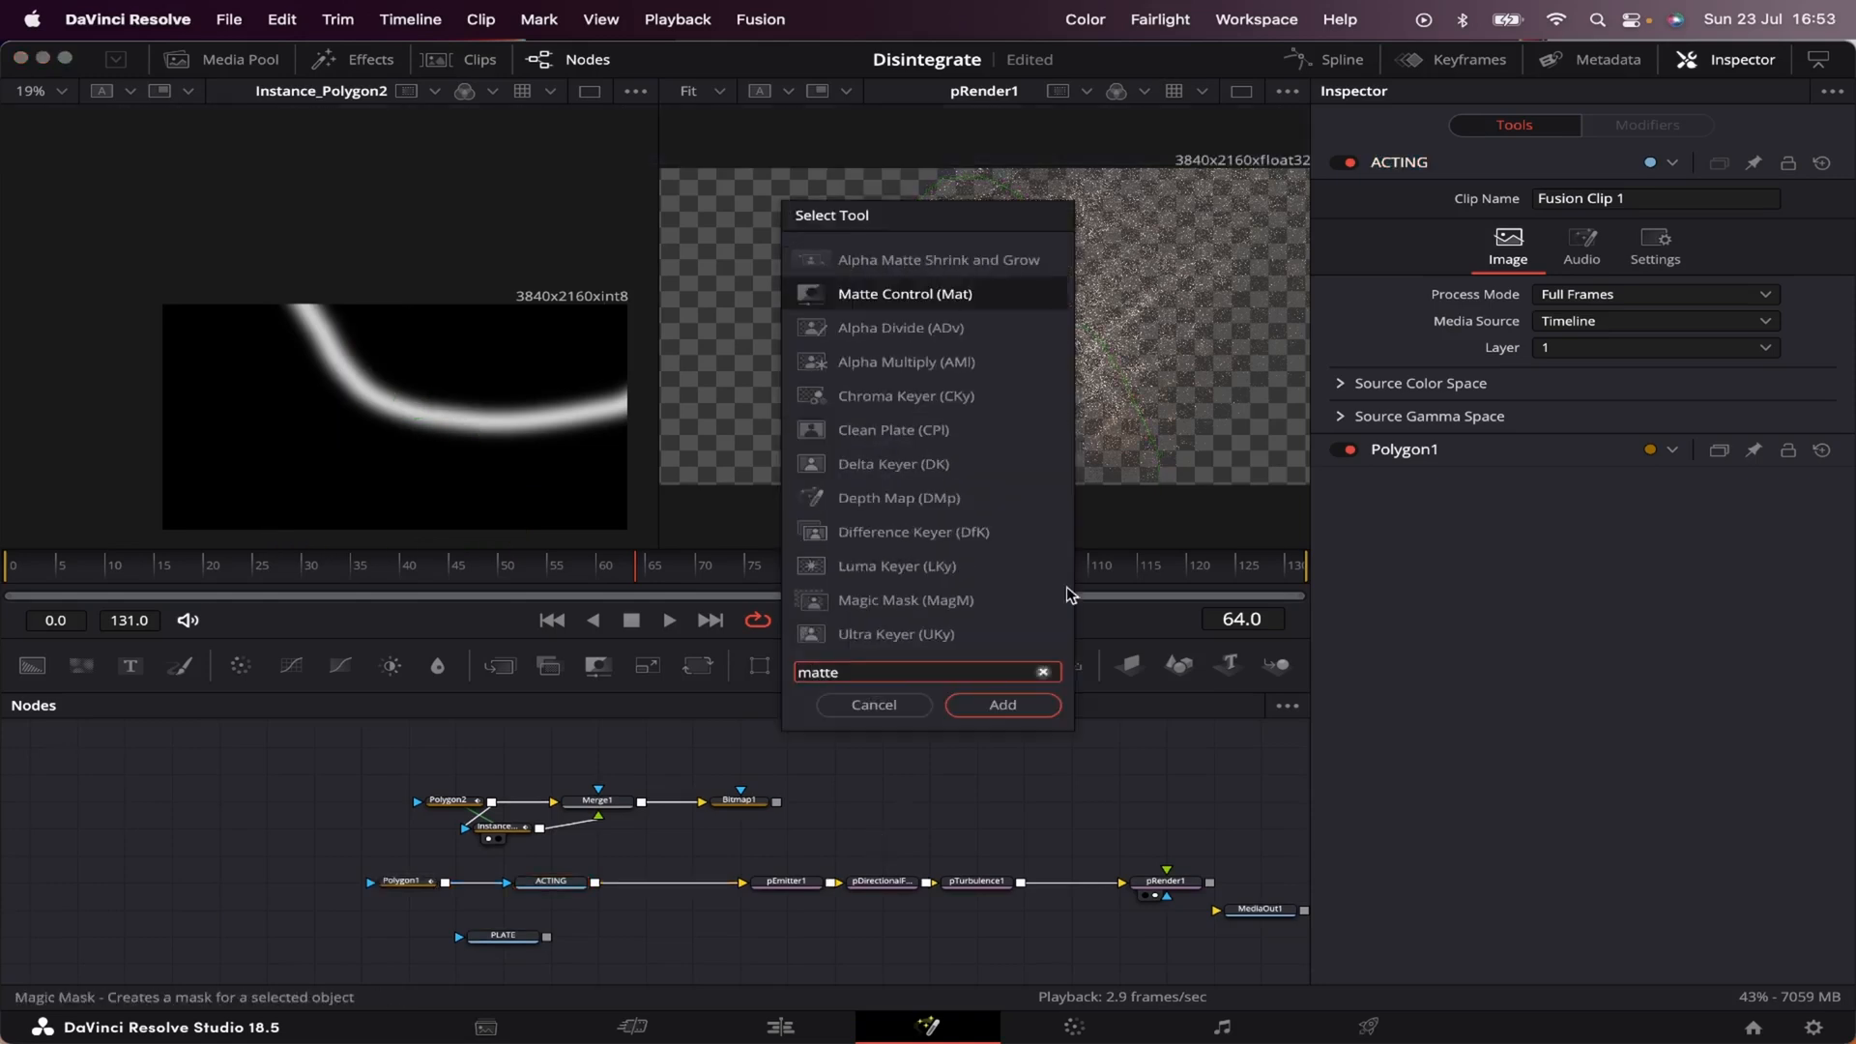
click(1001, 703)
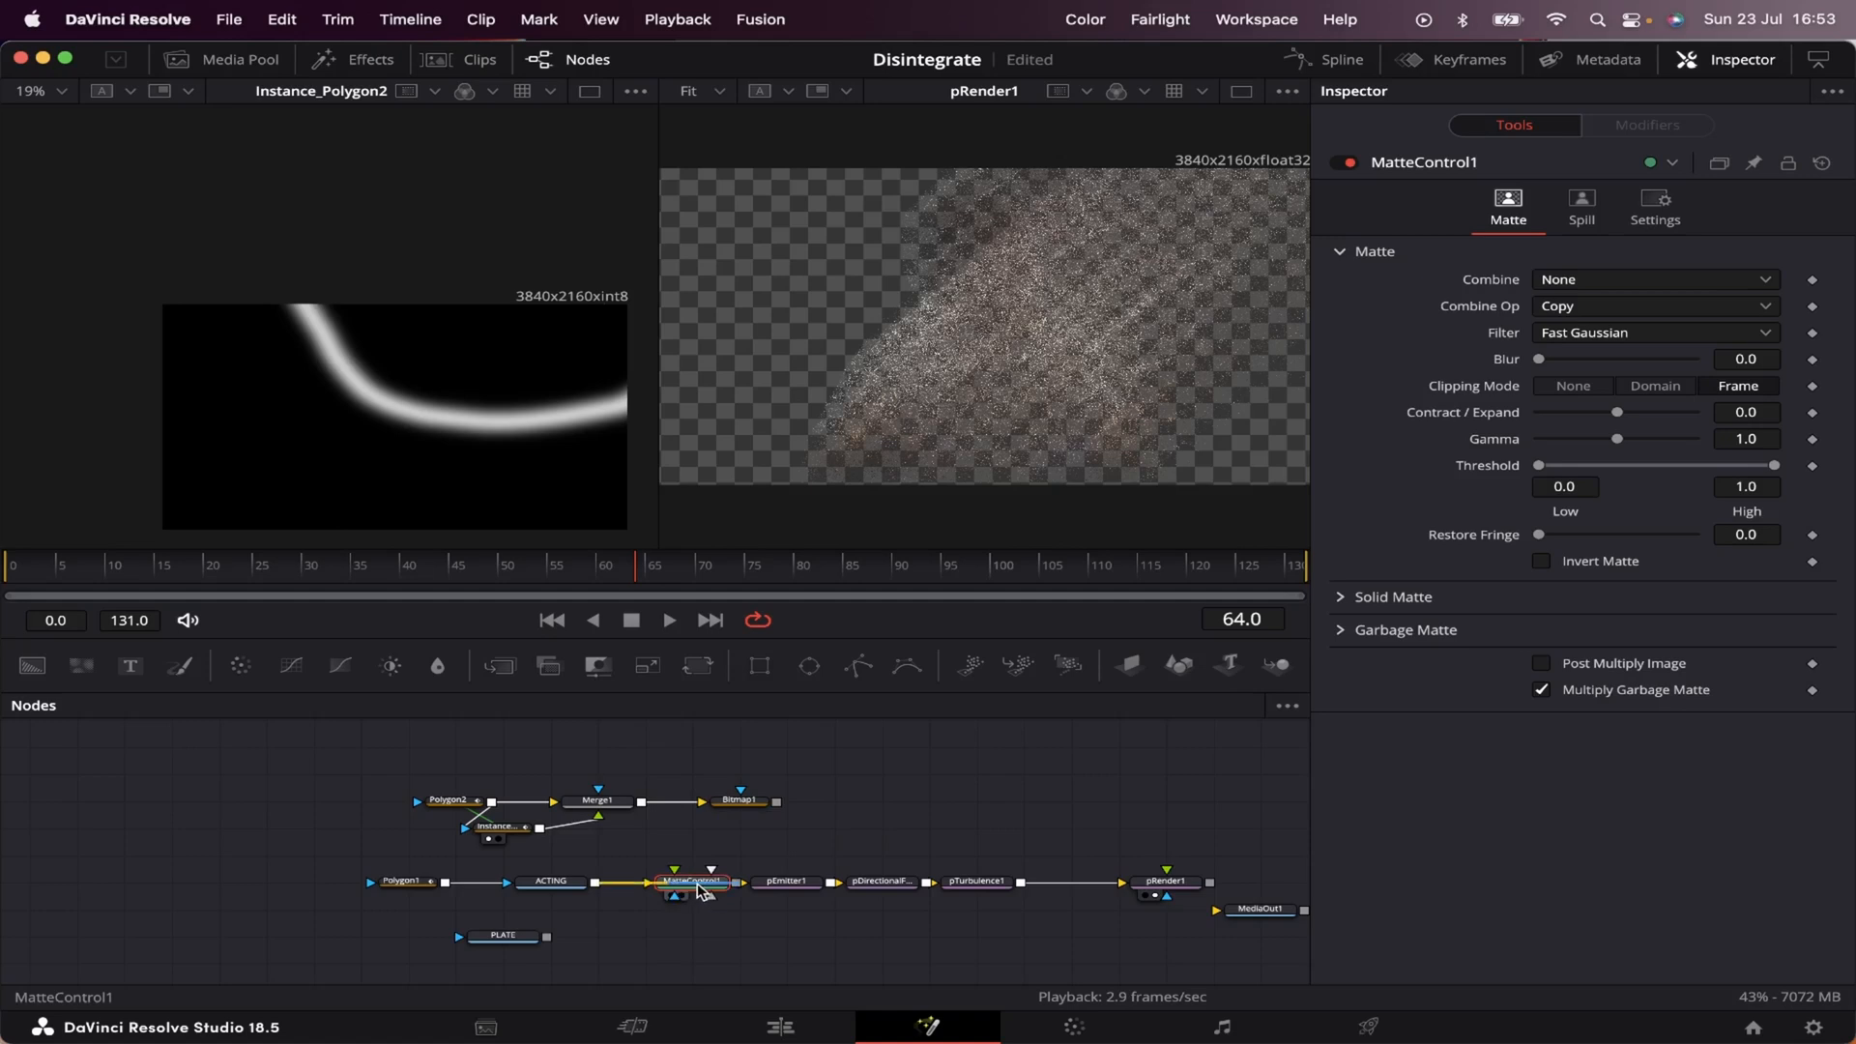
click(731, 797)
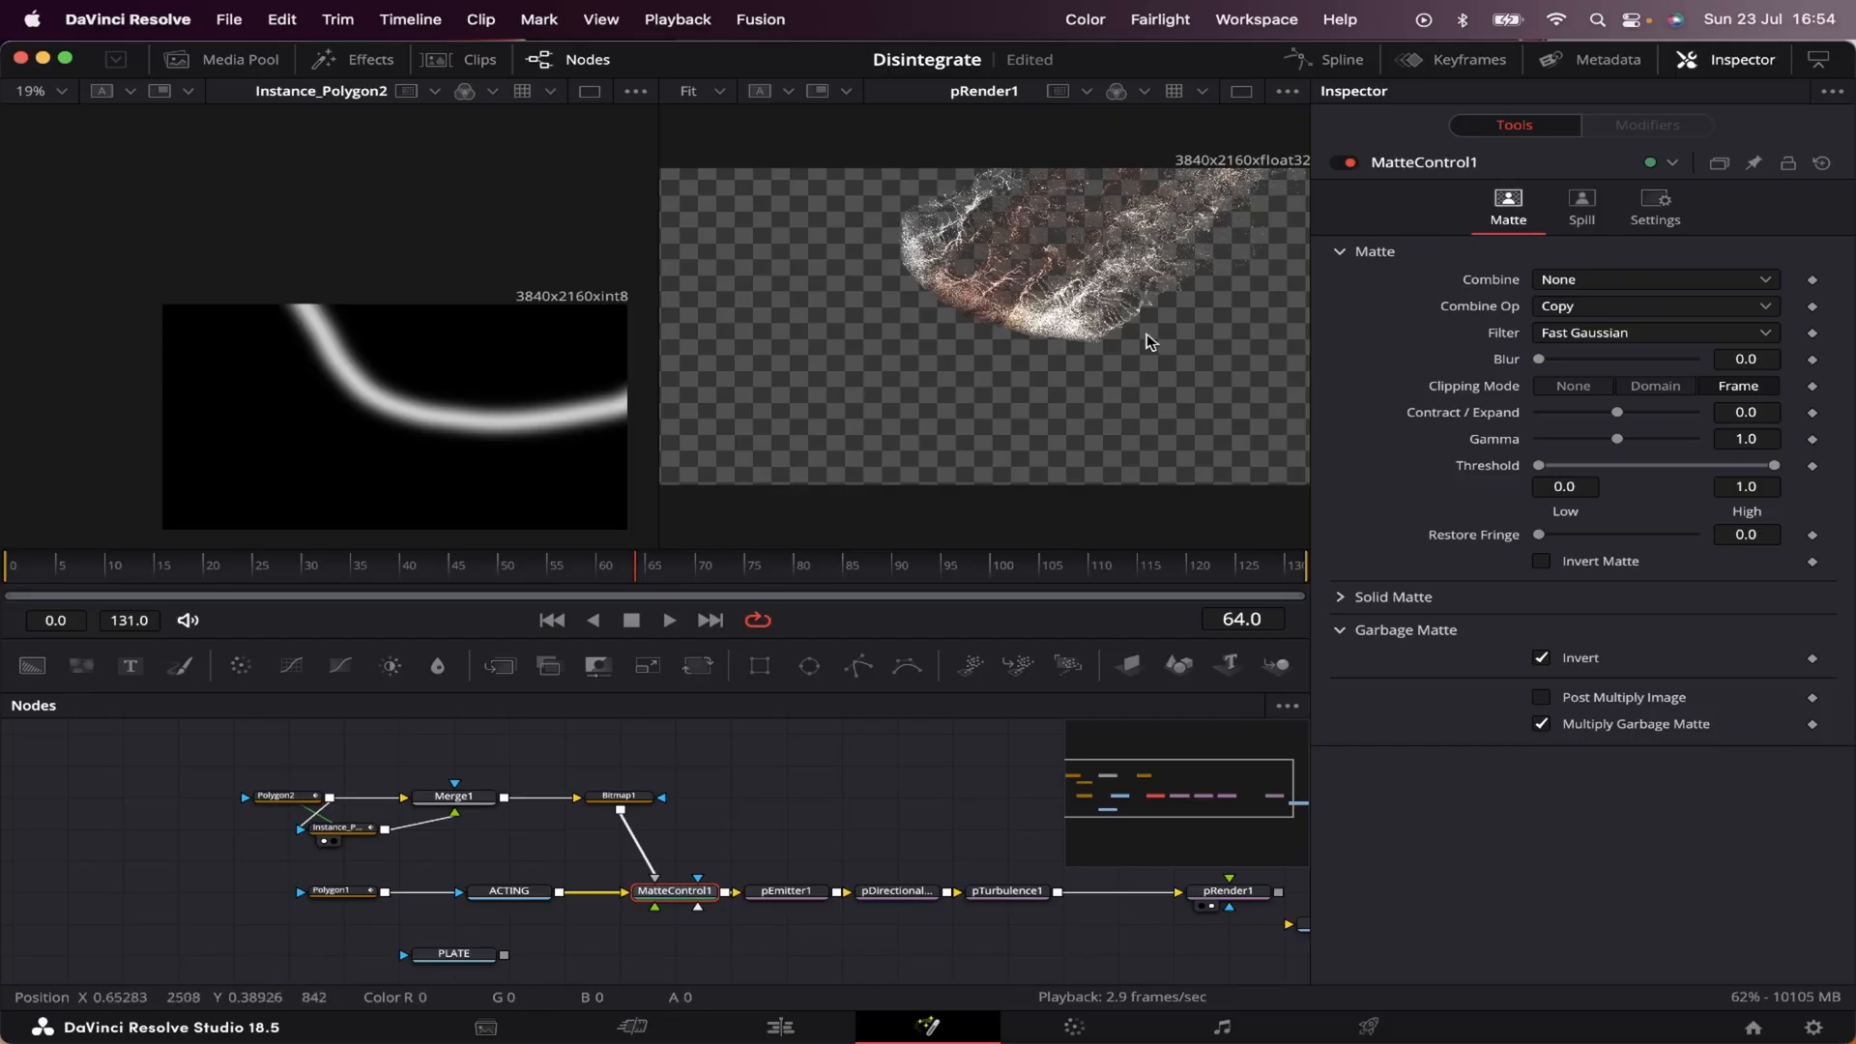
mouse_move(367, 601)
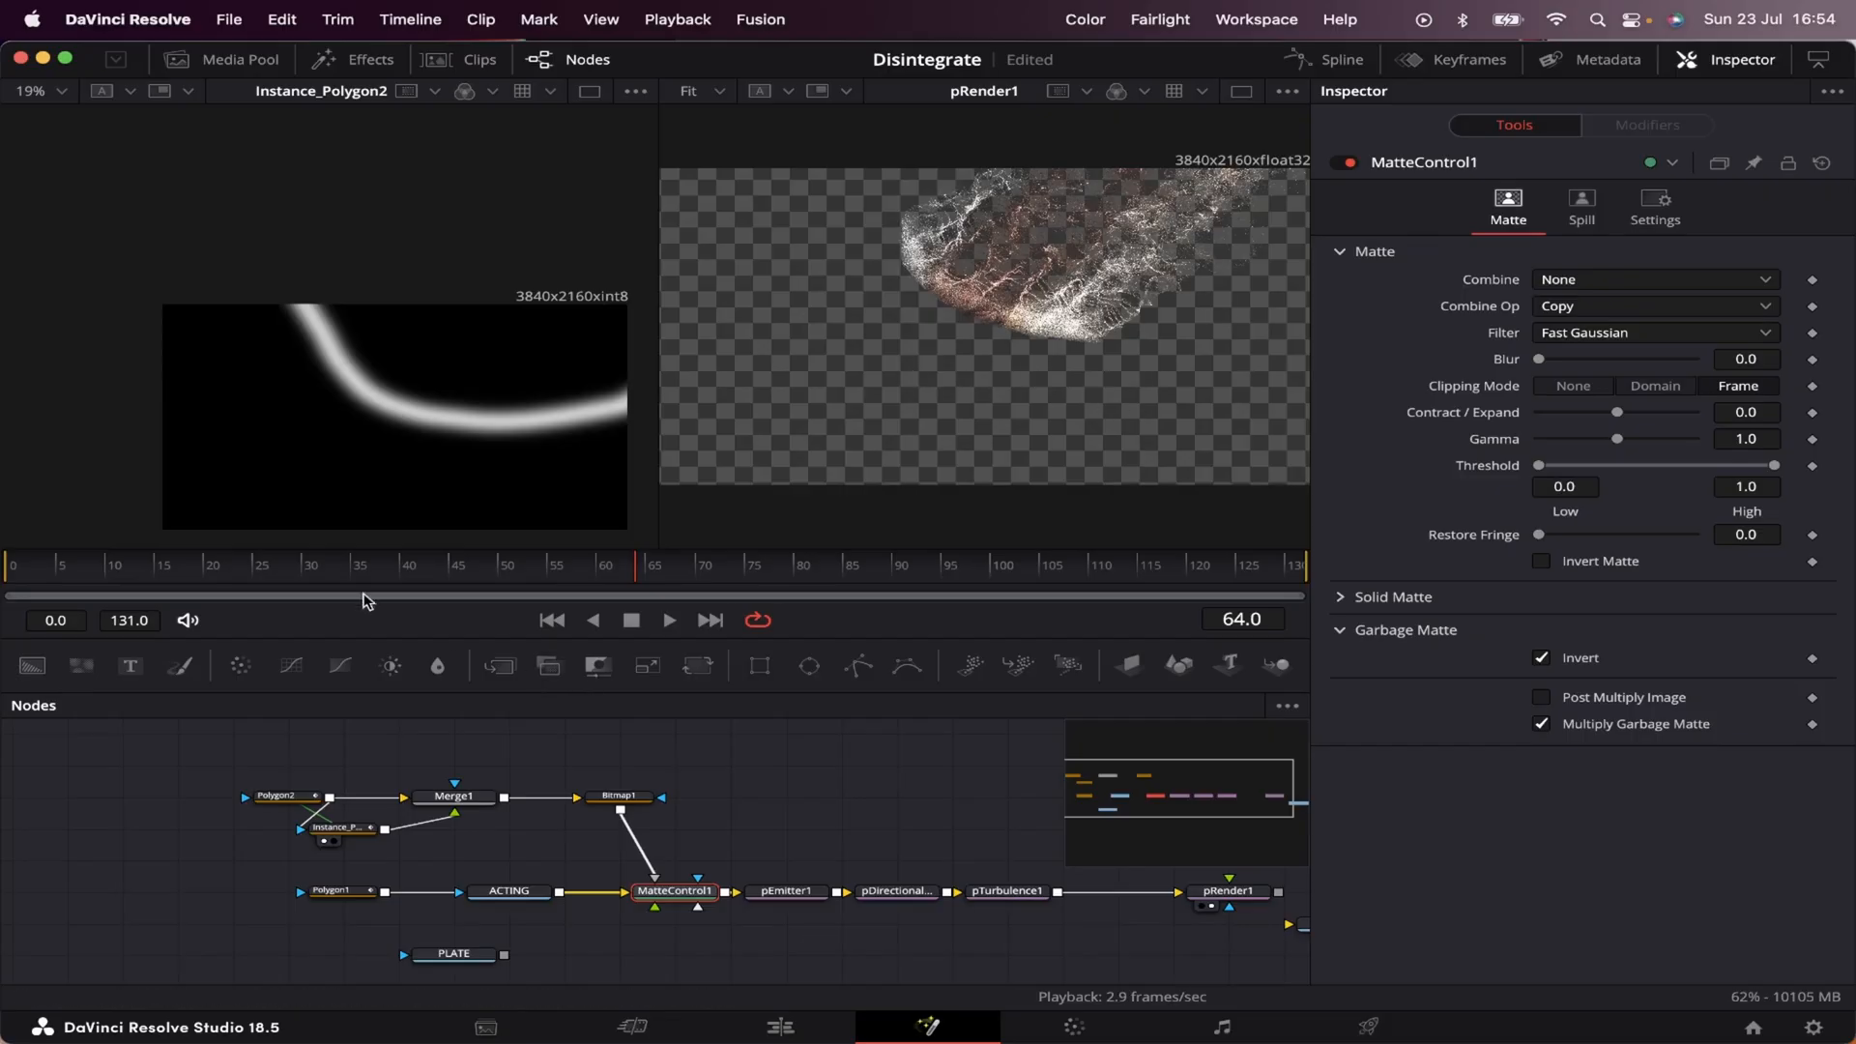
click(509, 890)
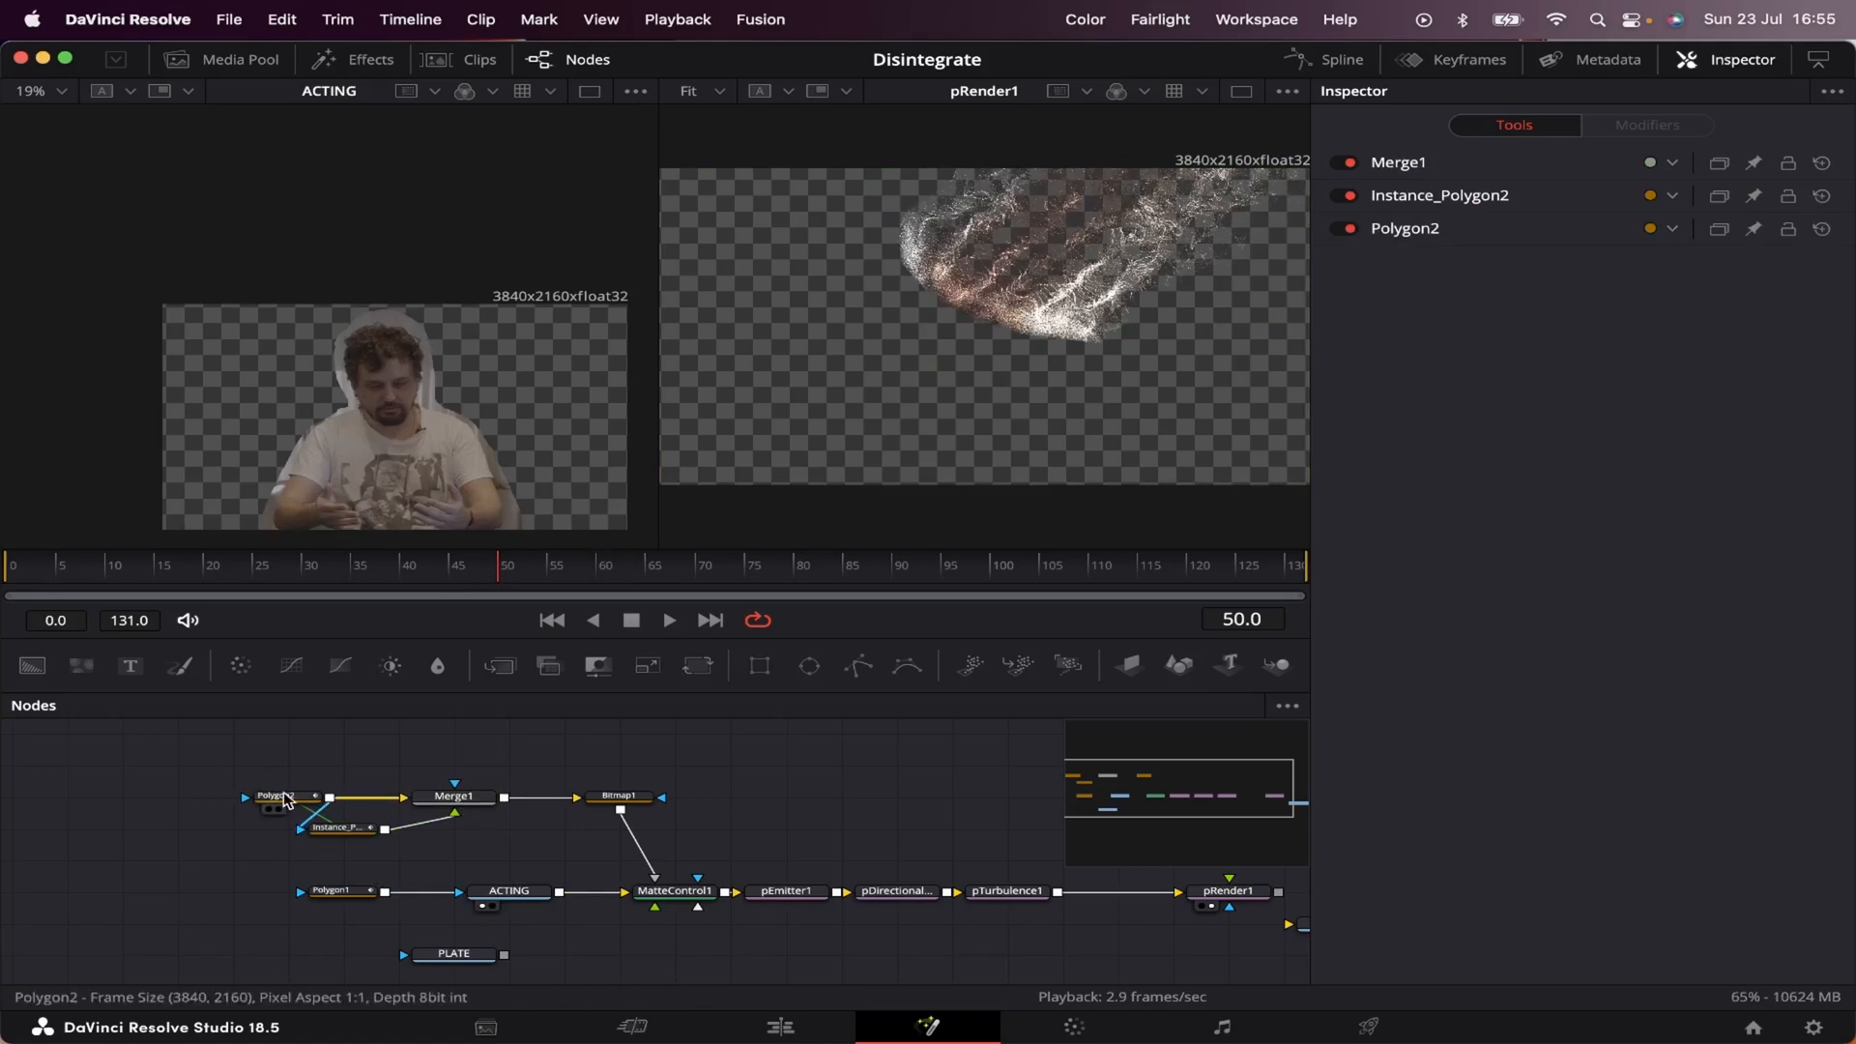
Step: Keyframe Polygon2's center moved toward the top-right at a later frame
click(280, 795)
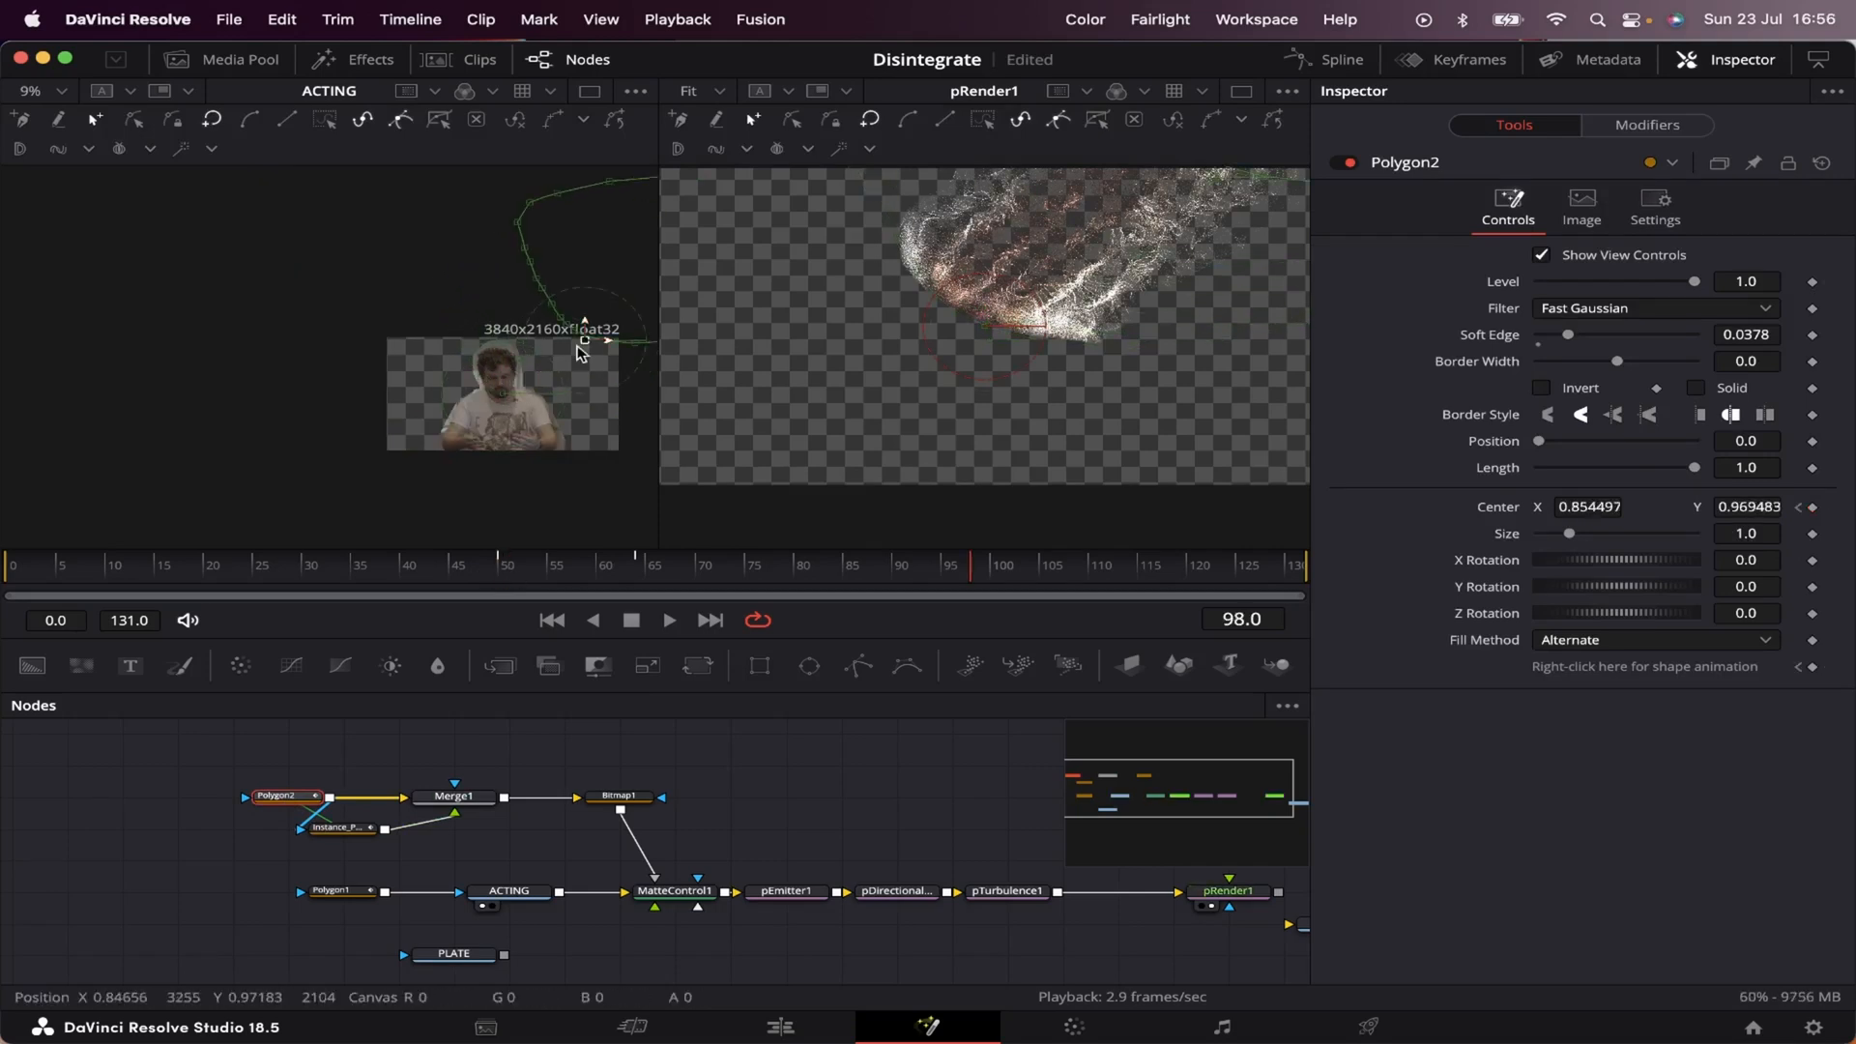
drag(582, 340, 445, 476)
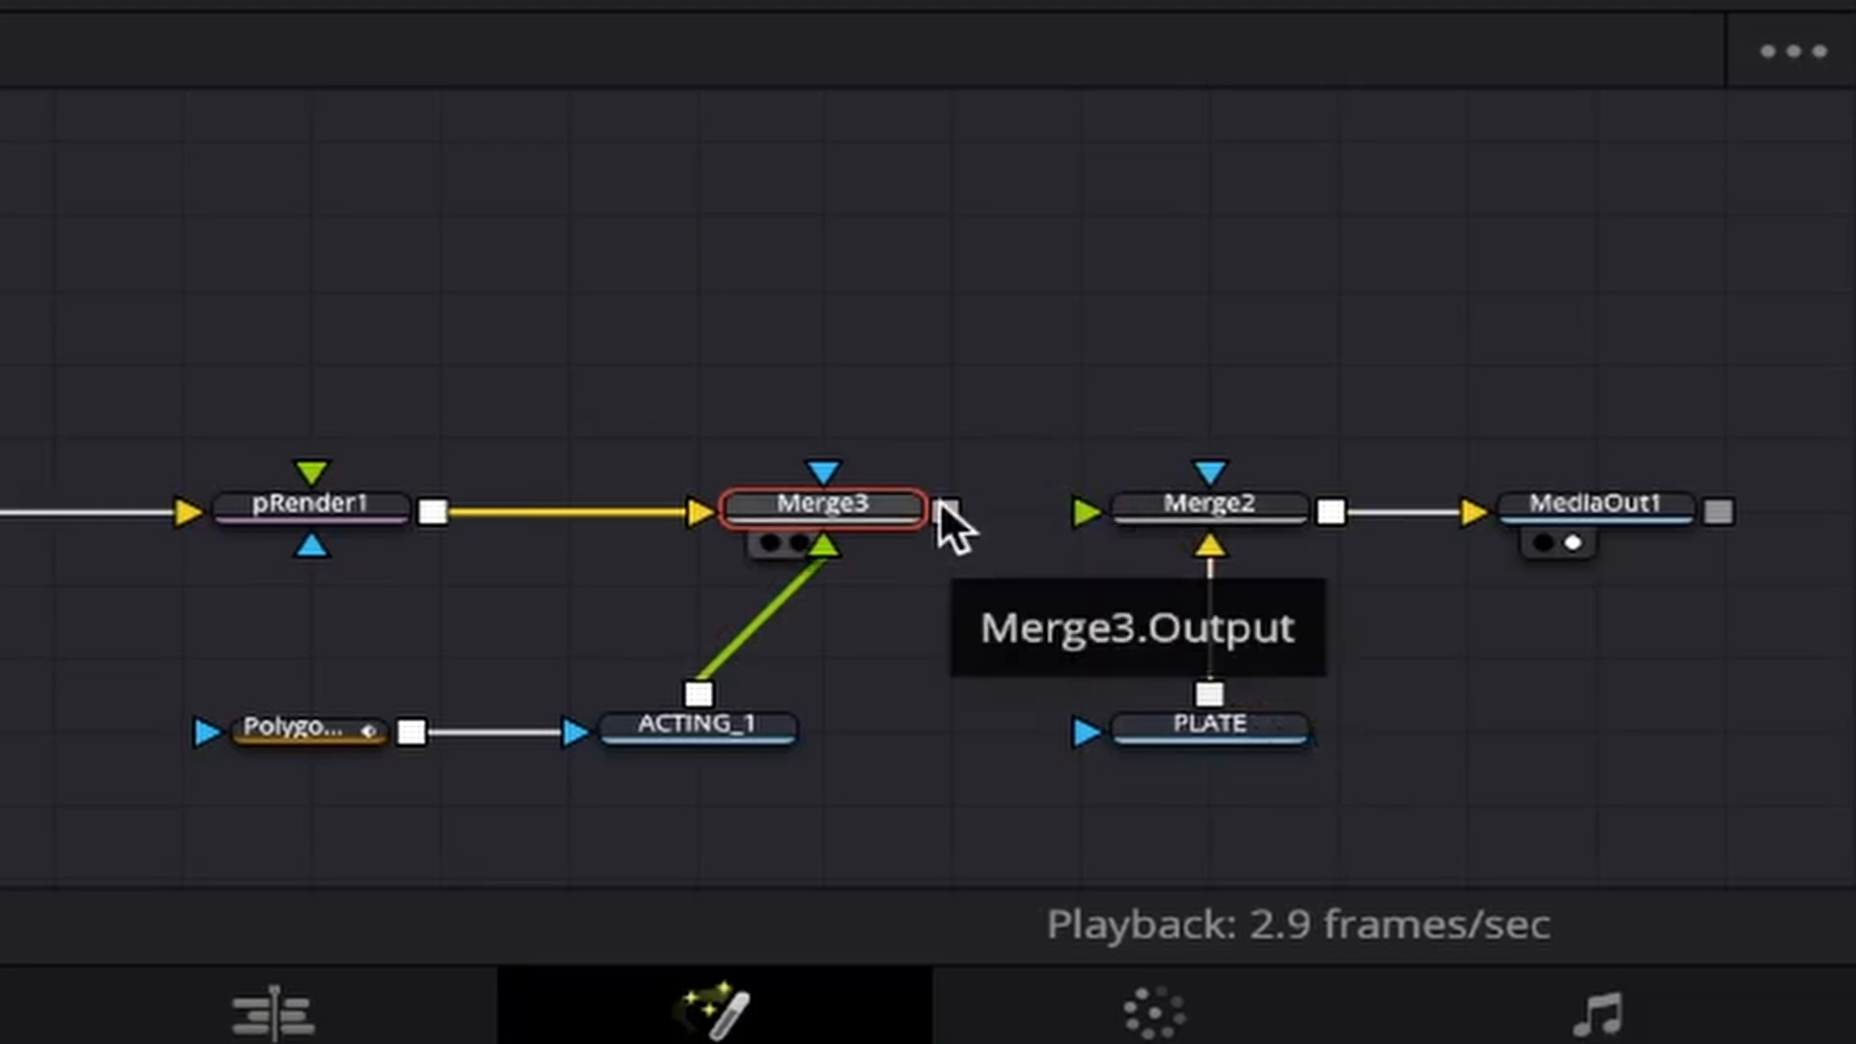
Step: Feed Merge3 into Merge2 over PLATE for MediaOut1, then check Polygon2's animation
drag(936, 511, 1172, 526)
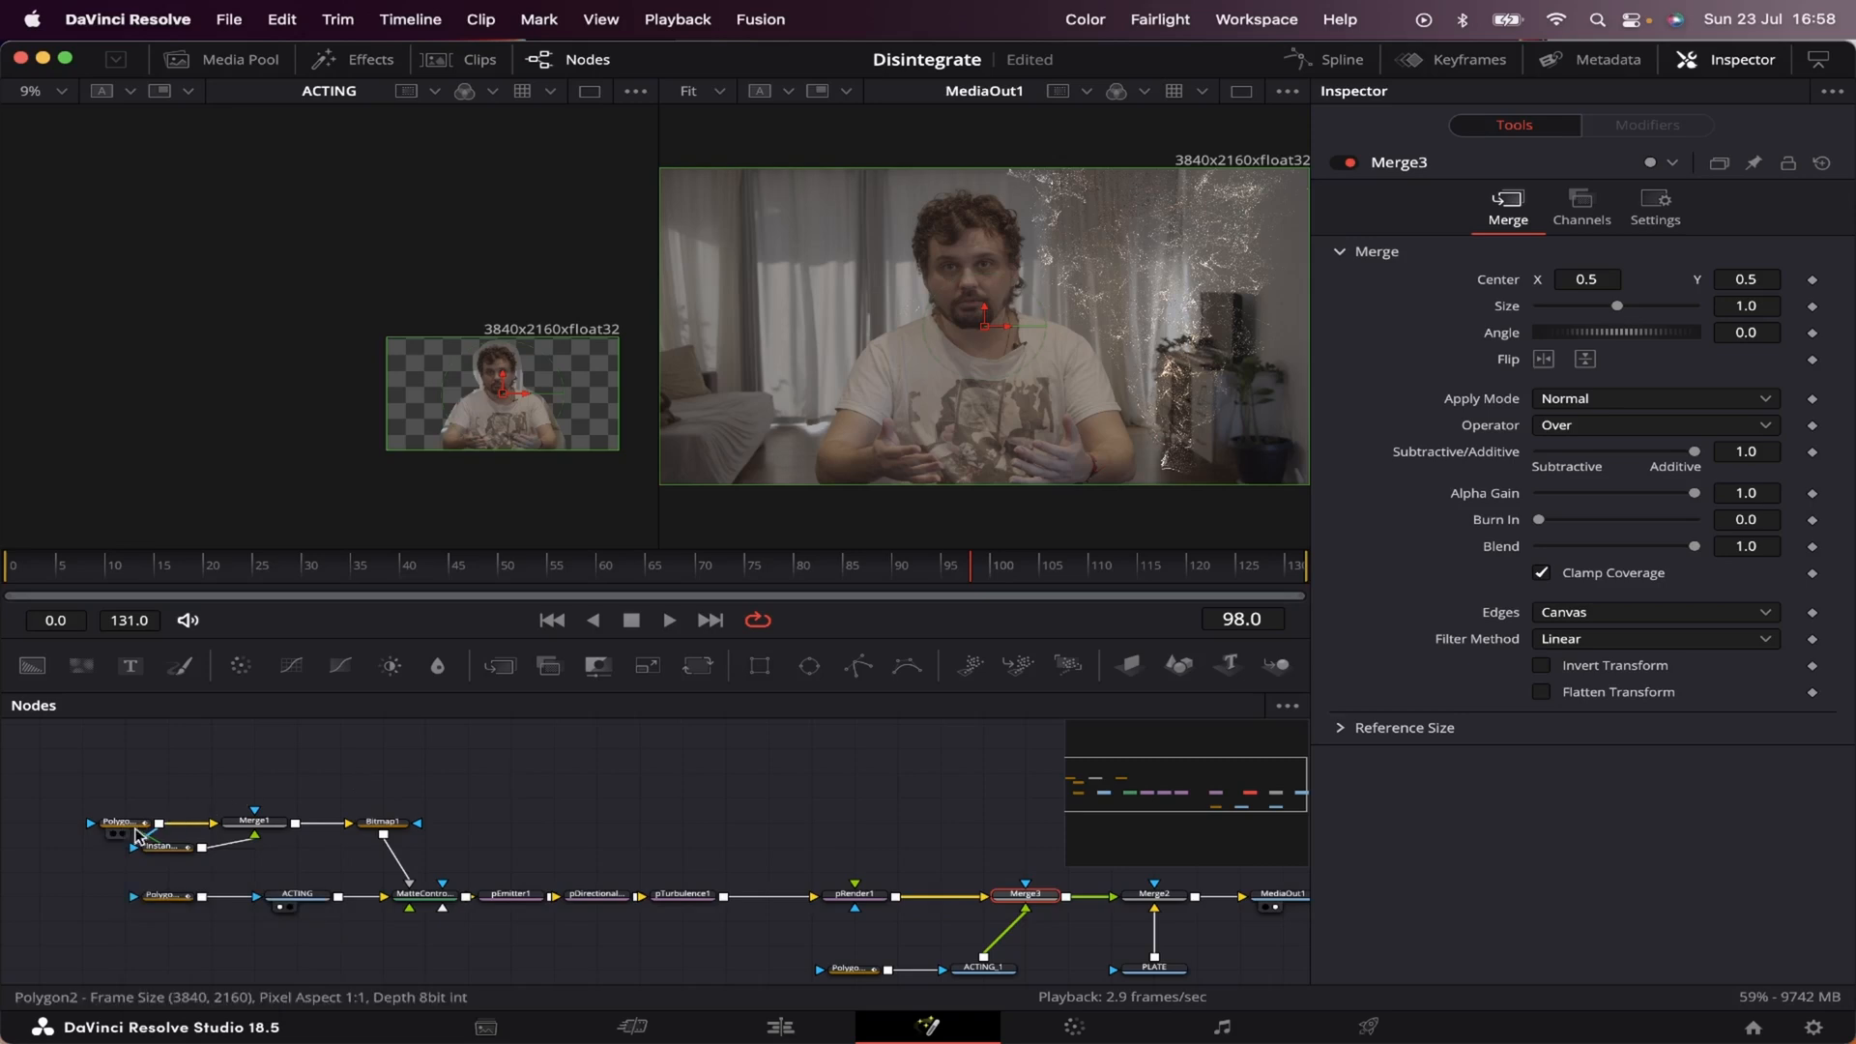
click(118, 822)
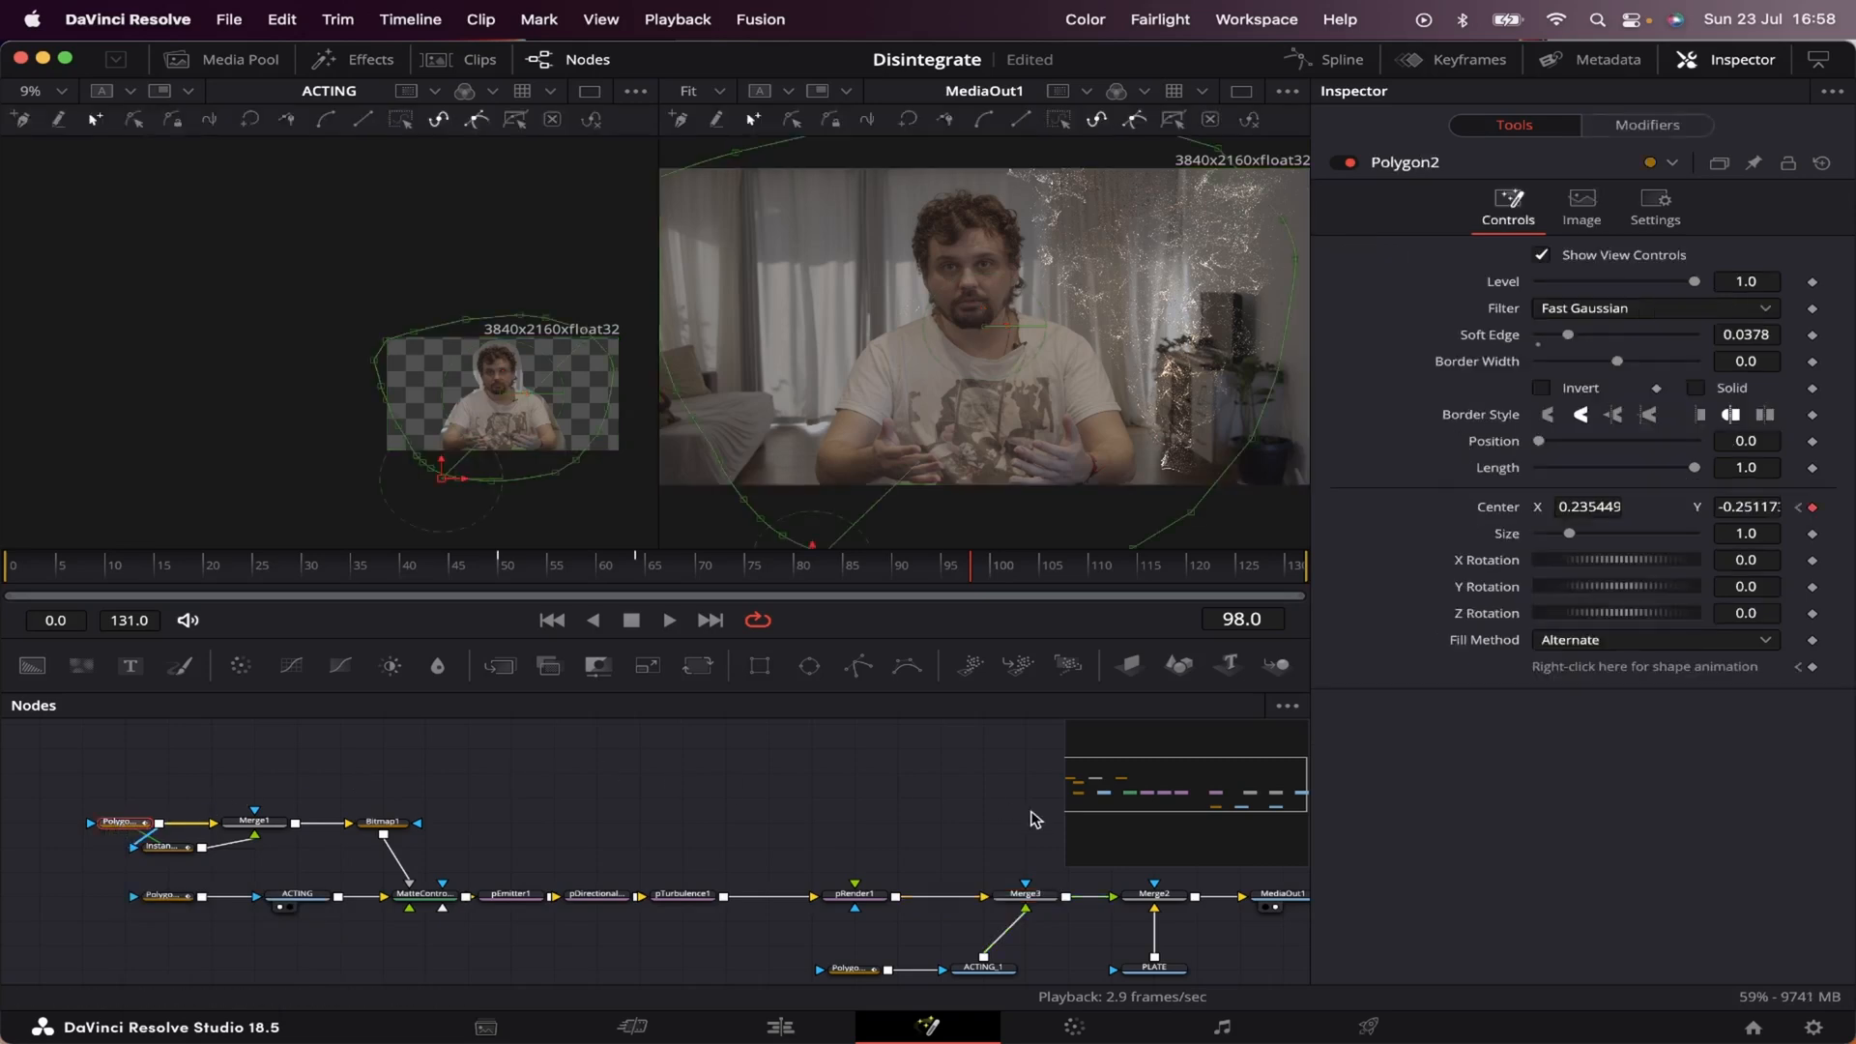